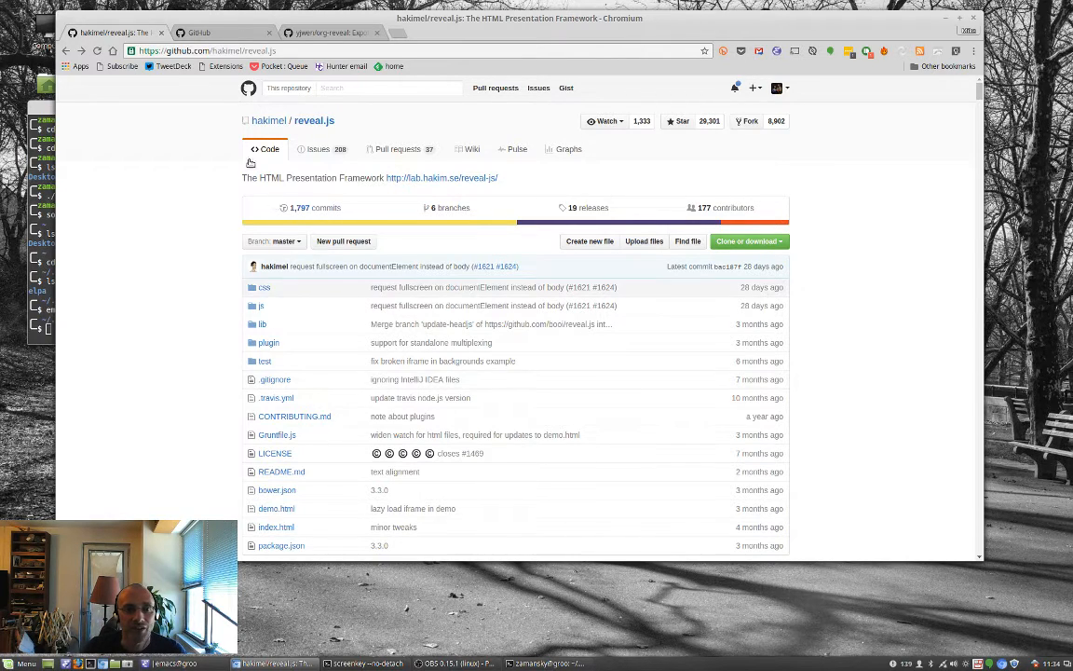
# Step: Go from the GitHub dashboard to the yjwen/org-reveal repository page in Chromium
pyautogui.scroll(-3)
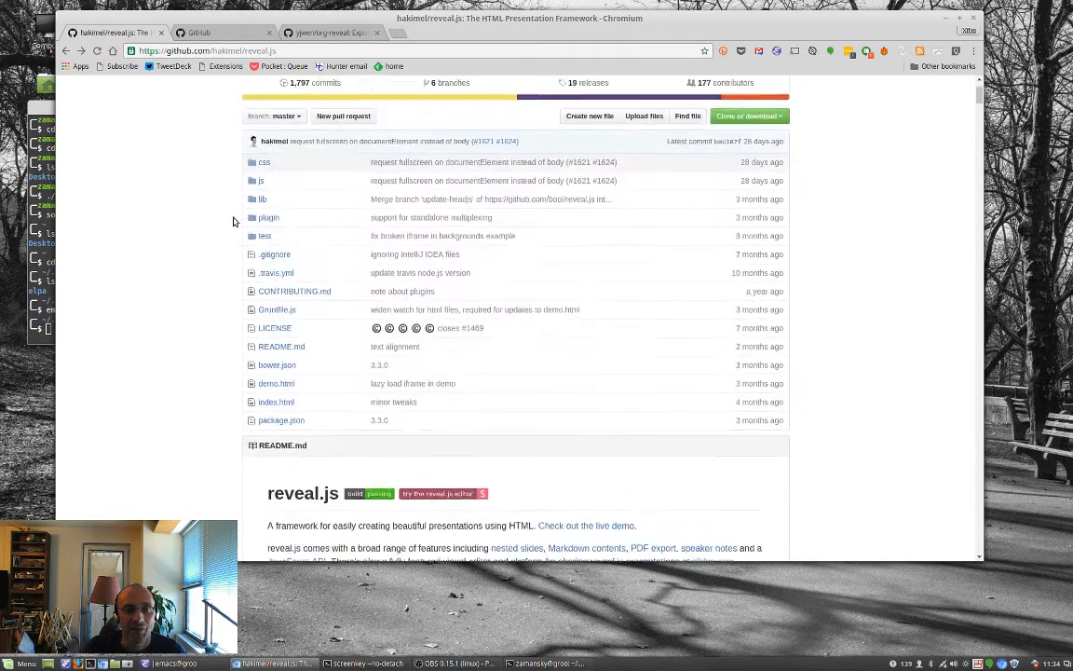
pyautogui.scroll(-3)
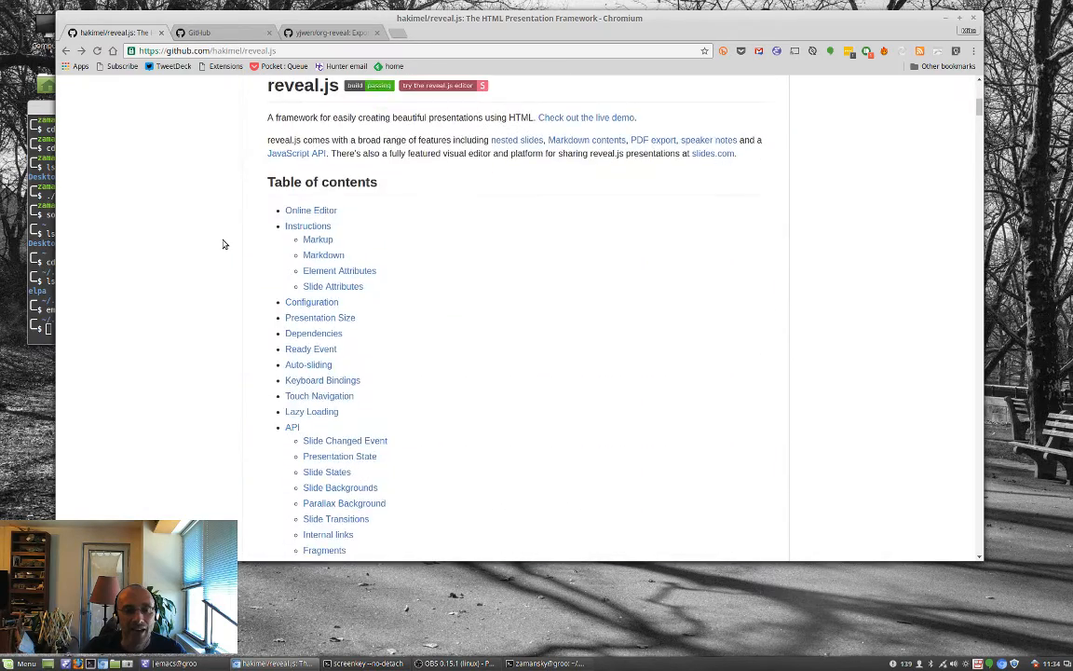
pyautogui.scroll(3)
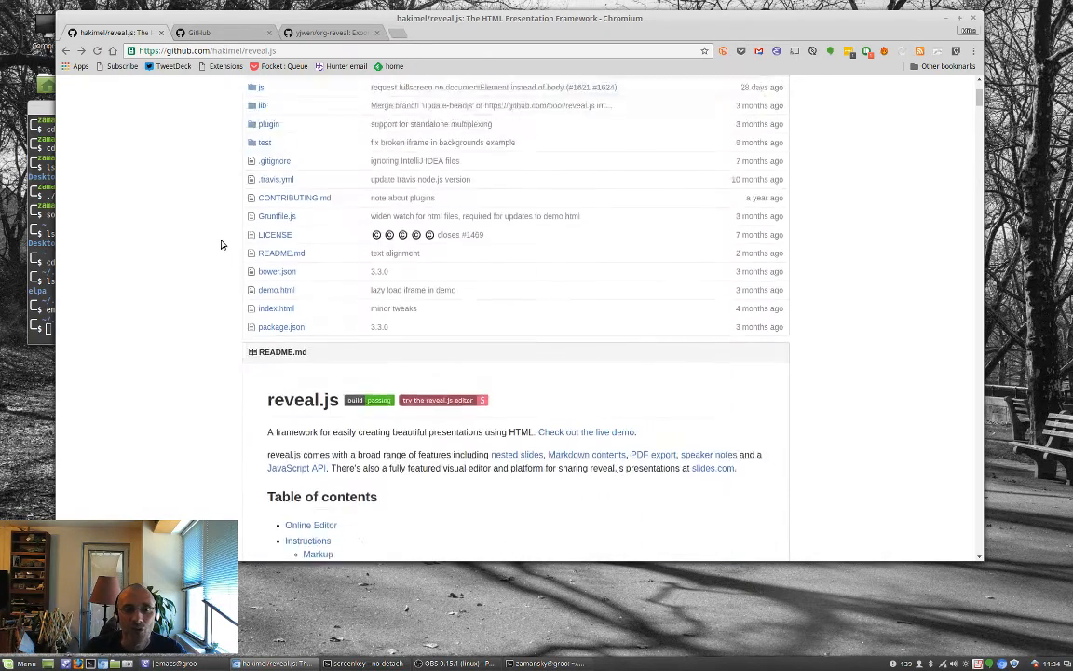
pyautogui.scroll(3)
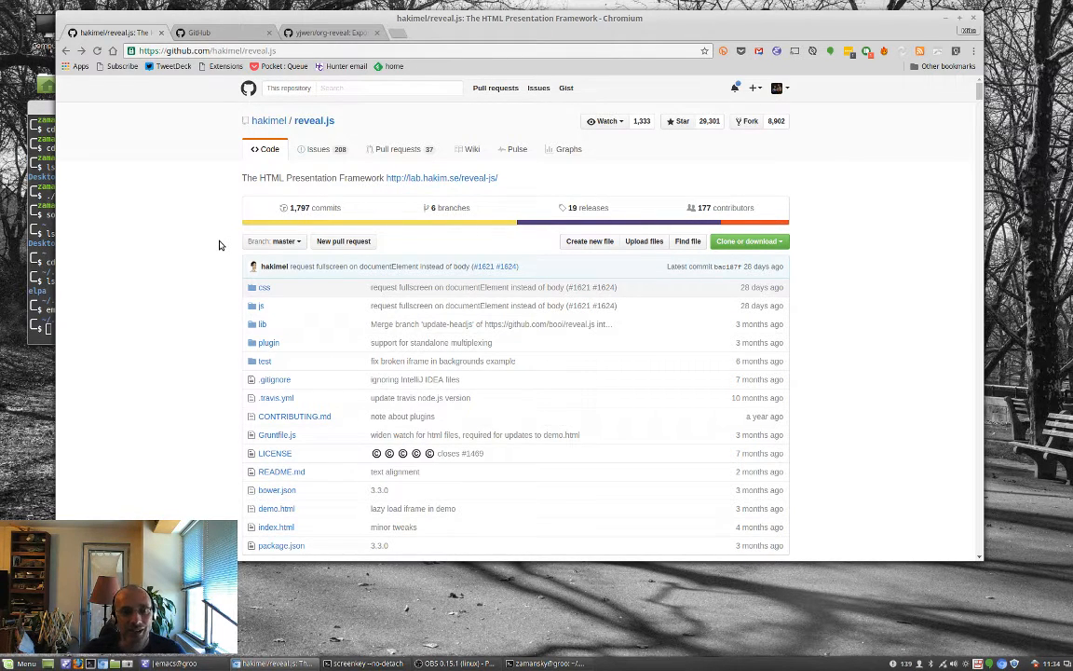
pyautogui.click(224, 33)
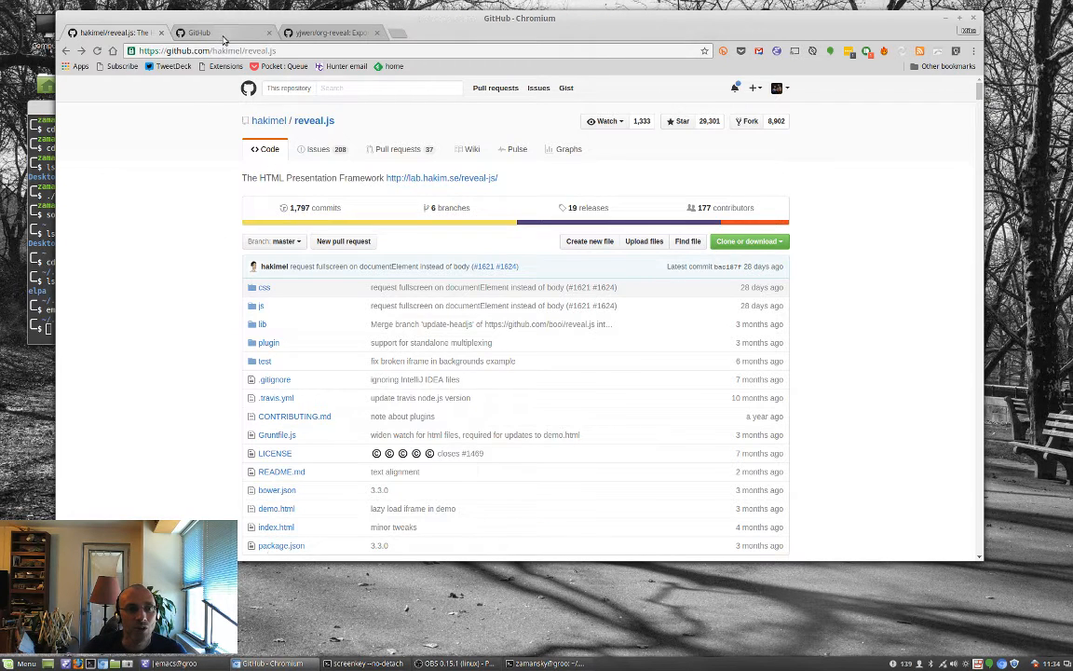
pyautogui.click(221, 33)
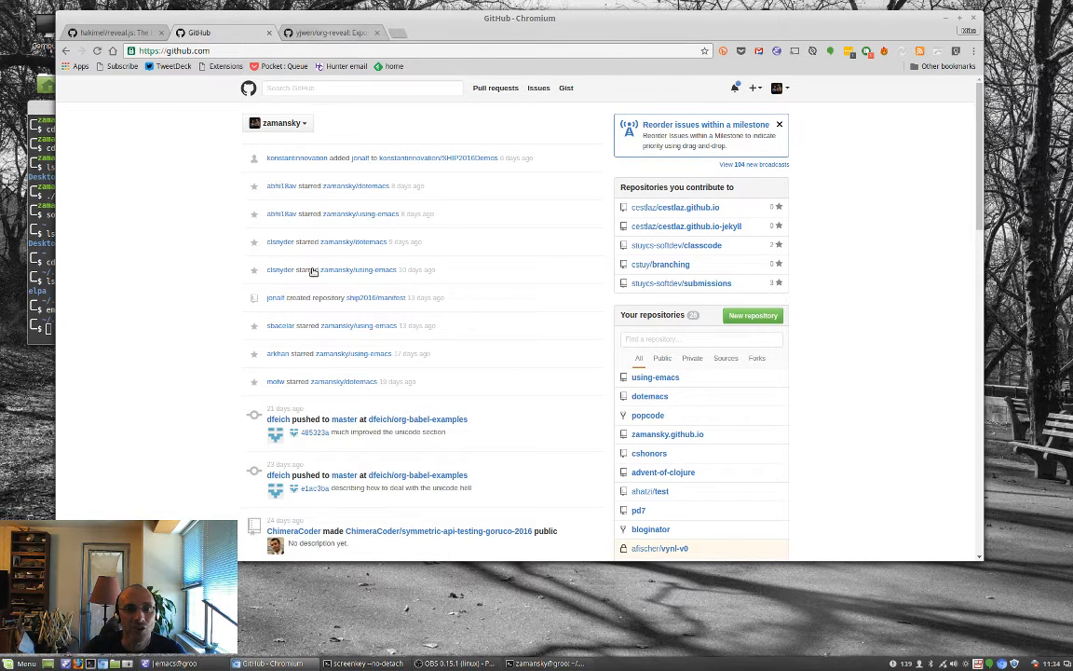
pyautogui.click(330, 33)
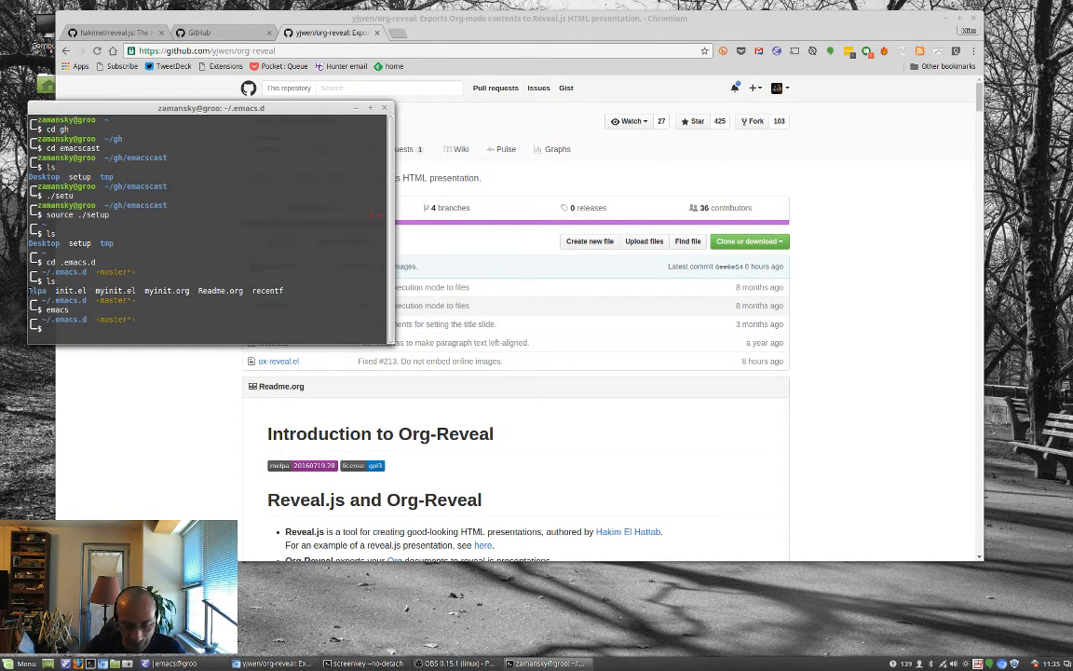
# Step: List ~/.emacs.d and create a samples directory with mkdir samples
pyautogui.write('ls')
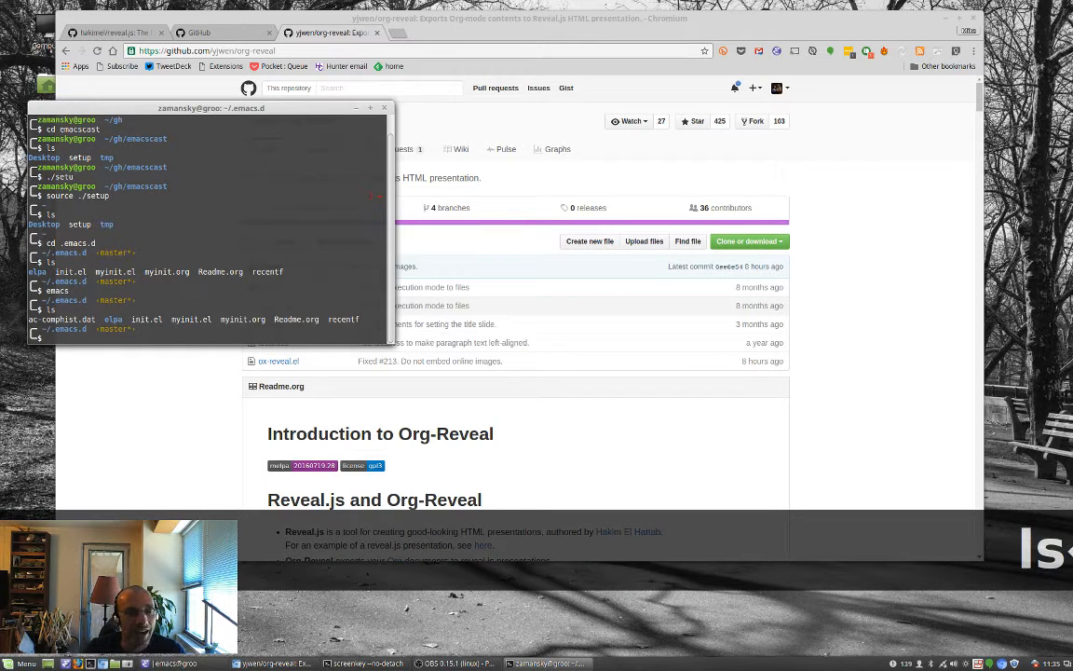
pyautogui.write('mkdir sample')
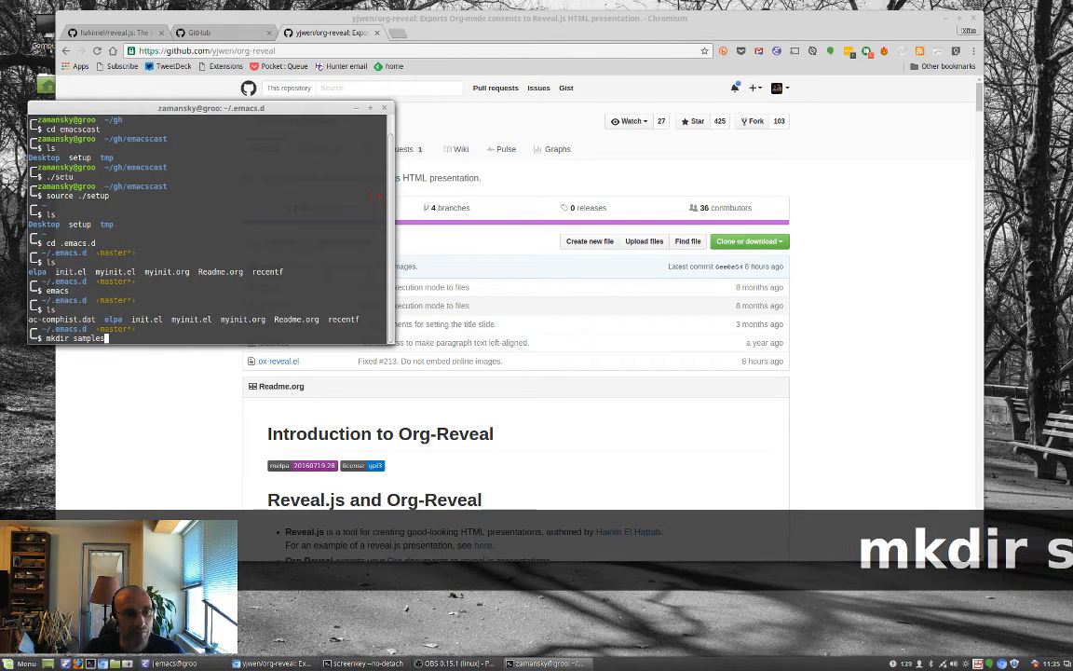
pyautogui.write('s')
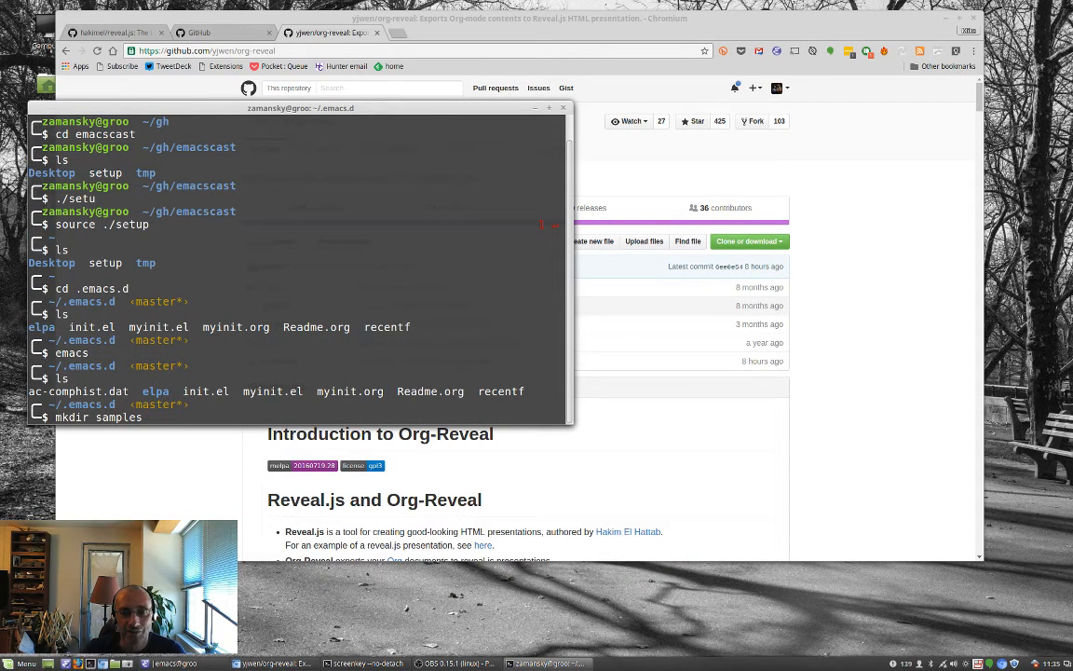
pyautogui.press('Return')
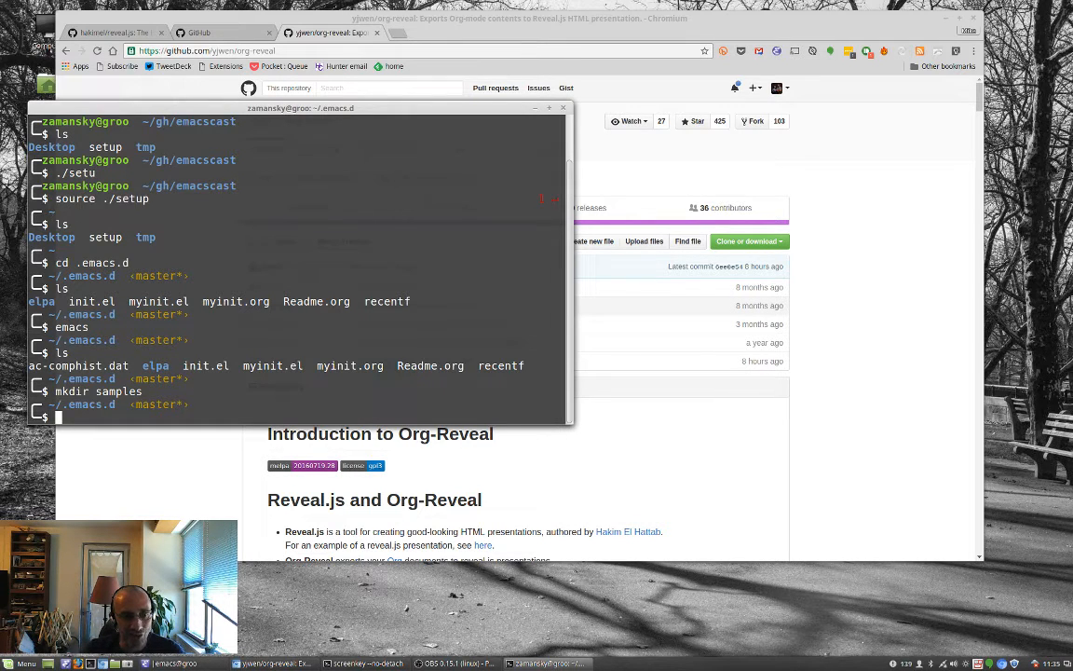
pyautogui.write('emacs')
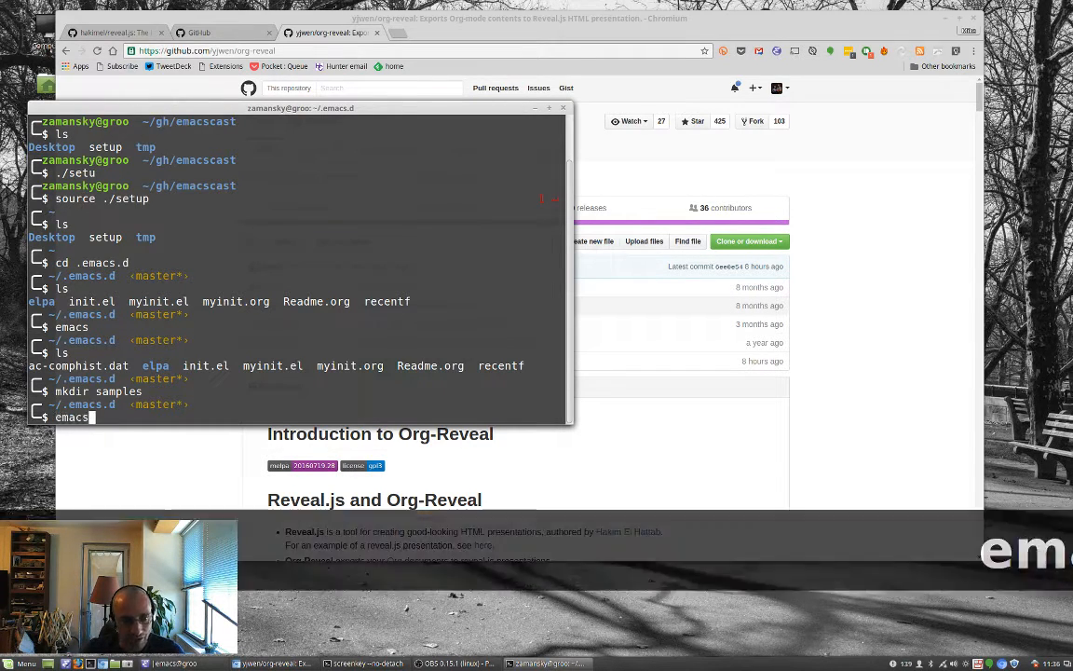
# Step: Open myinit.org in Emacs, reposition and enlarge the window, and enlarge the text
pyautogui.write('init.org')
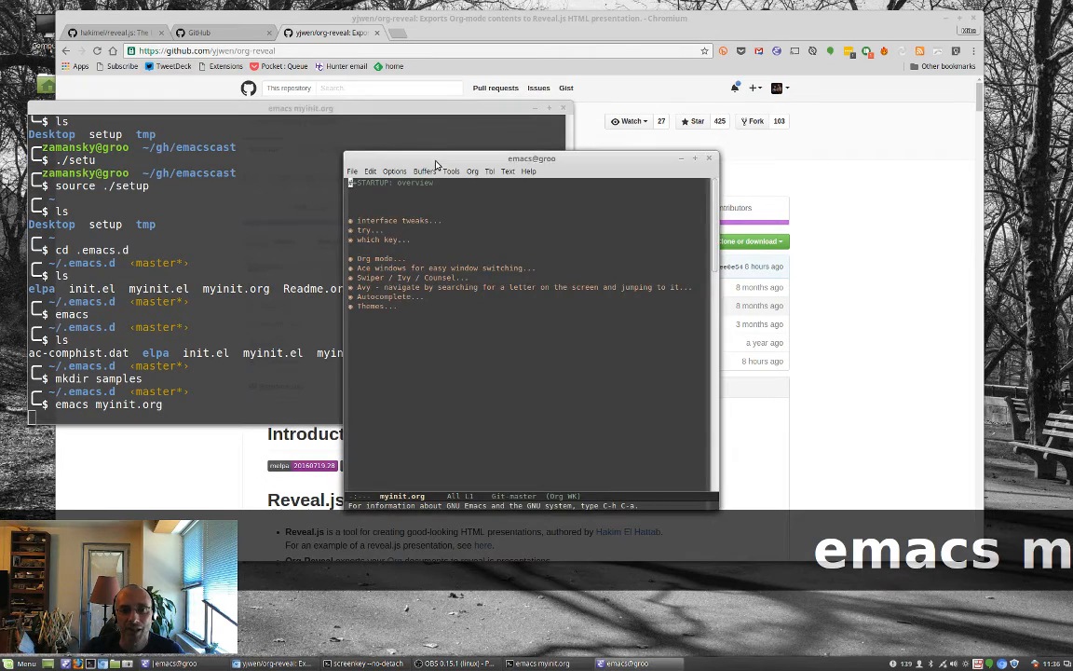
pyautogui.moveTo(531, 158); pyautogui.dragTo(281, 31)
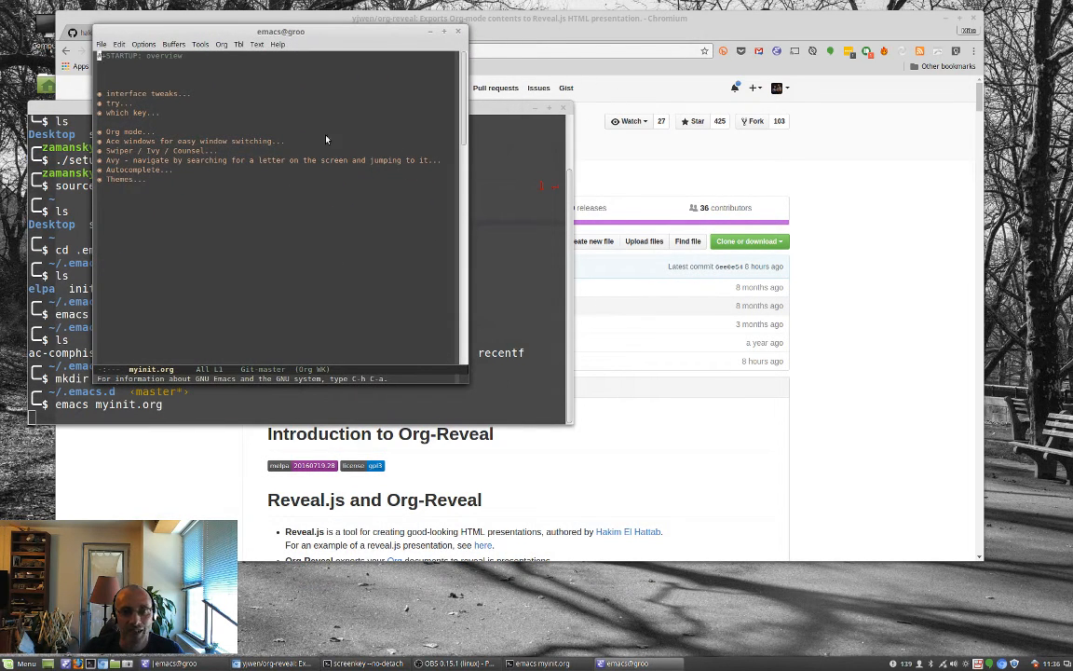
pyautogui.moveTo(281, 31); pyautogui.dragTo(500, 29)
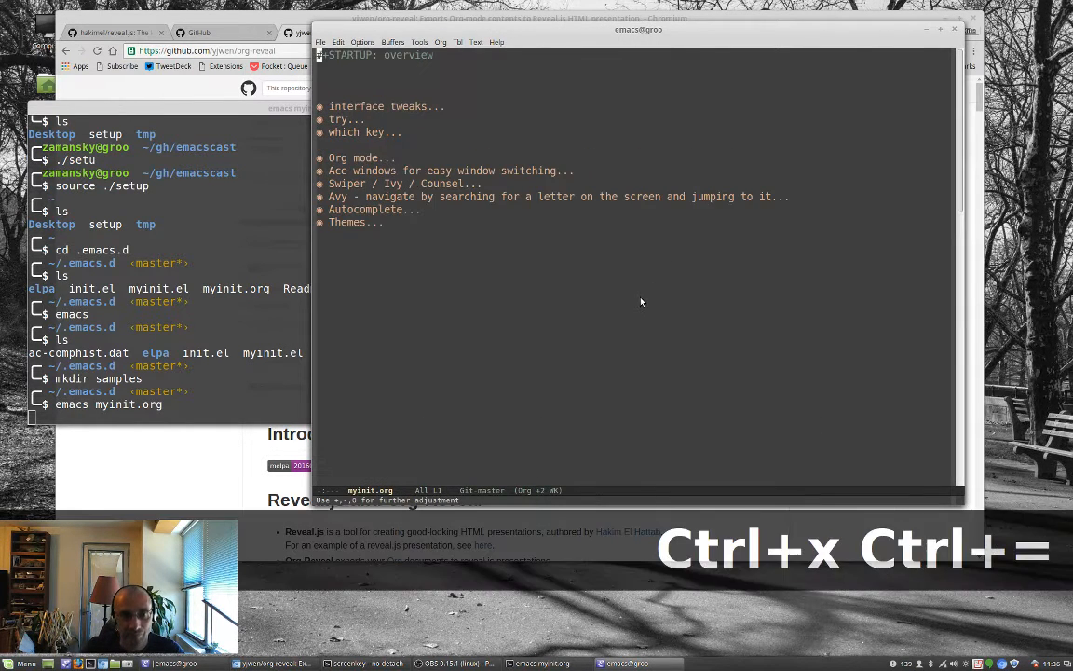
pyautogui.press('ctrl+n')
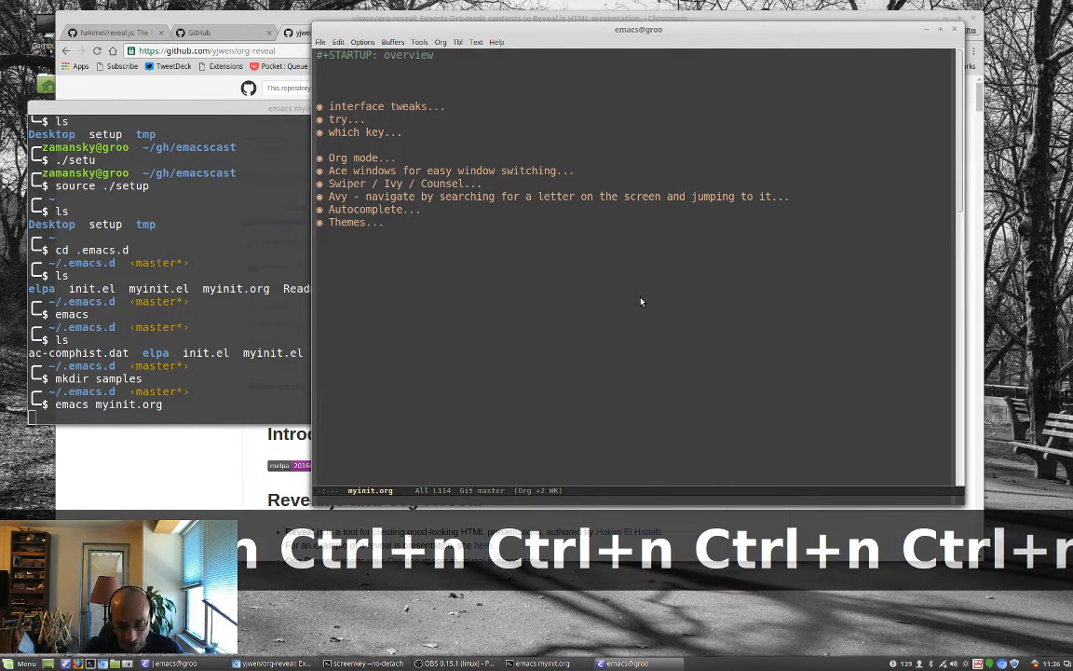
# Step: Add a Reveal.js heading with an emacs-lisp block: use-package ox-reveal, reveal root, org-reveal-mathjax t
pyautogui.write('Re')
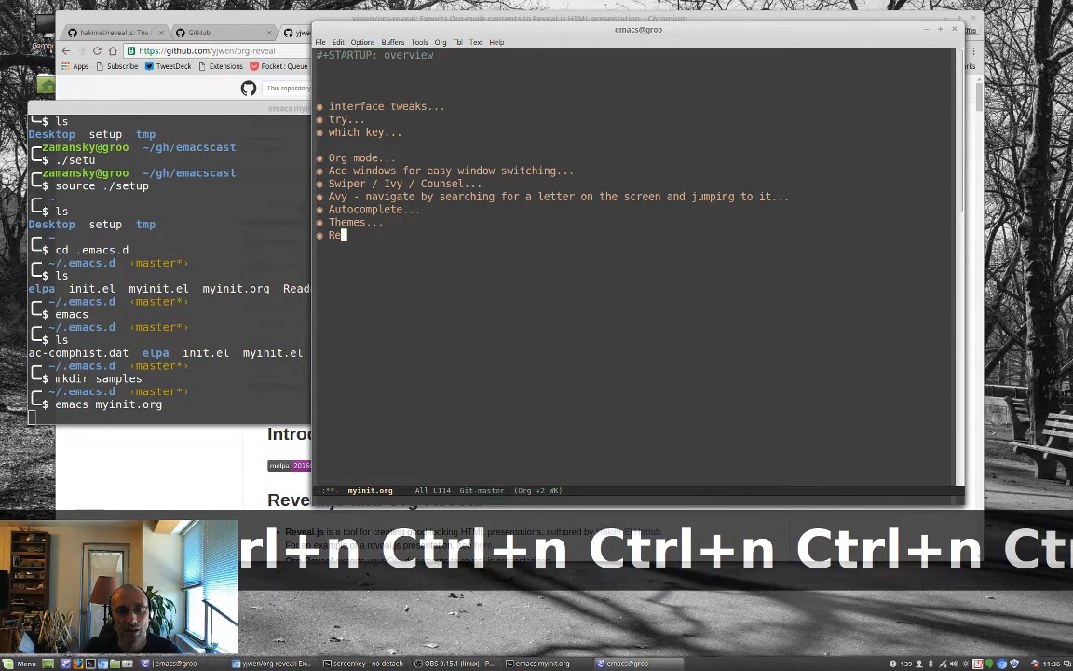
pyautogui.write('veal.js')
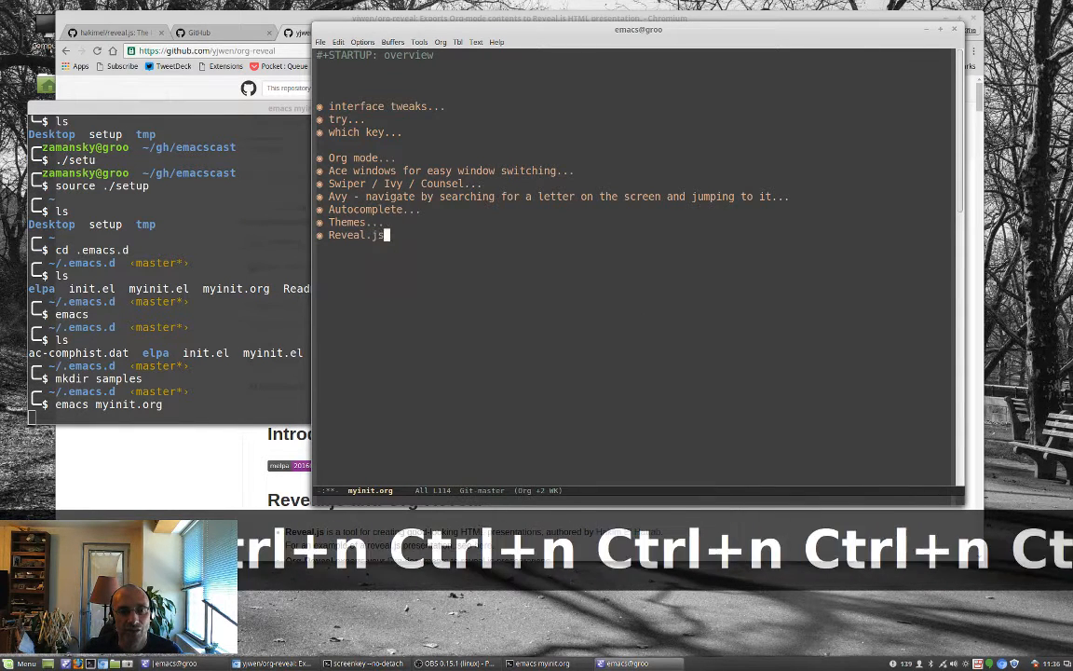
pyautogui.write('<s')
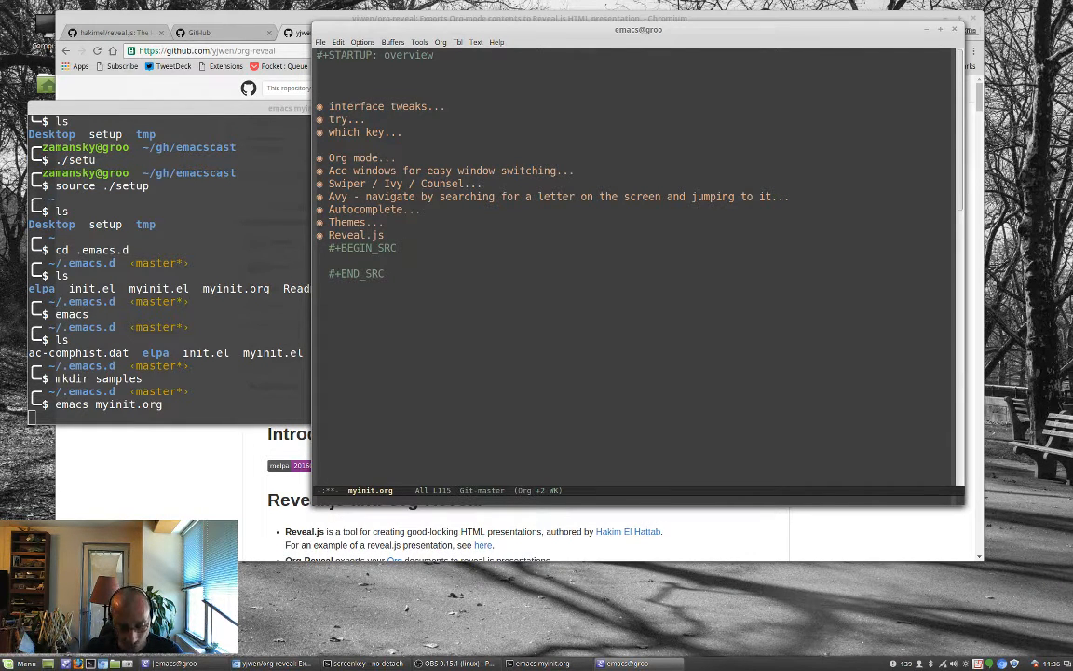
pyautogui.write('emacs-lisp')
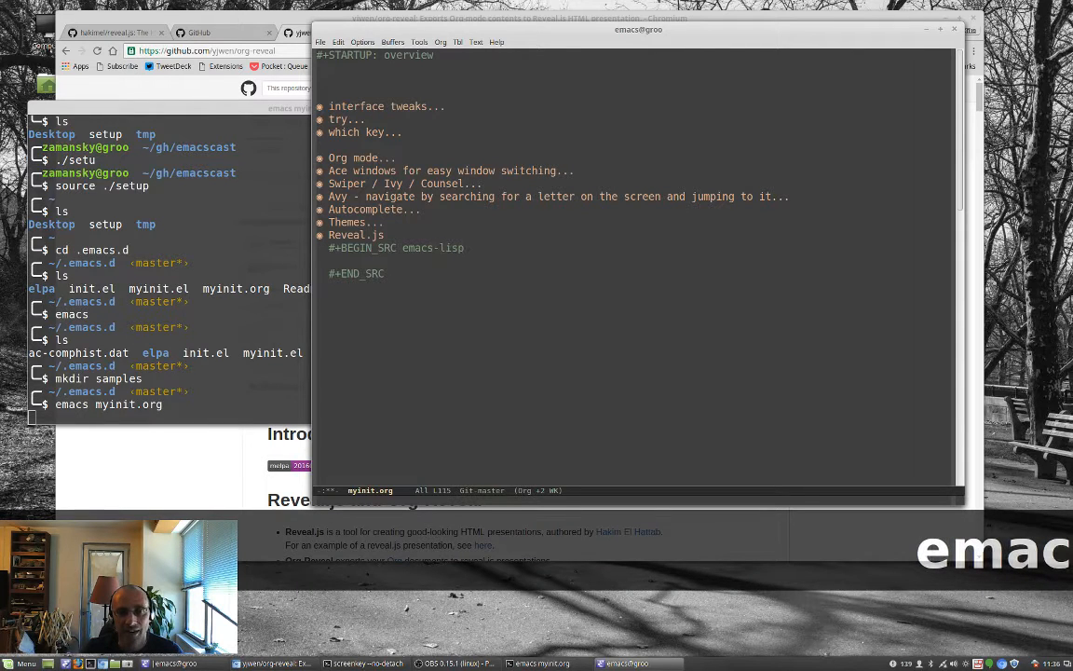
pyautogui.press('Return')
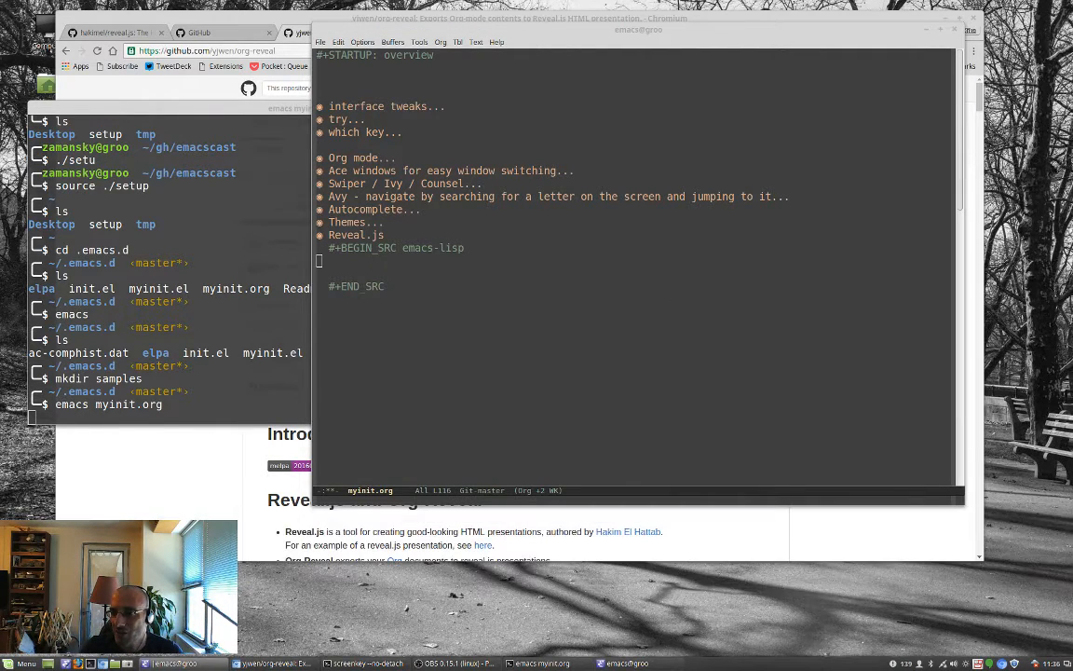
pyautogui.press('ctrl')
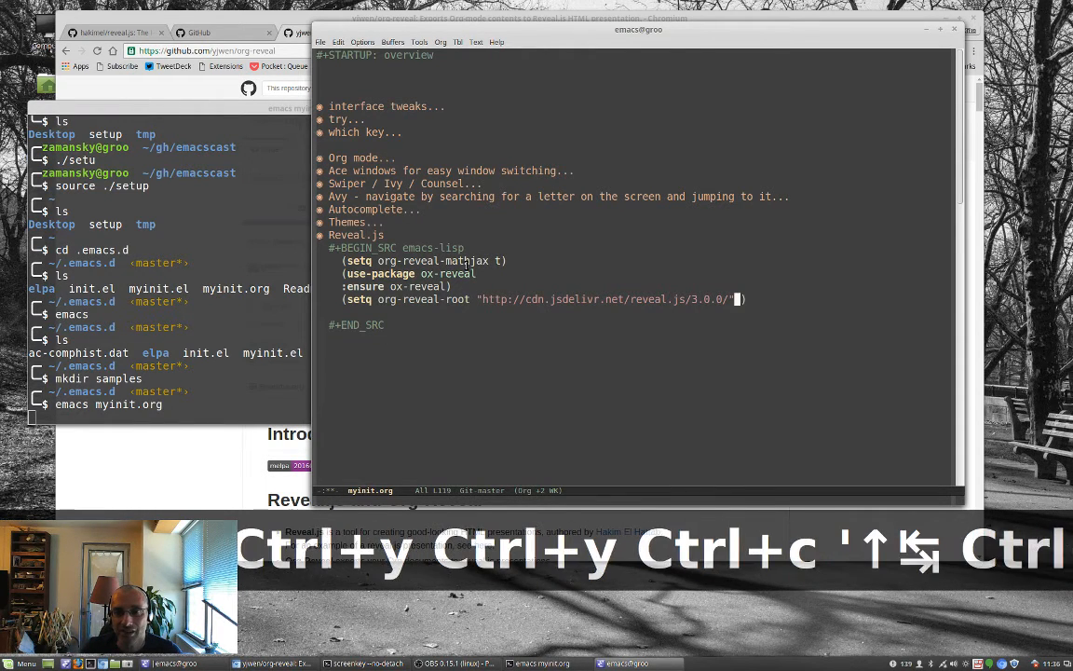
pyautogui.press('ctrl+d')
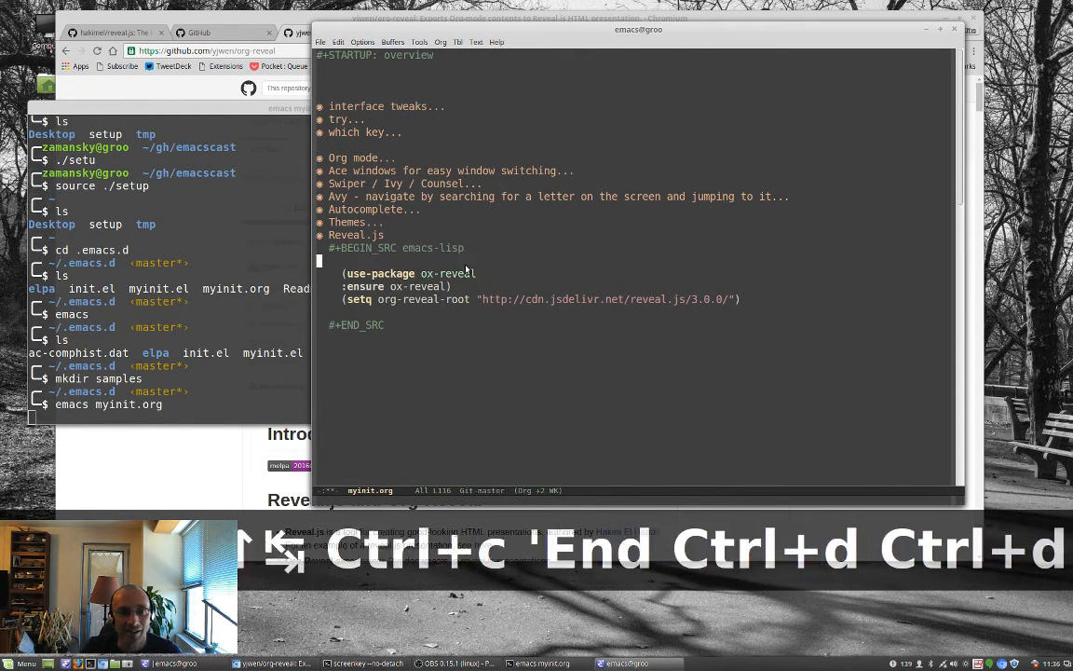
pyautogui.write('(setq org-reveal-mathjax t)')
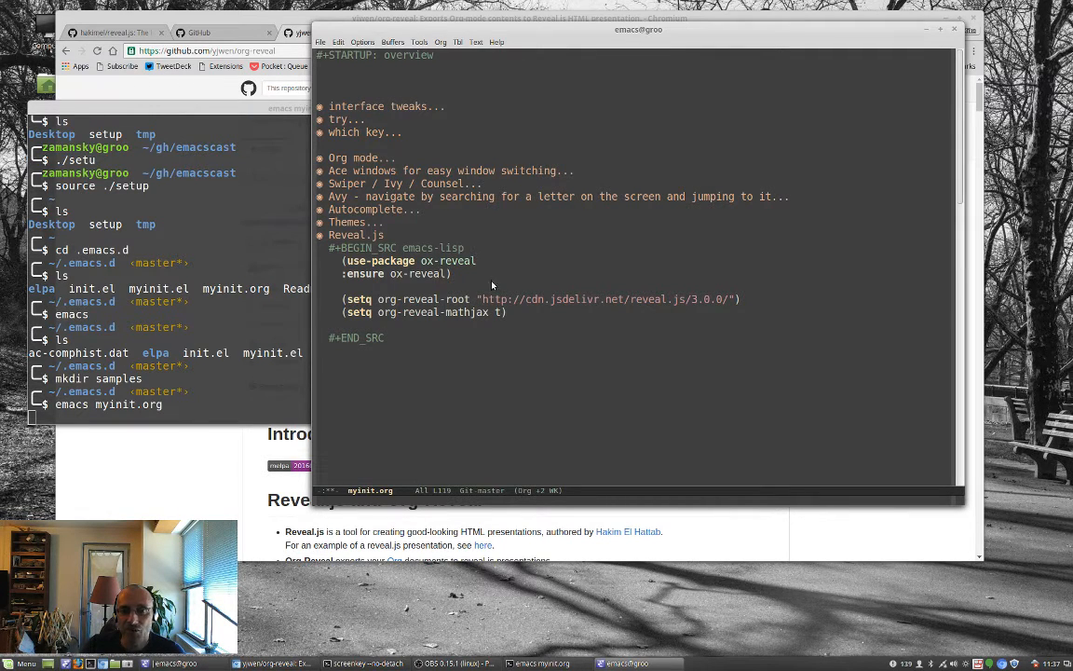
pyautogui.moveTo(610, 302)
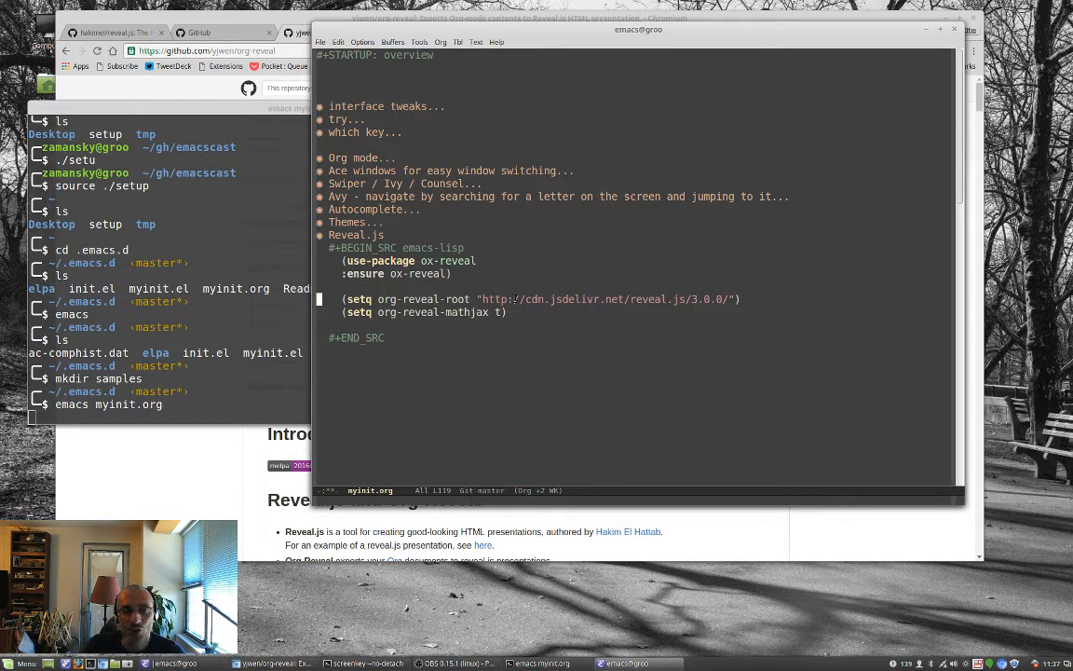
pyautogui.moveTo(373, 318)
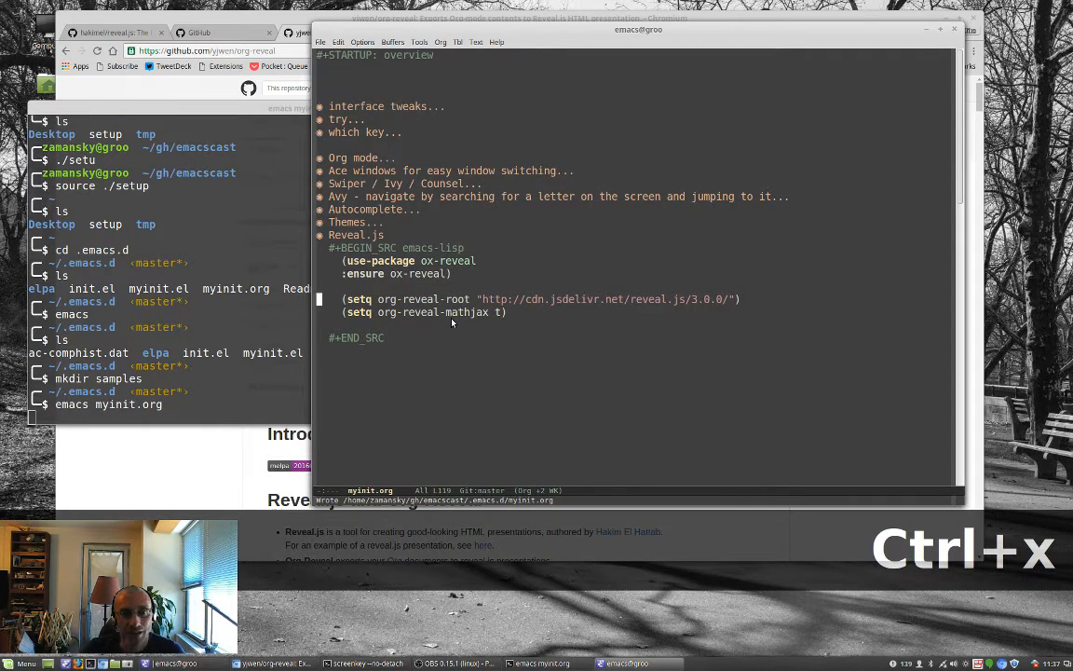
# Step: Evaluate the Reveal.js block (result t) and create samples/present.org
pyautogui.press('ctrl+c')
pyautogui.write('~/.emacs.d/samples/')
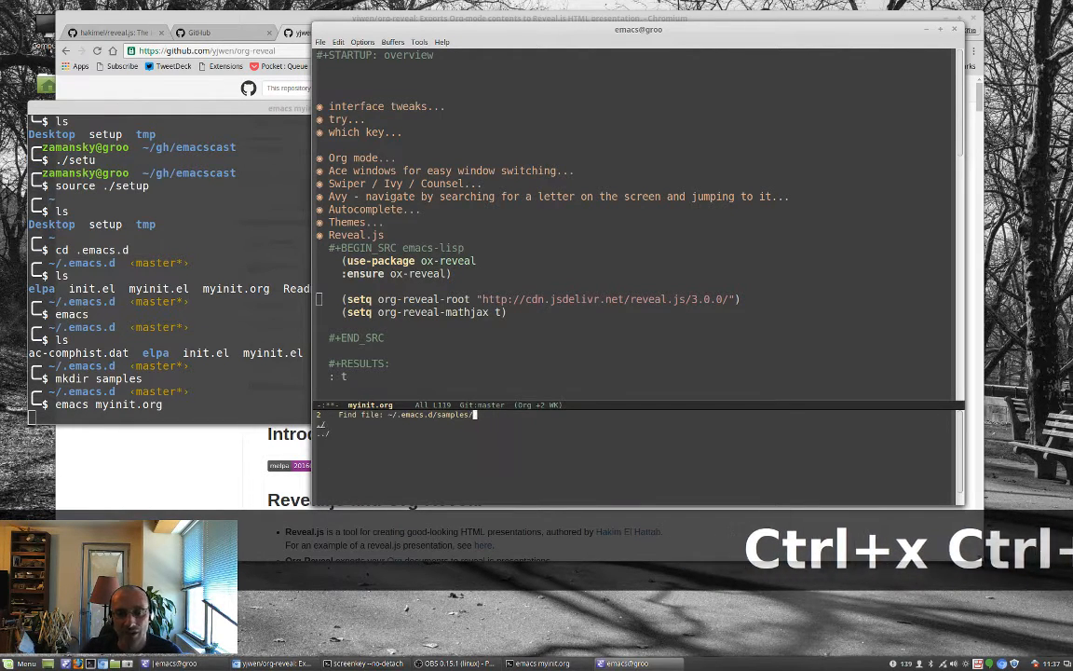
pyautogui.write('presen')
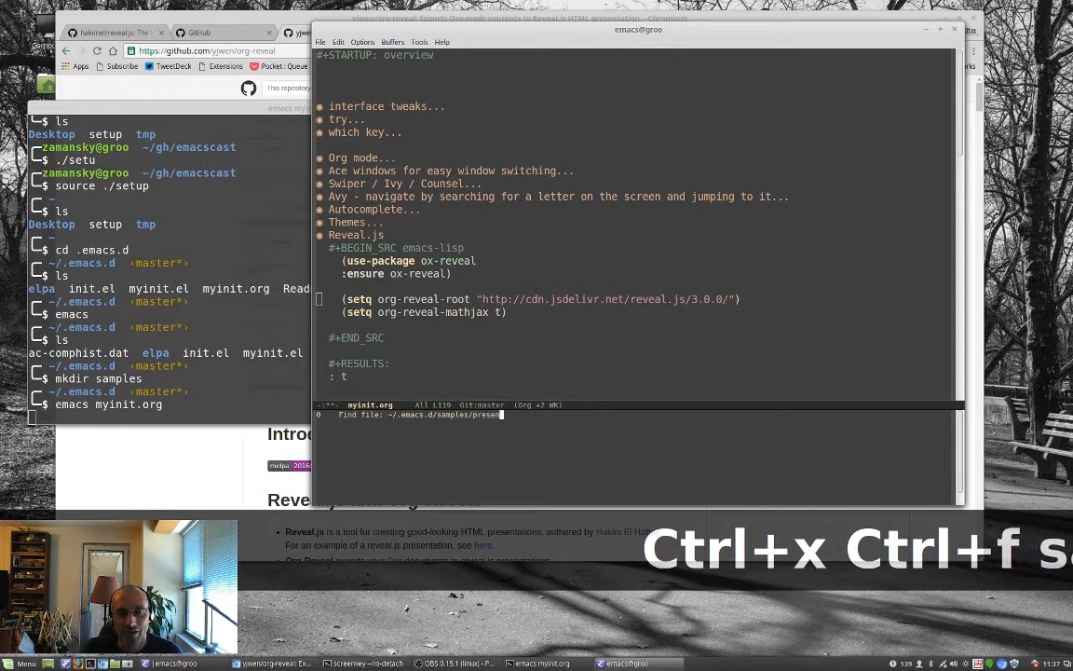
pyautogui.press('Return')
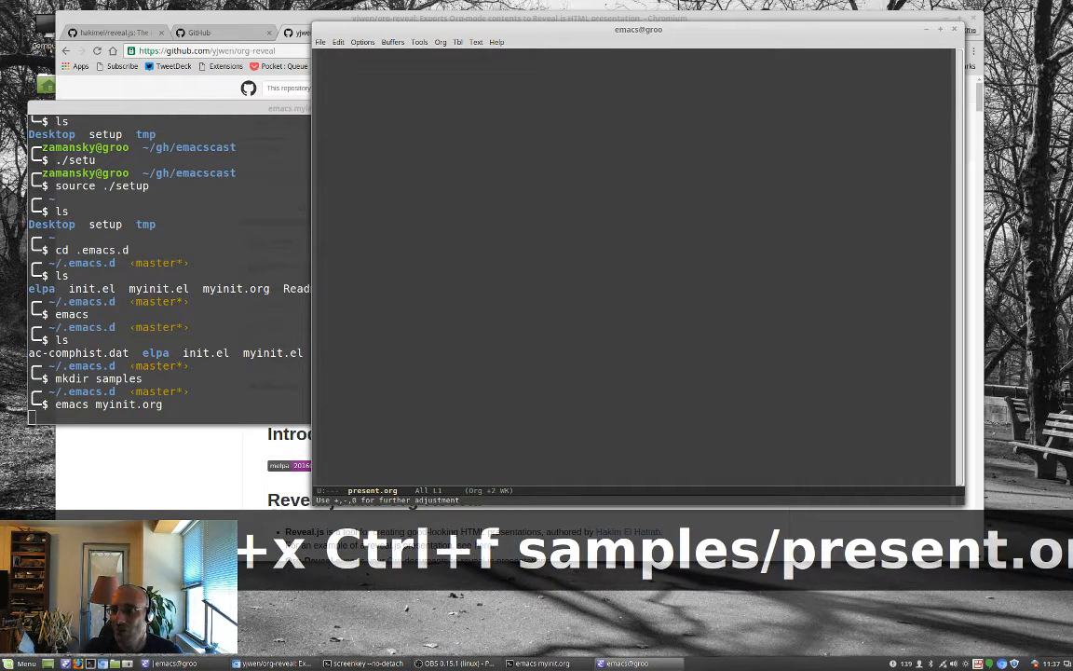
# Step: Write slide headings with subslides, a two-item list and a small |a|b|c| table
pyautogui.press('Return')
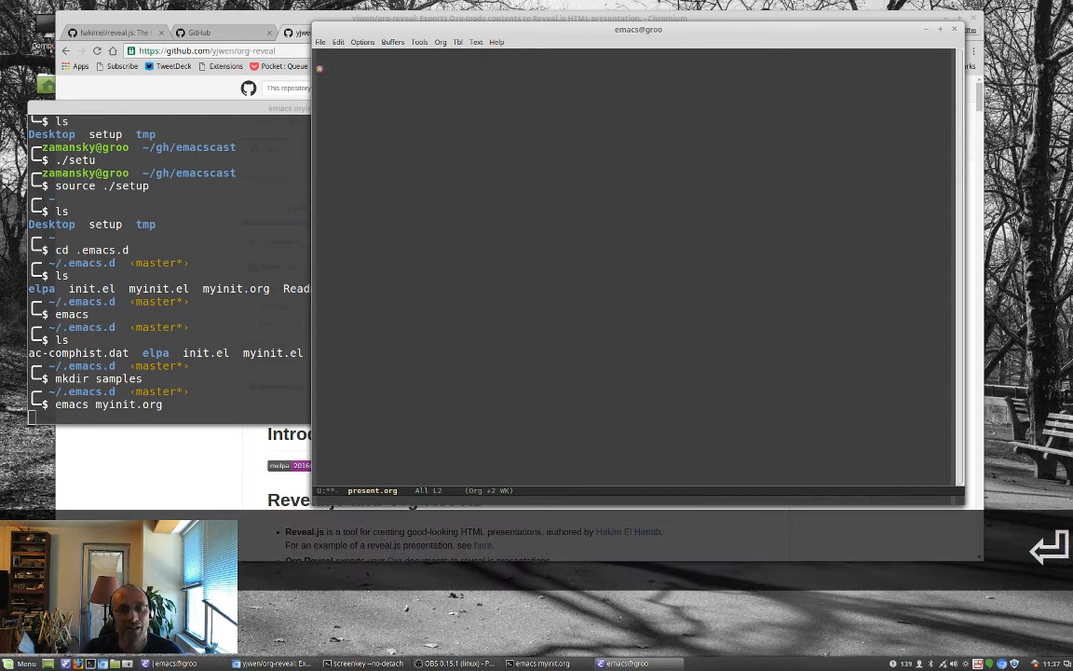
pyautogui.write('Slide 1')
pyautogui.write('subs')
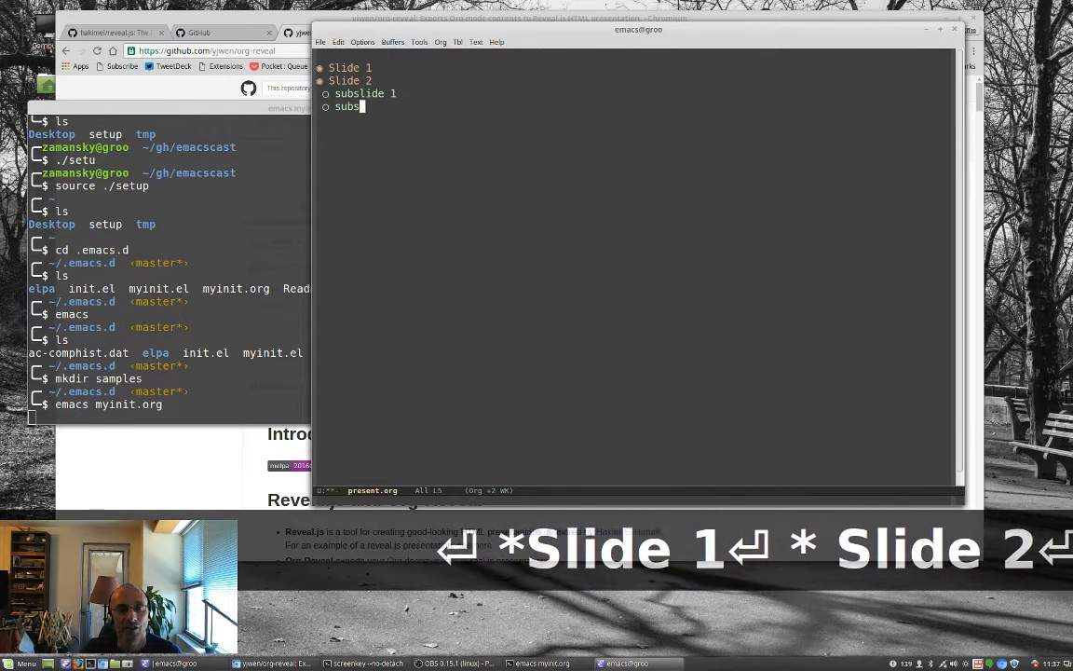
pyautogui.write('lide 2')
pyautogui.write('- ')
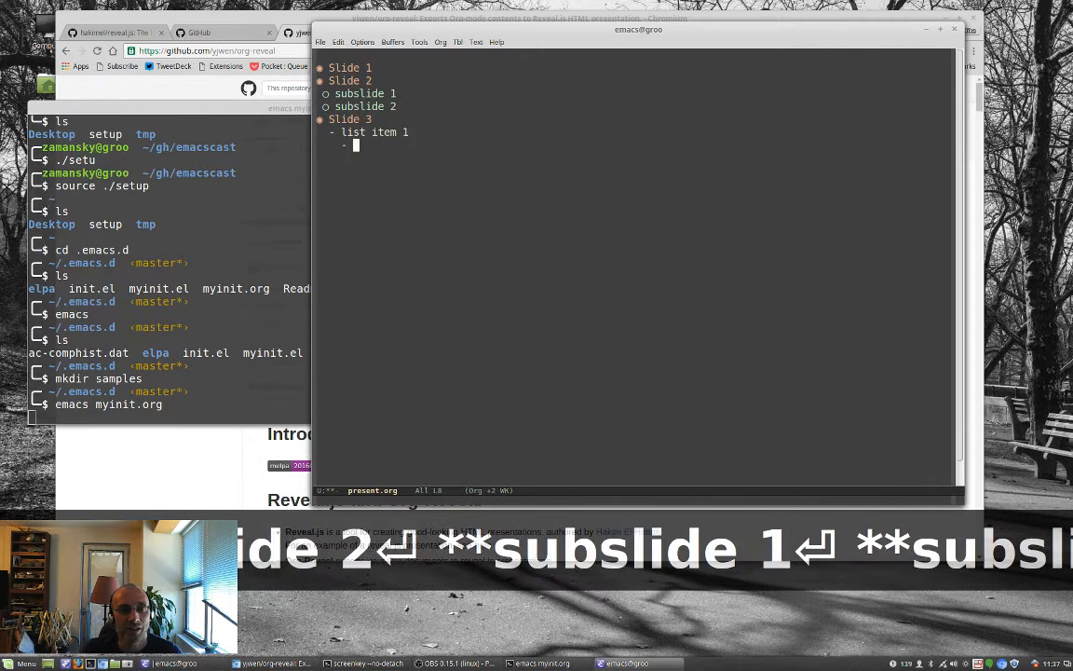
pyautogui.write('list item 2')
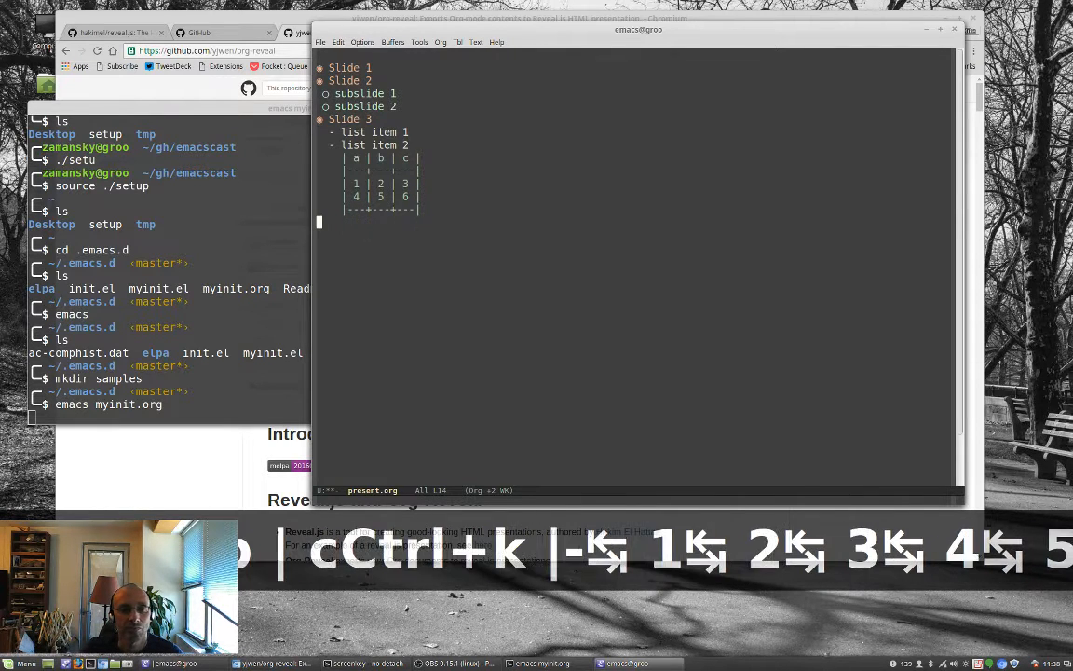
# Step: Add a '* Slide 4' heading and begin a Python source block
pyautogui.write('*S')
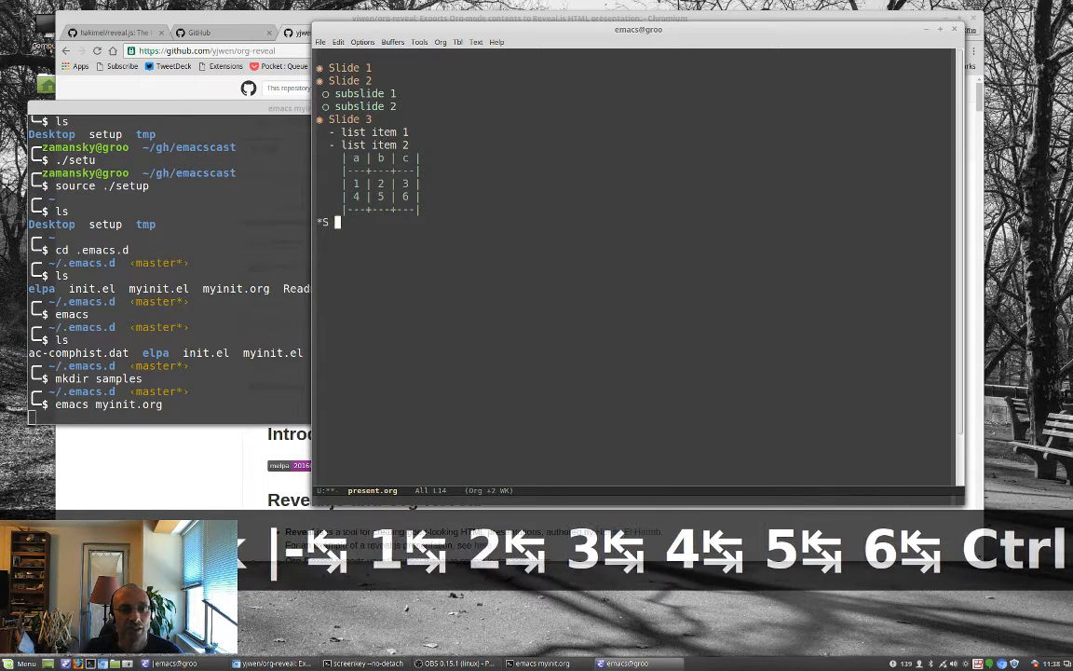
pyautogui.write('lide')
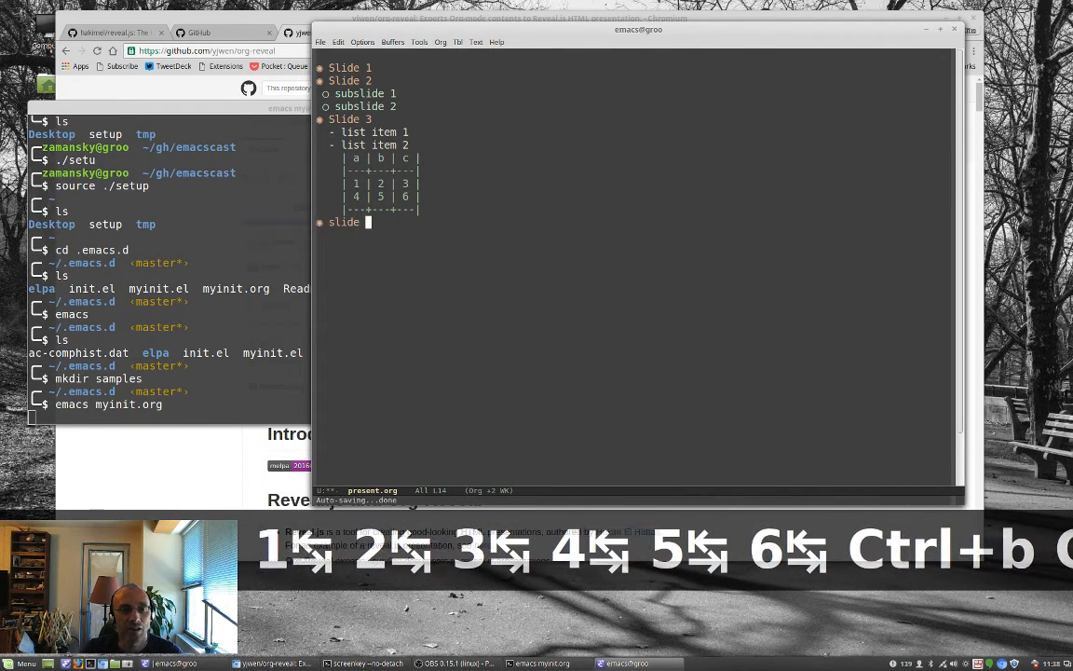
pyautogui.write('4')
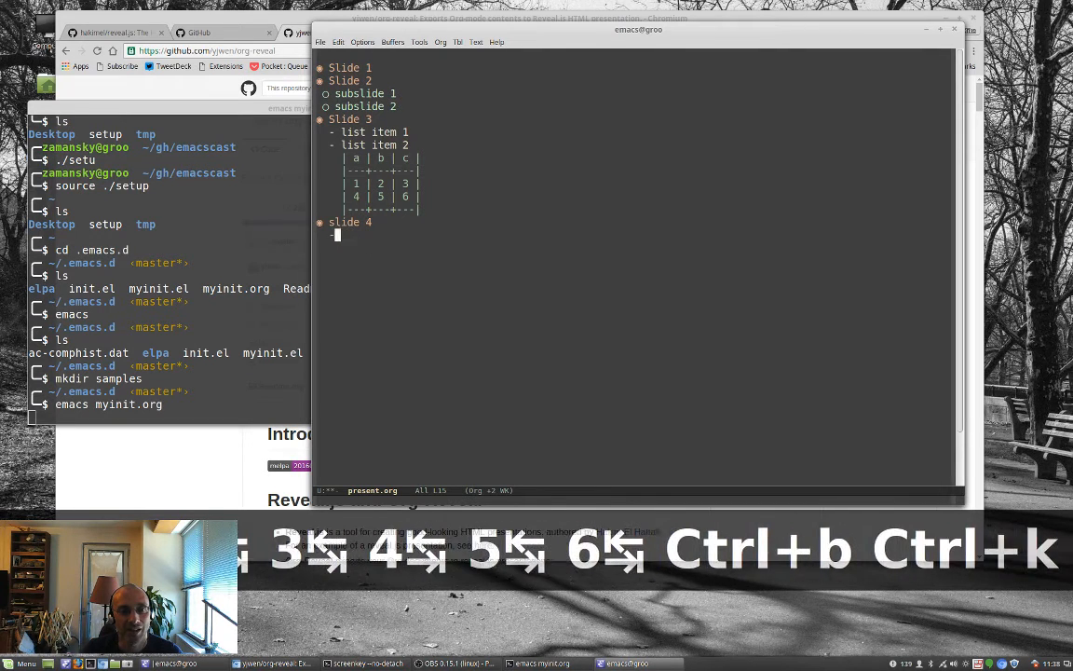
pyautogui.write('#+BEGIN_SRC python')
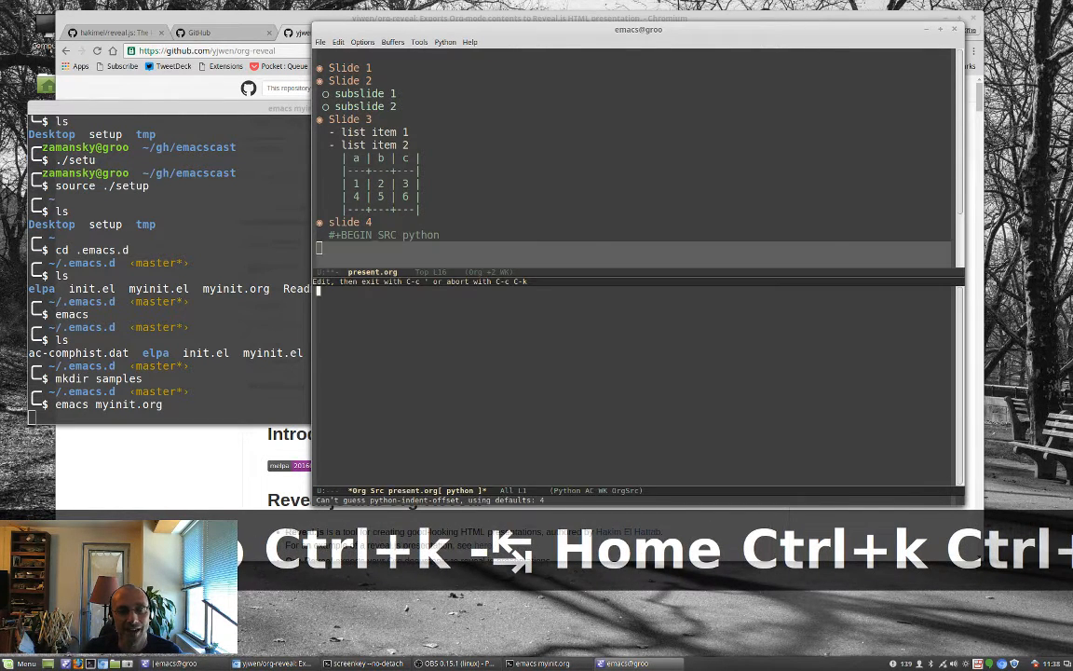
# Step: Write def f(x): return x + 1 and print f(5) in slide 4's Python block
pyautogui.write('def f(x):')
pyautogui.write('return x + 1')
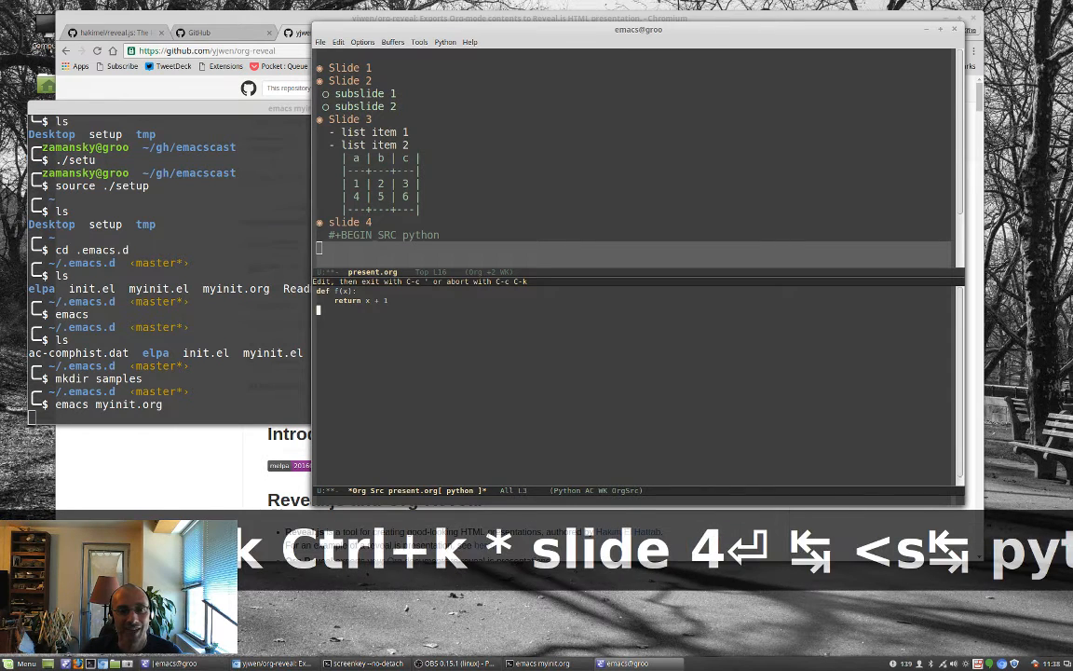
pyautogui.write('pruin')
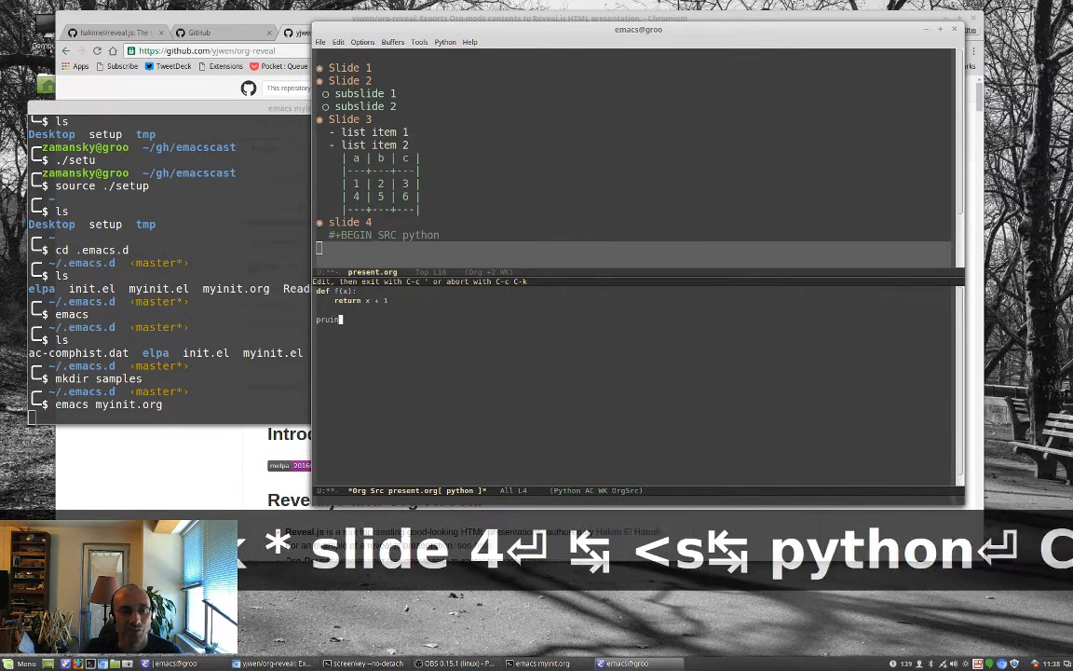
pyautogui.write('print f(5')
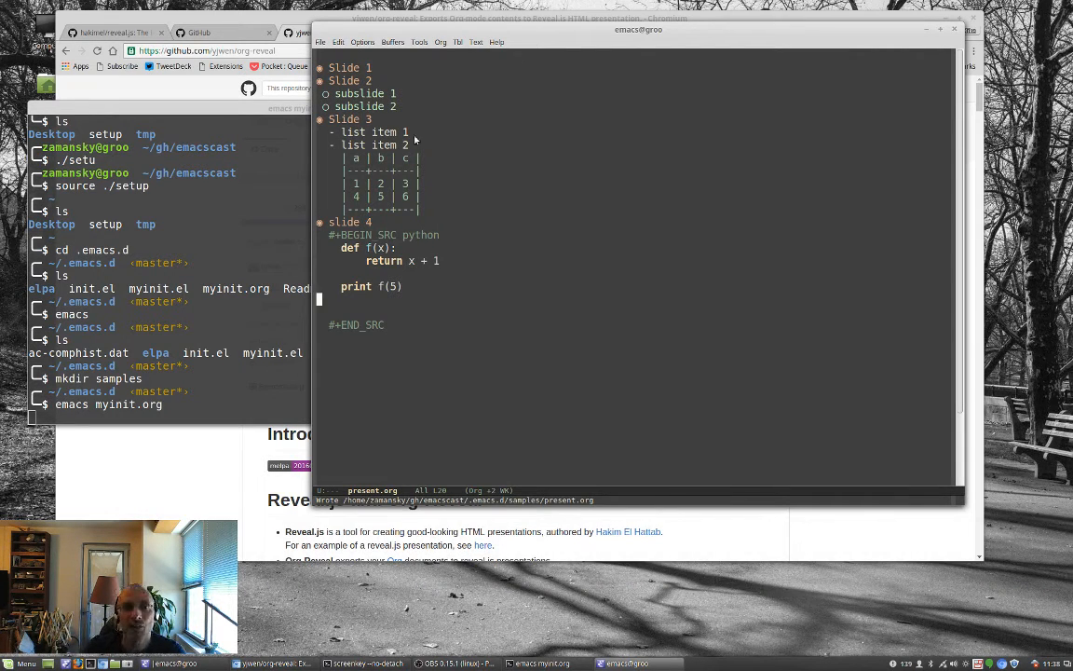
# Step: Open the Org menu to reach Export/Publish for reveal.js export
pyautogui.click(440, 42)
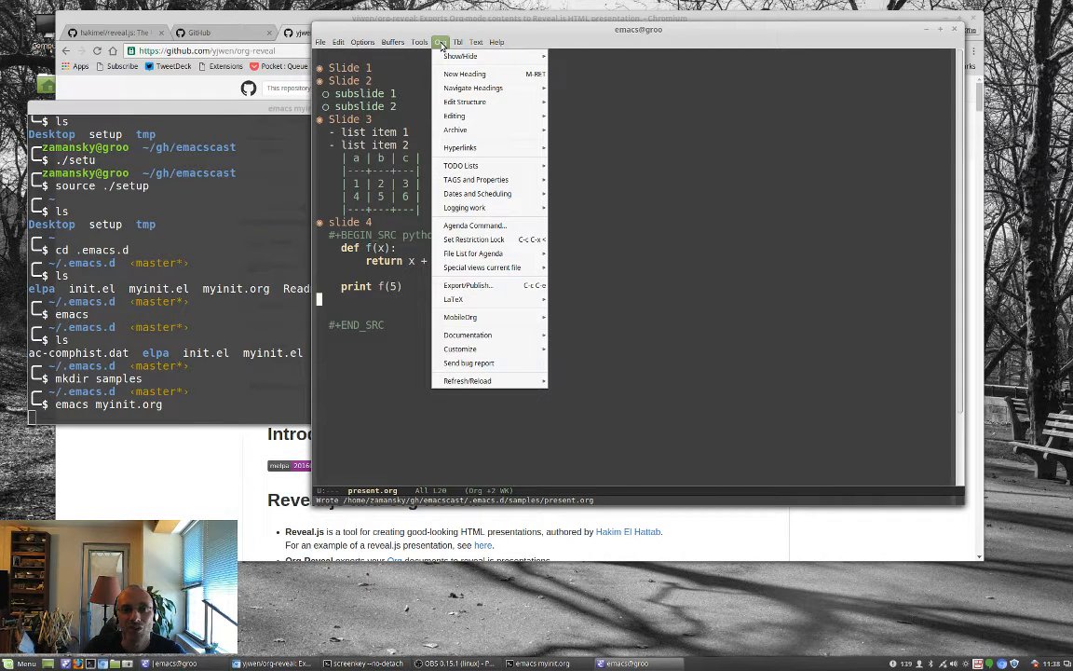
pyautogui.moveTo(460, 165)
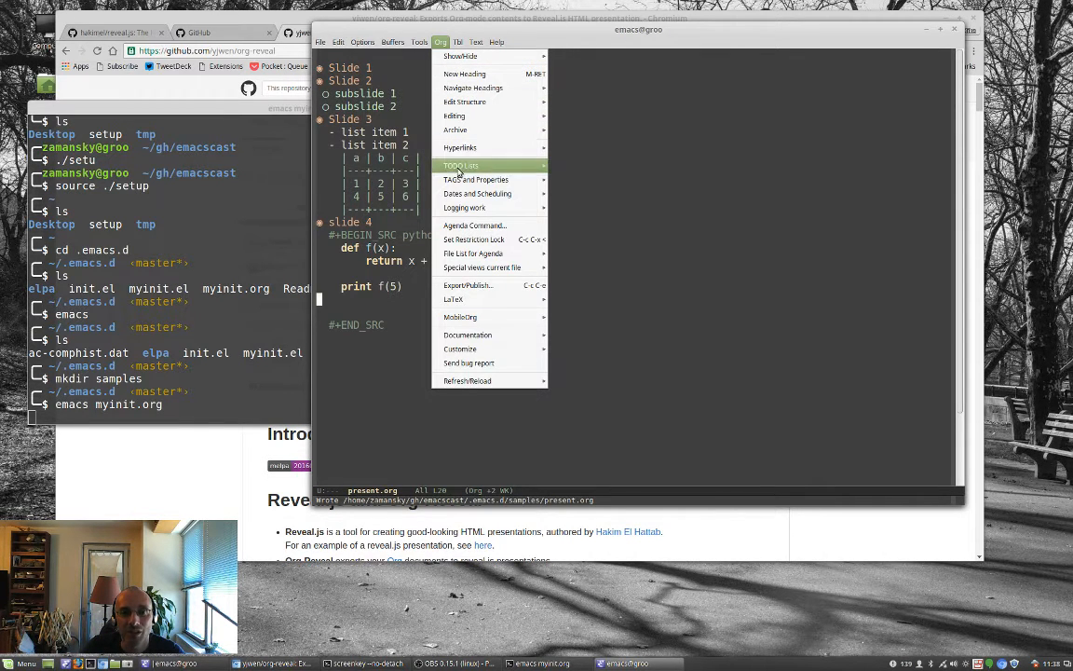
pyautogui.moveTo(473, 282)
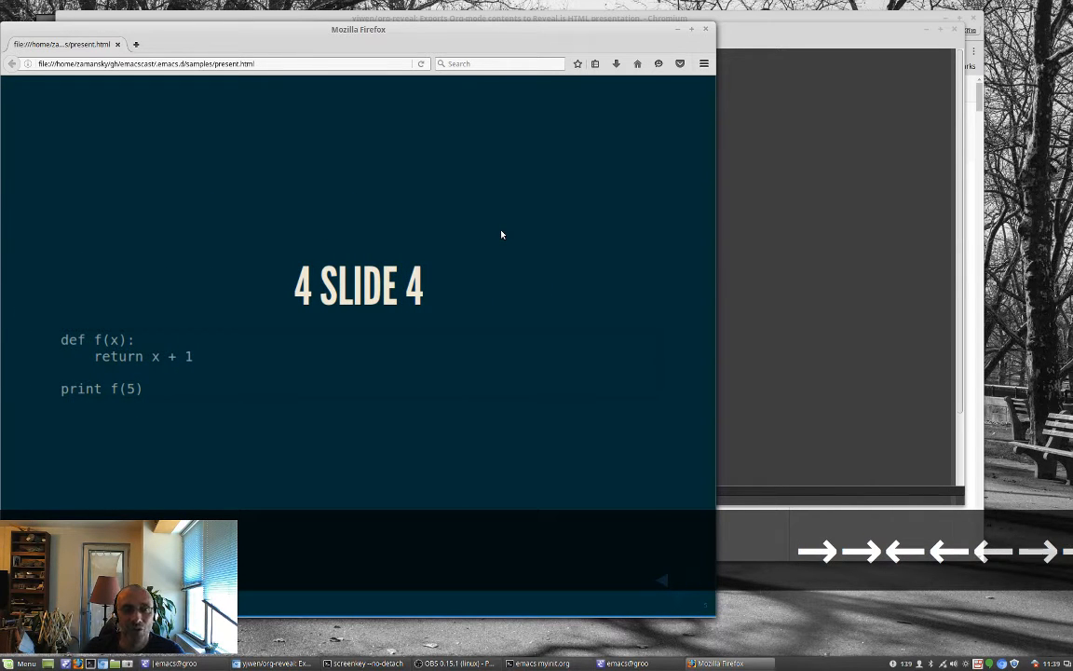
# Step: Switch to the Chromium window showing the org-reveal GitHub page
pyautogui.click(627, 662)
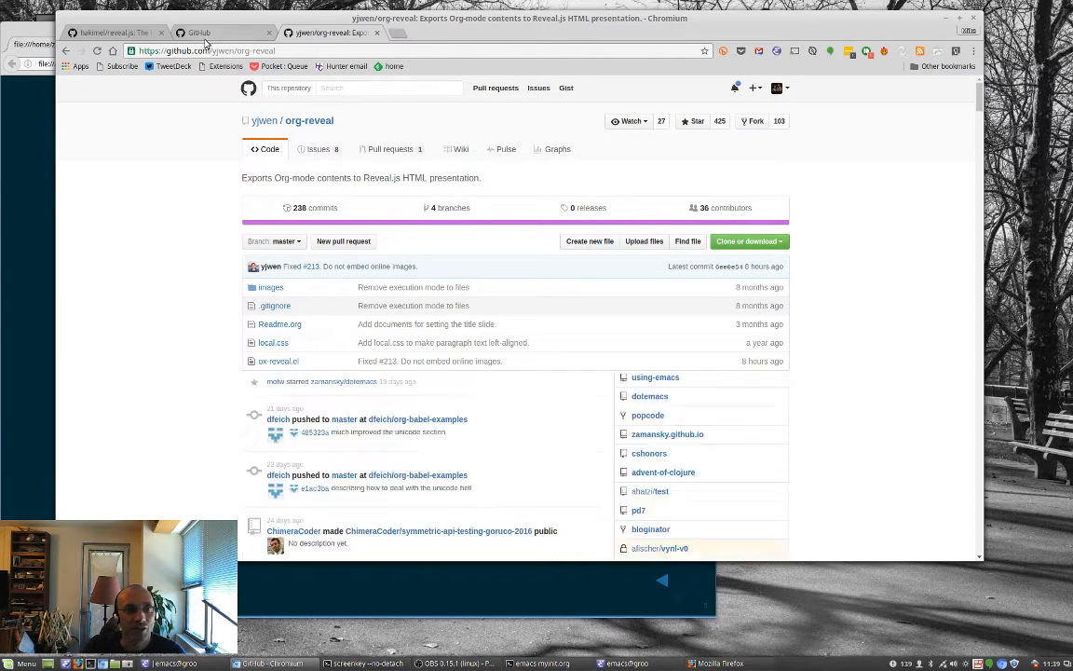
# Step: Browse the reveal.js css/theme folder of theme stylesheets, then return to Emacs
pyautogui.click(112, 33)
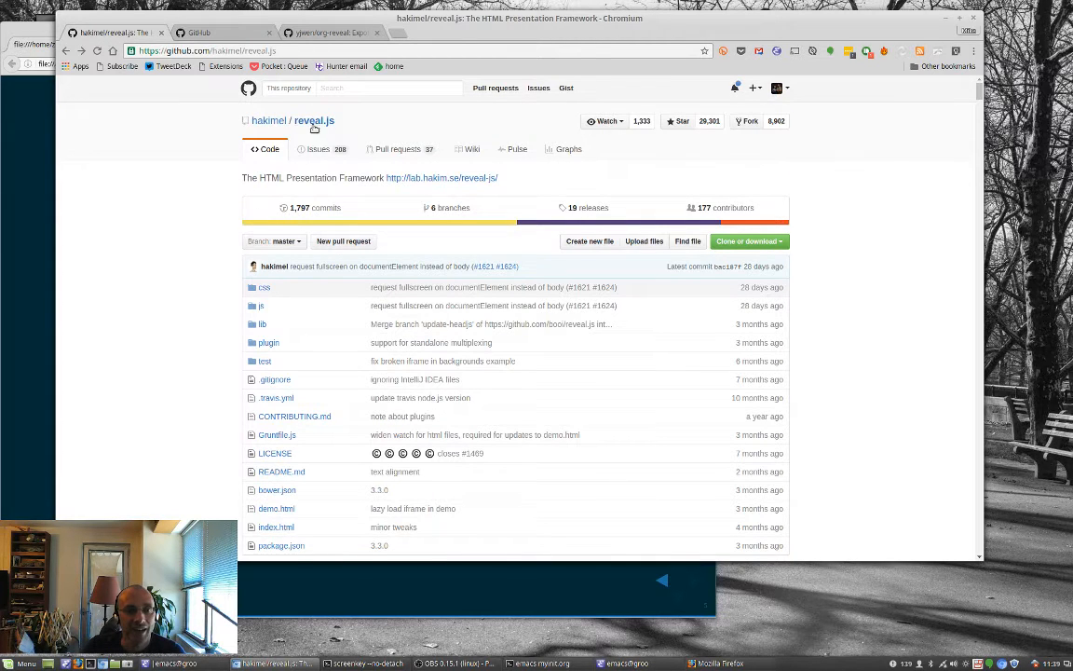
pyautogui.click(265, 287)
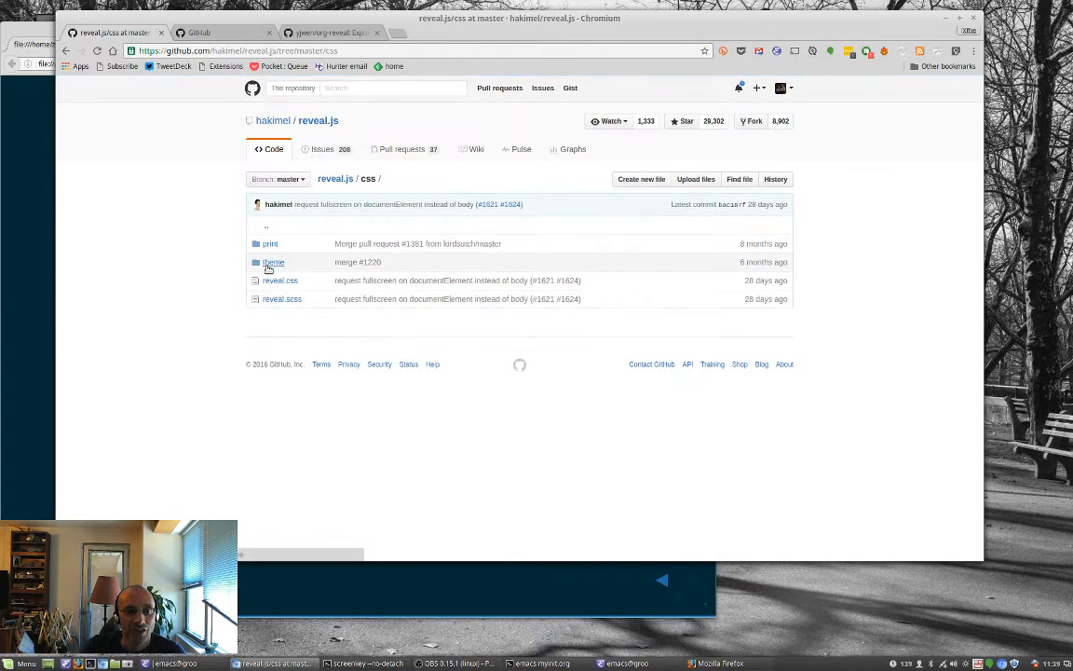
pyautogui.click(273, 261)
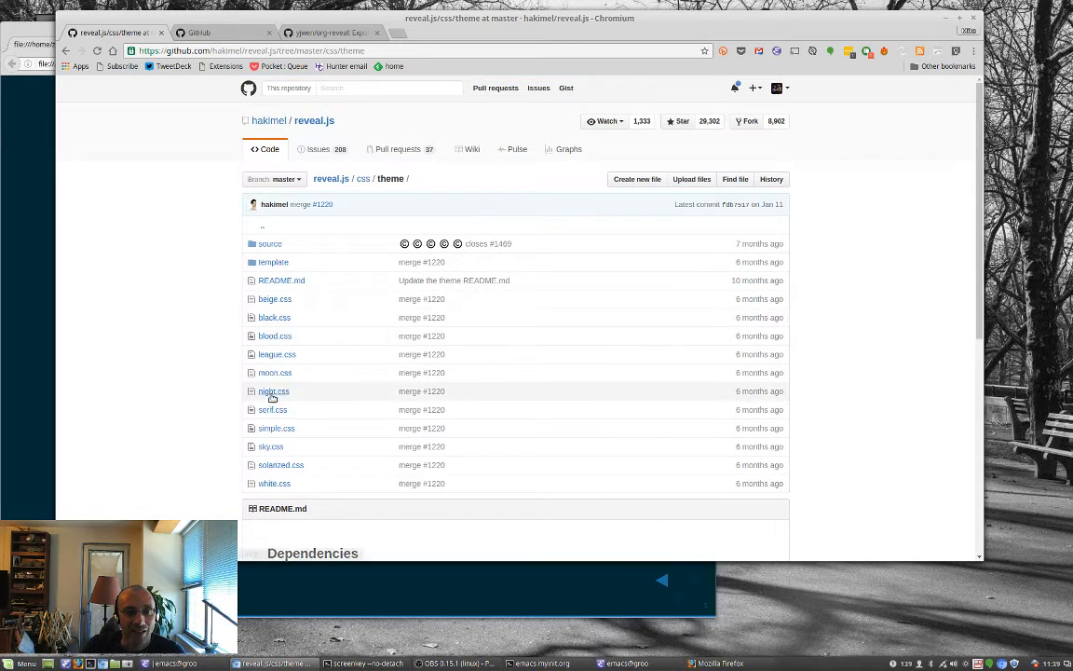
pyautogui.moveTo(271, 451)
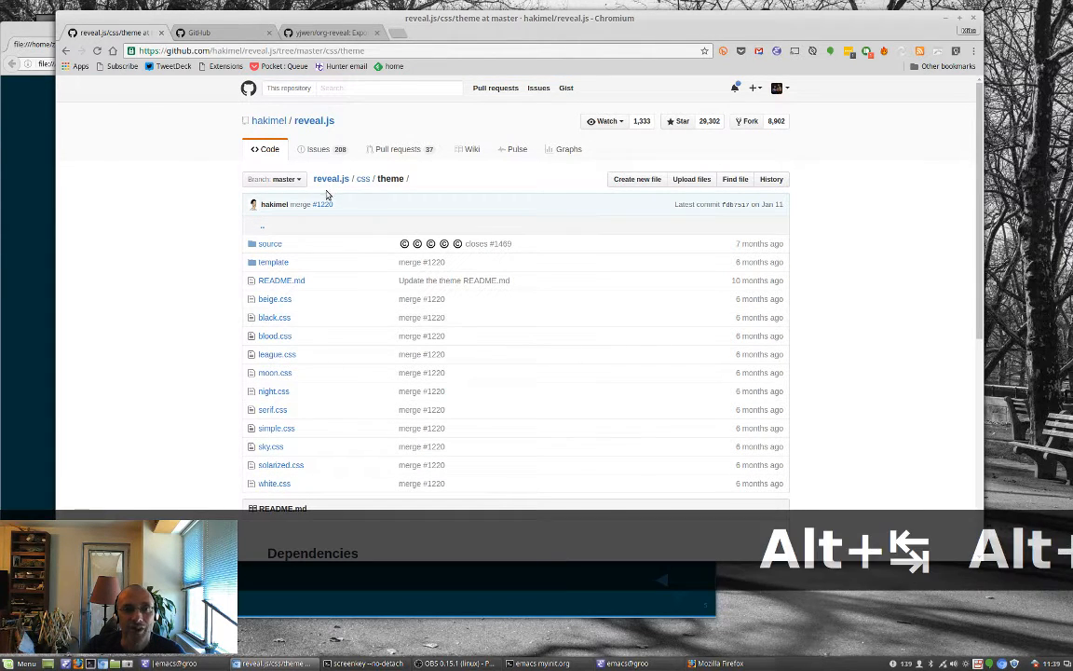
pyautogui.press('alt+Tab')
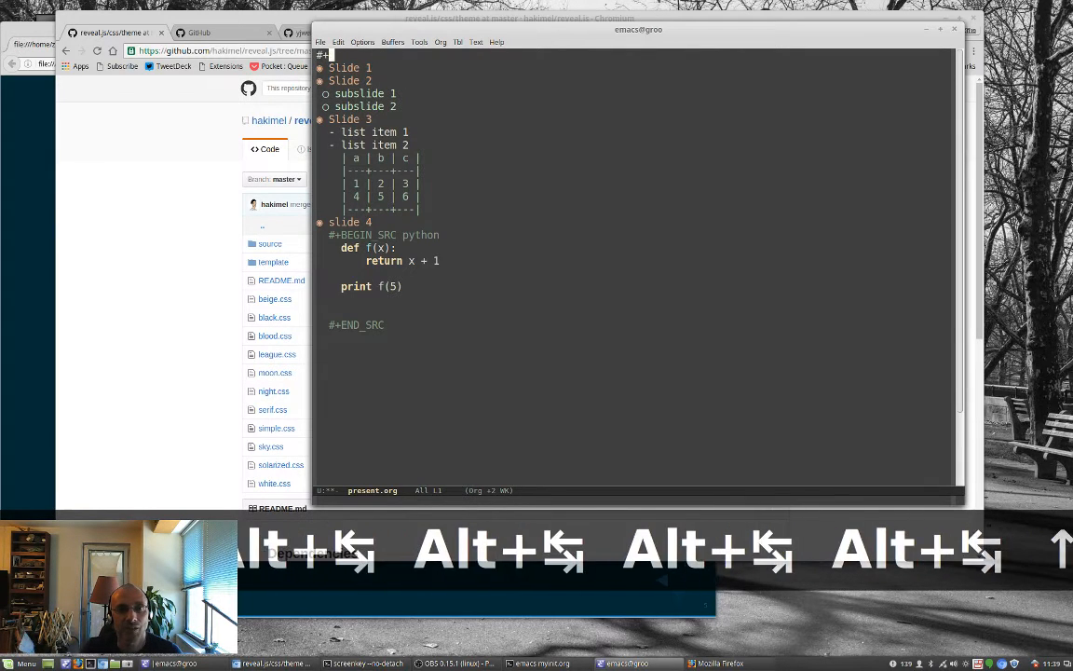
# Step: Add '#+REVEAL_THEME: sky' and '#+OPTIONS: toc:nil num:nil', then type body text under Slide 1
pyautogui.write('REVEAL_THEME: sky')
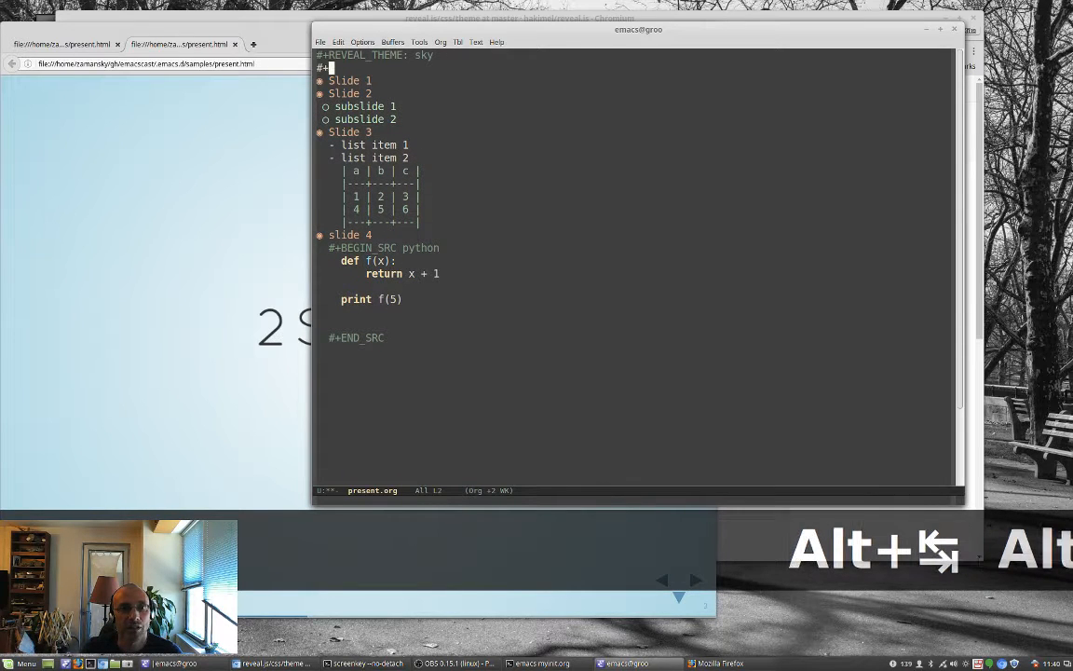
pyautogui.write('#+OPTIONS: toc:n')
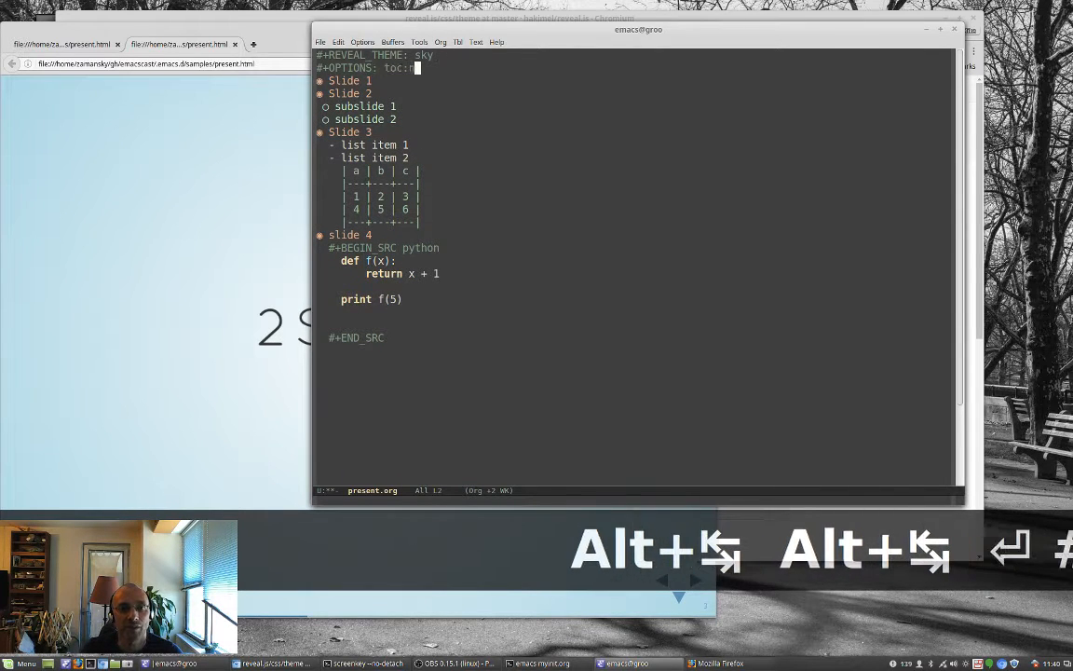
pyautogui.write('il num:nul')
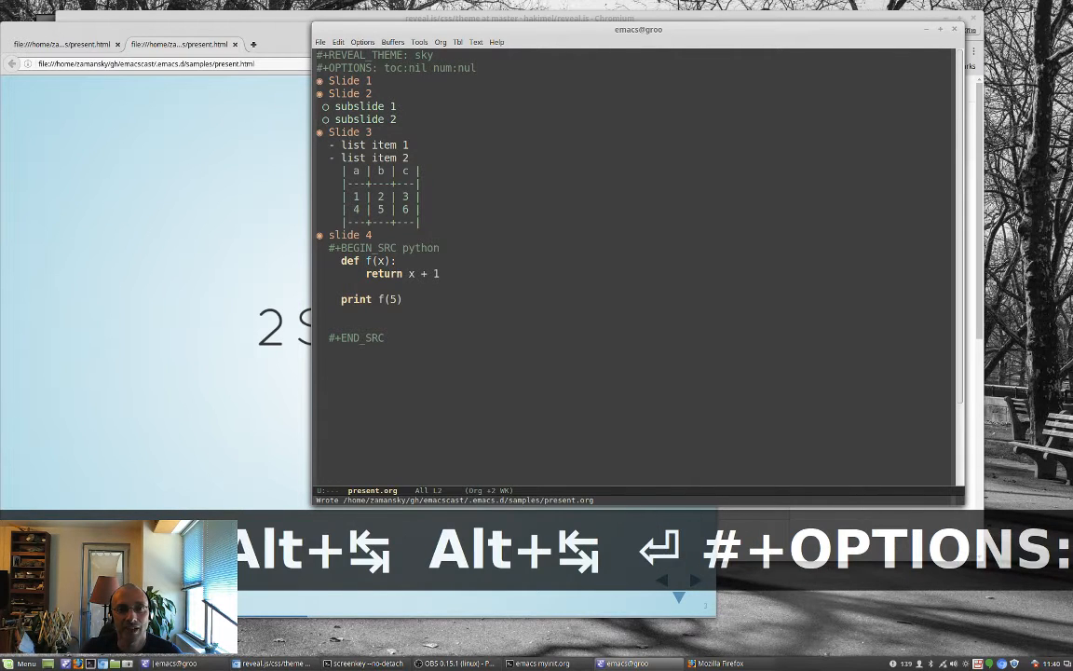
pyautogui.click(718, 663)
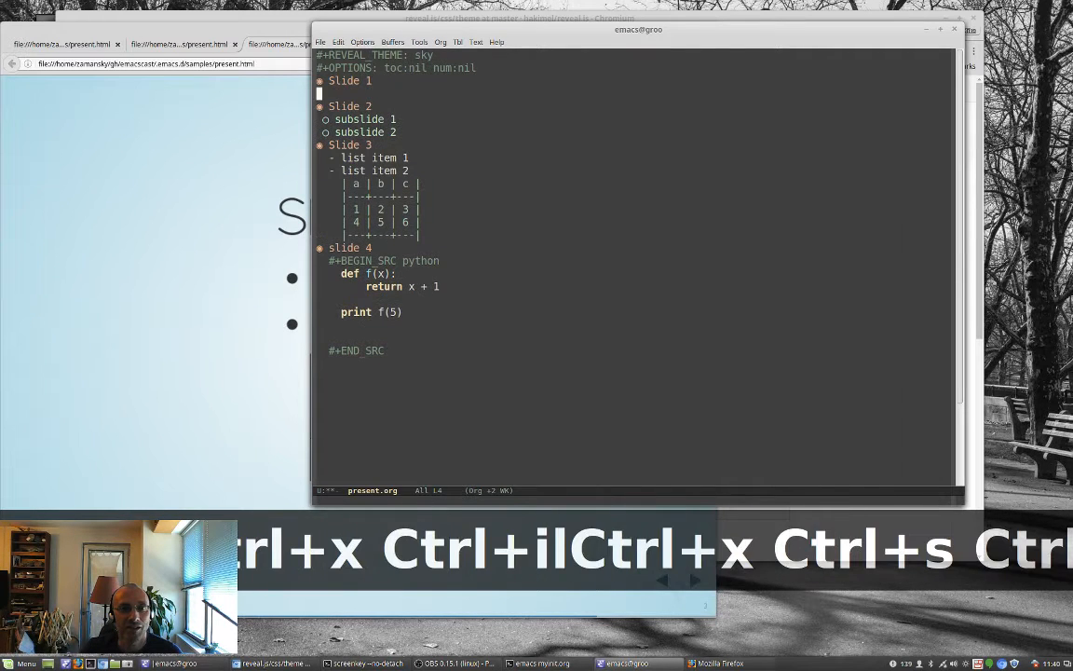
pyautogui.write('hee')
pyautogui.click(638, 500)
pyautogui.write('my')
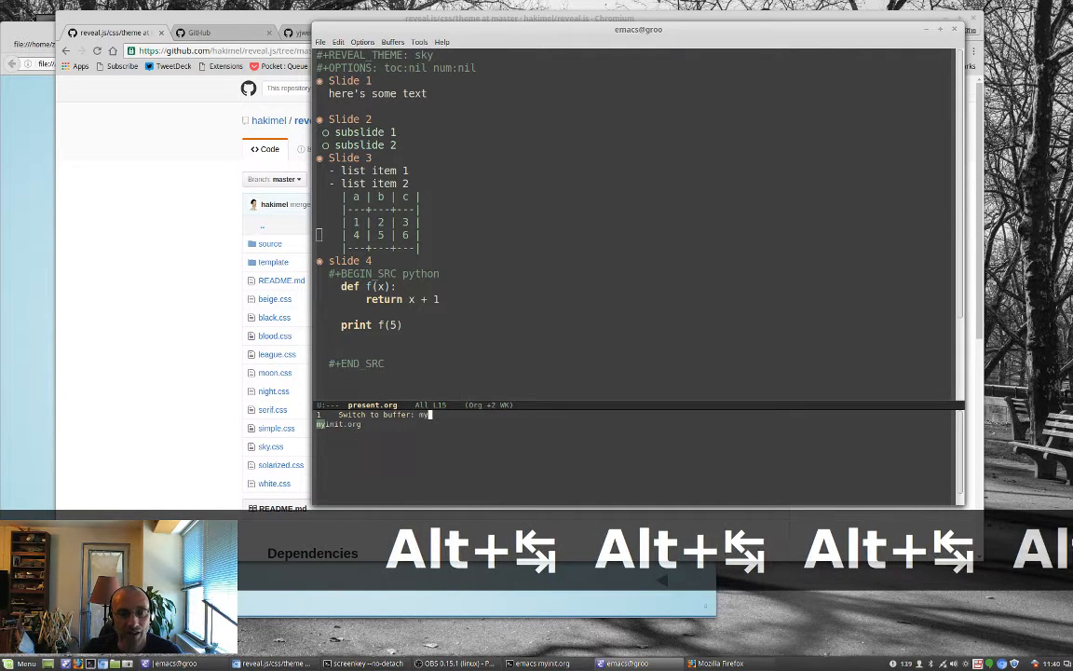
# Step: Switch to myinit.org and type (use-package htmlize) in the Reveal.js source block
pyautogui.press('Return')
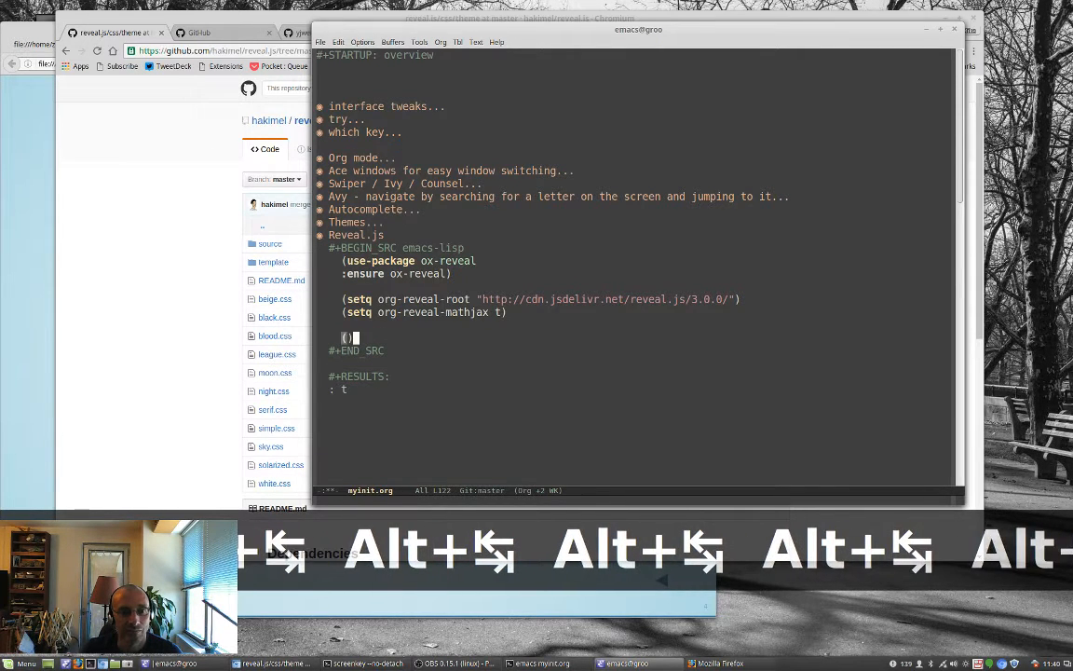
pyautogui.write('use-package')
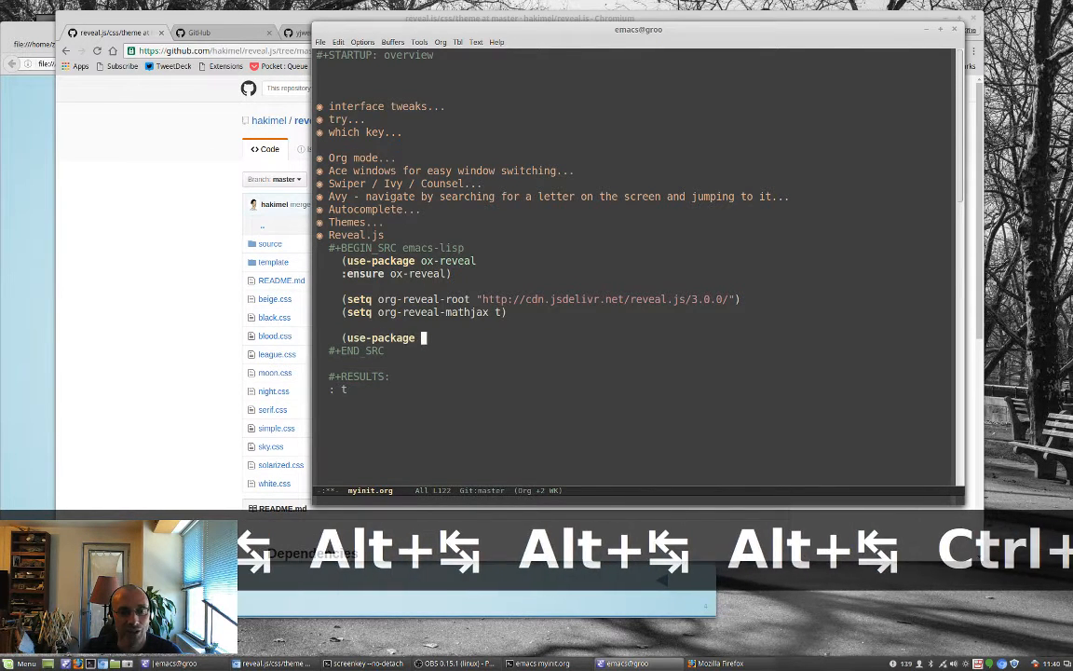
pyautogui.write('htmlize')
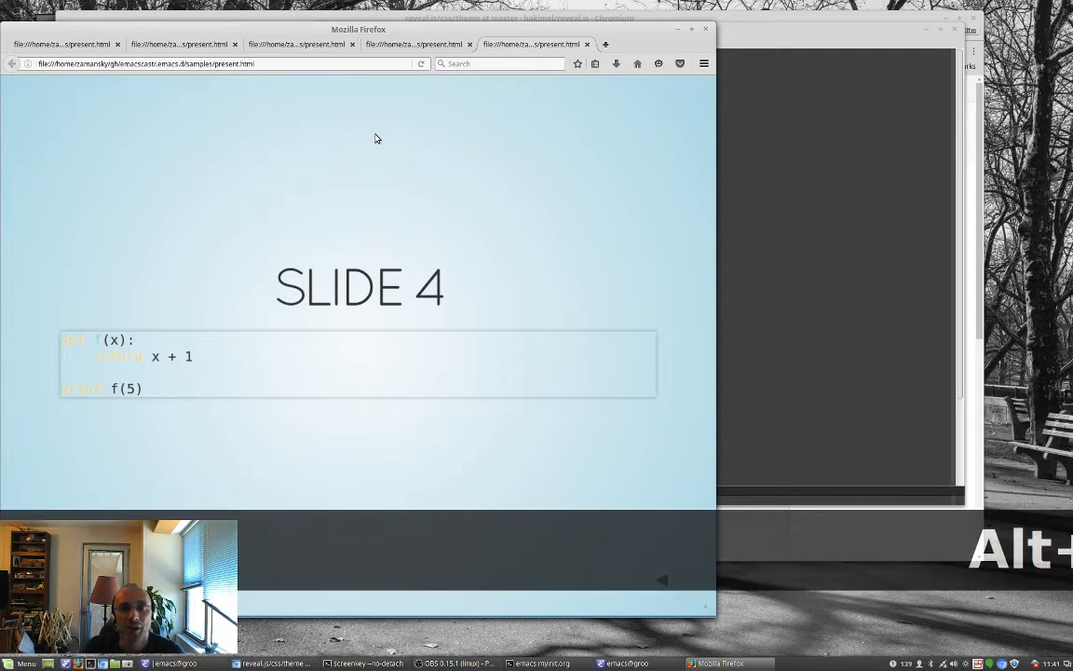
# Step: View the sky-themed slideshow's Slide 4 Python code in Firefox, then return to present.org
pyautogui.click(627, 663)
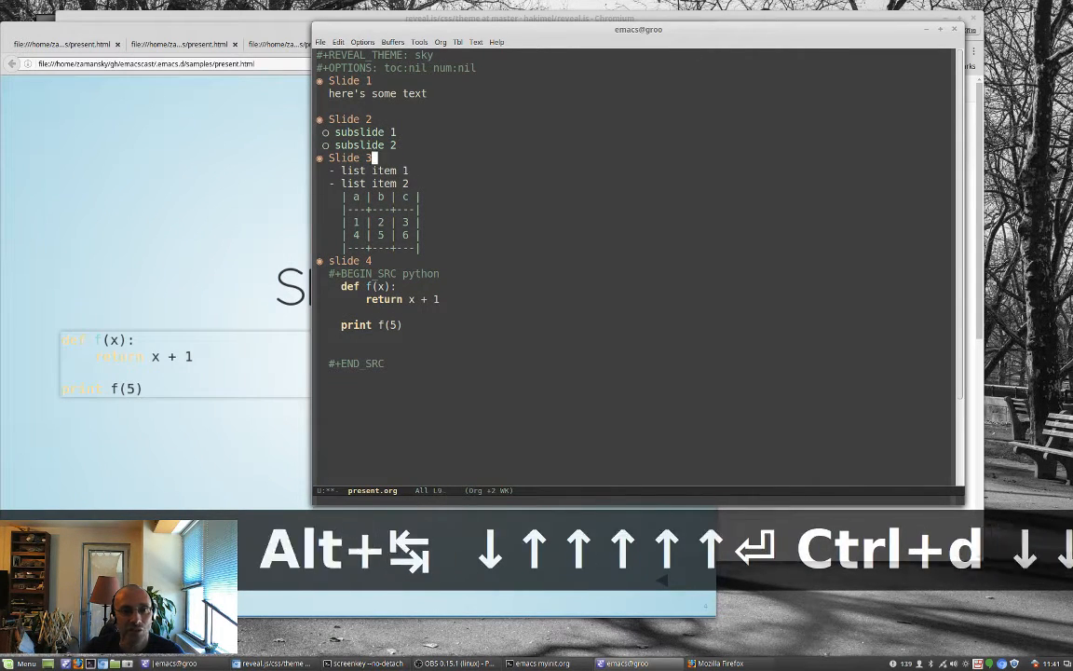
# Step: Type '#+ATTR_REVEAL :frag roll-in' on a new line under the Slide 3 heading
pyautogui.press('ctrl+d')
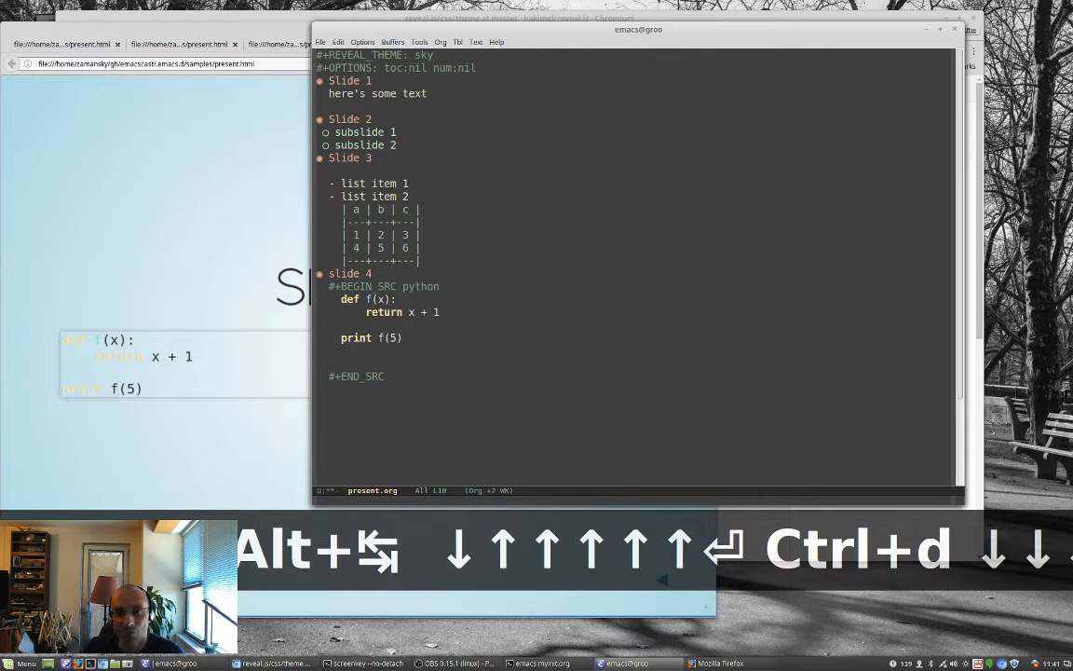
pyautogui.write('#+ATTR')
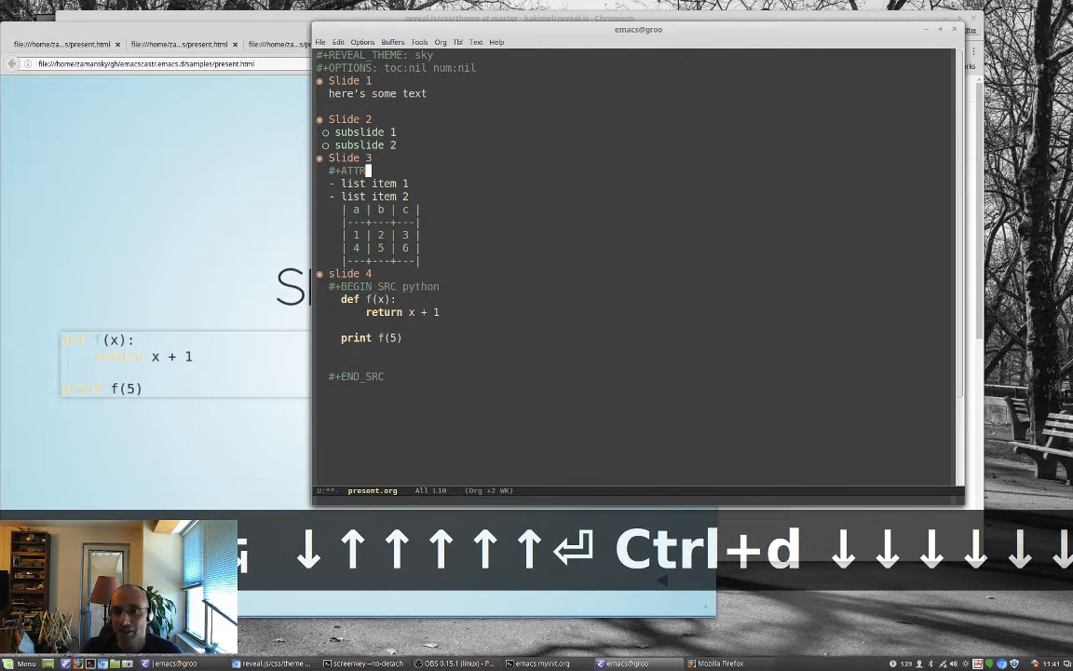
pyautogui.write('_REVEAL :frag')
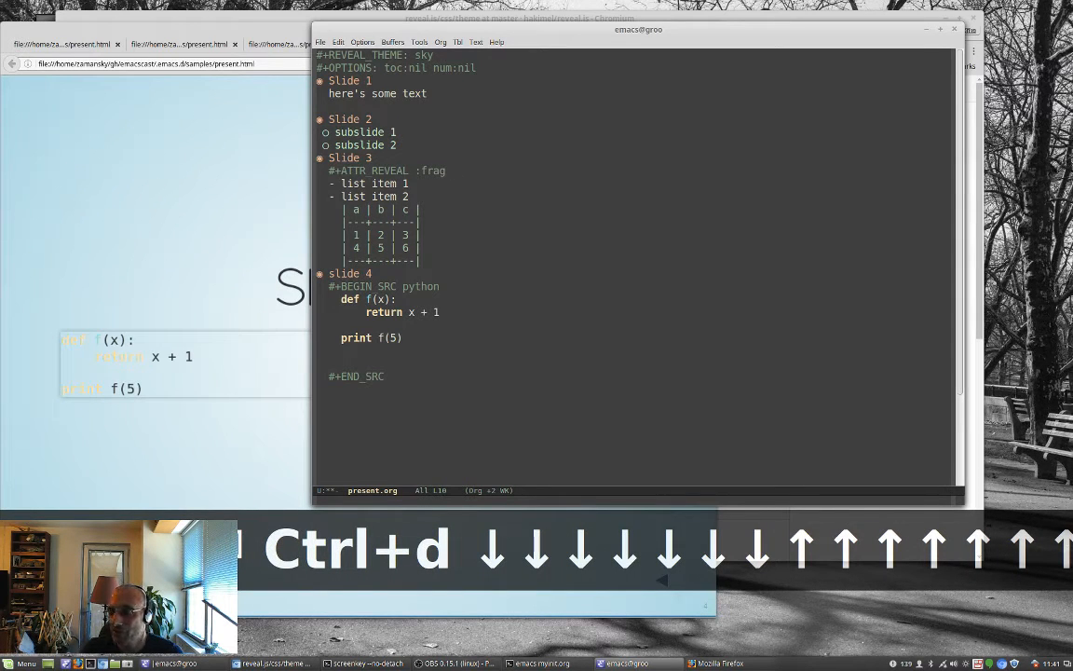
pyautogui.write('roll-in')
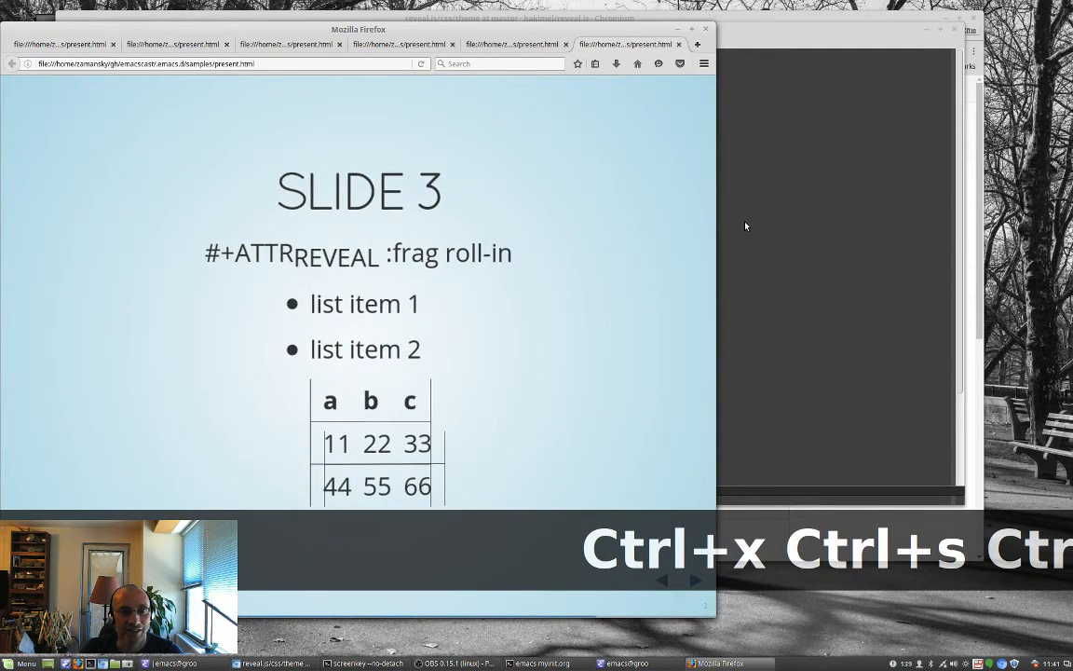
# Step: Fix Slide 3's line to '#+ATTR_REVEAL: :frag (roll-in)', save, and re-export to reveal.js
pyautogui.click(634, 663)
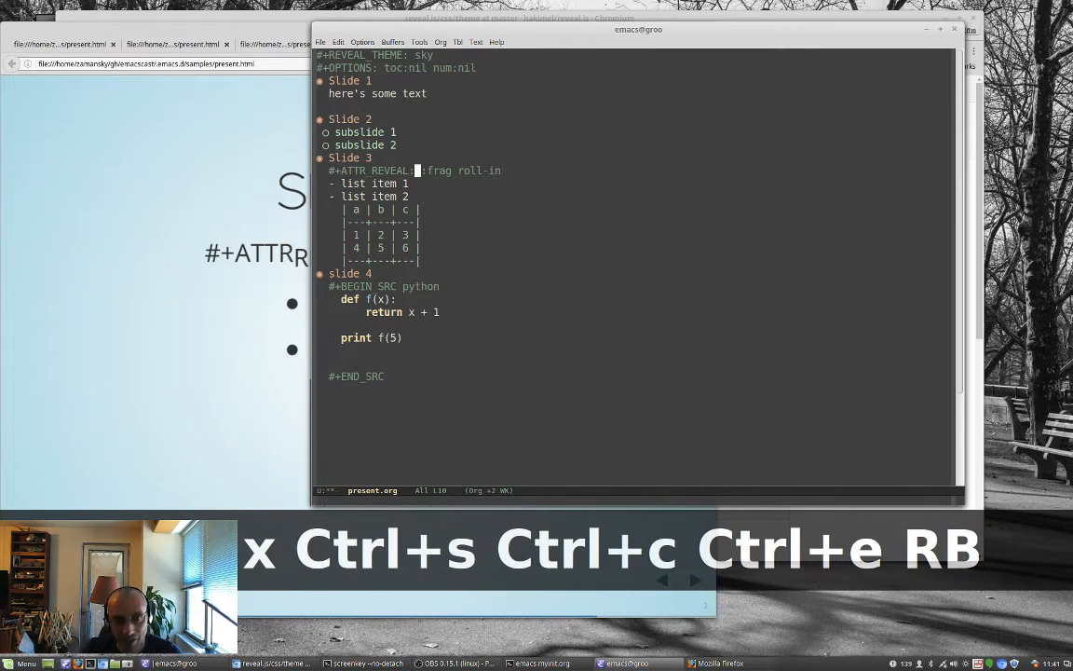
pyautogui.press('ctrl+e')
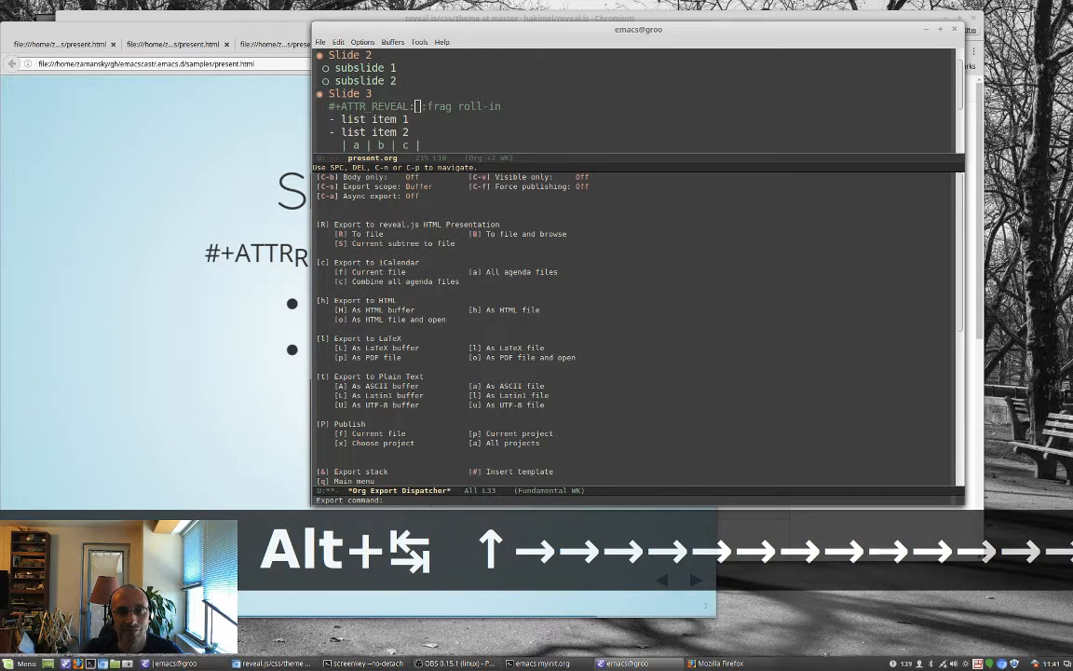
pyautogui.press('ctrl+g')
pyautogui.write('(')
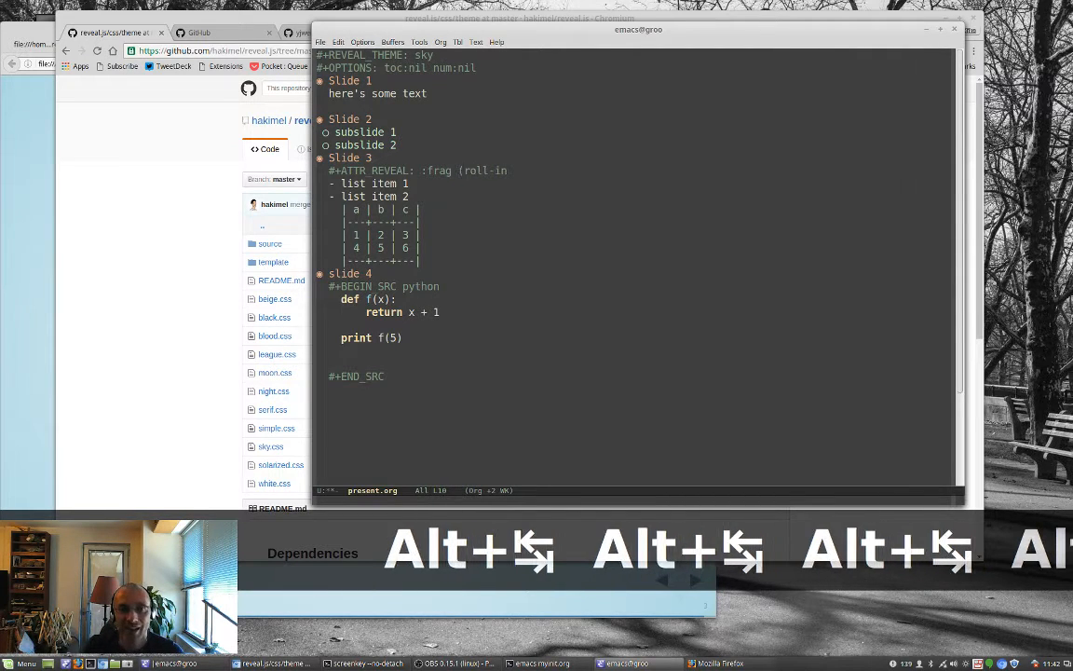
pyautogui.press('ctrl+s')
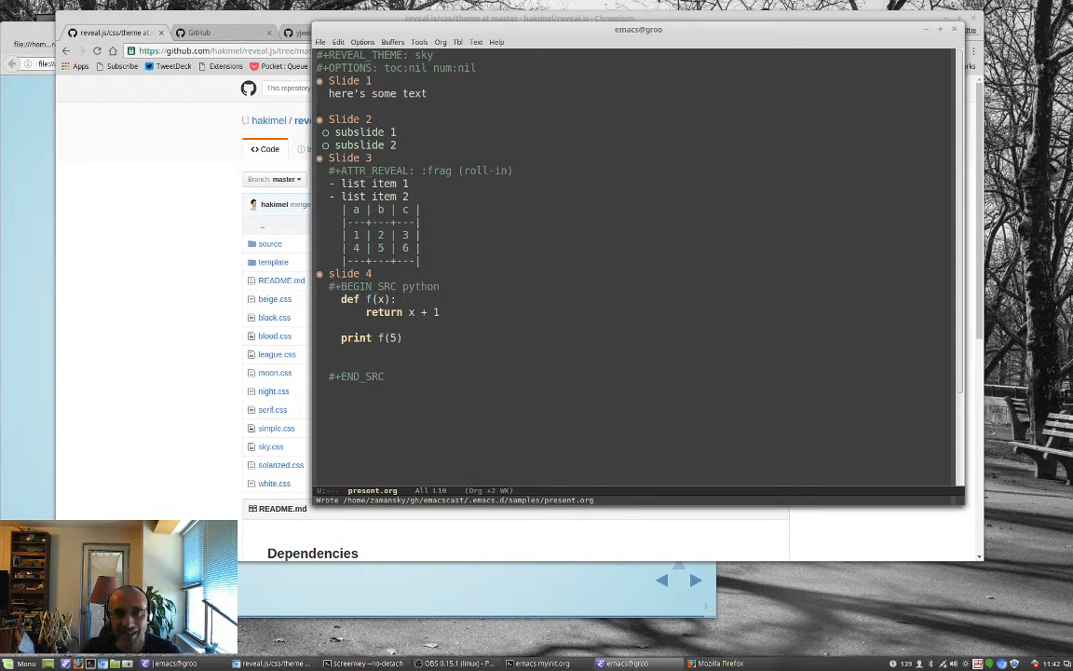
pyautogui.press('ctrl+c')
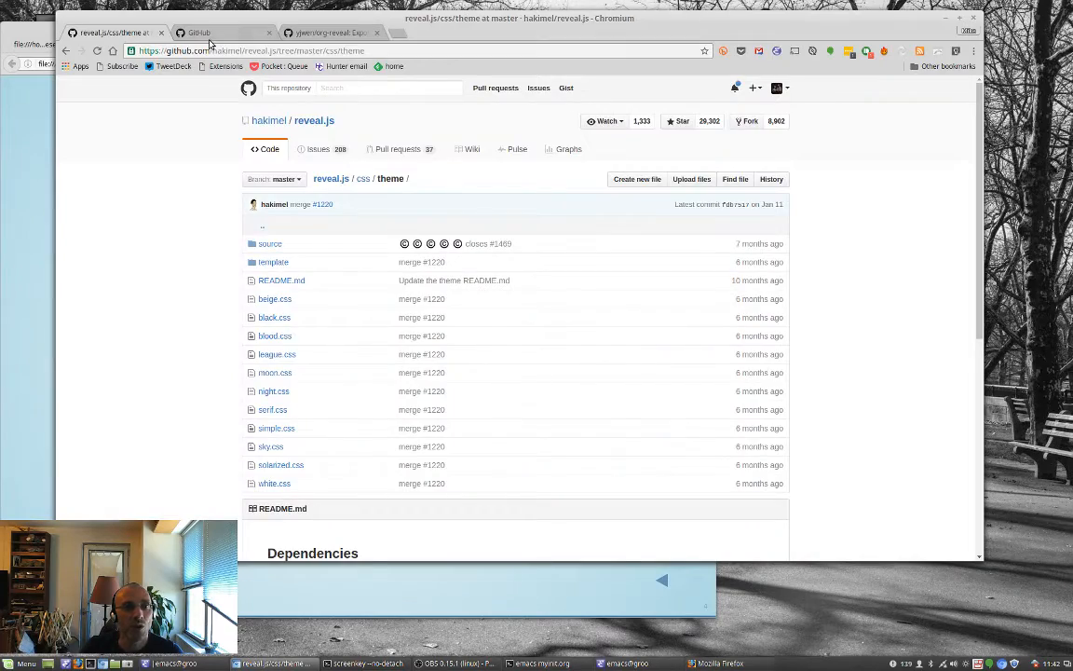
# Step: Open the yjwen/org-reveal tab and scroll toward the Fragmented Contents section
pyautogui.click(326, 32)
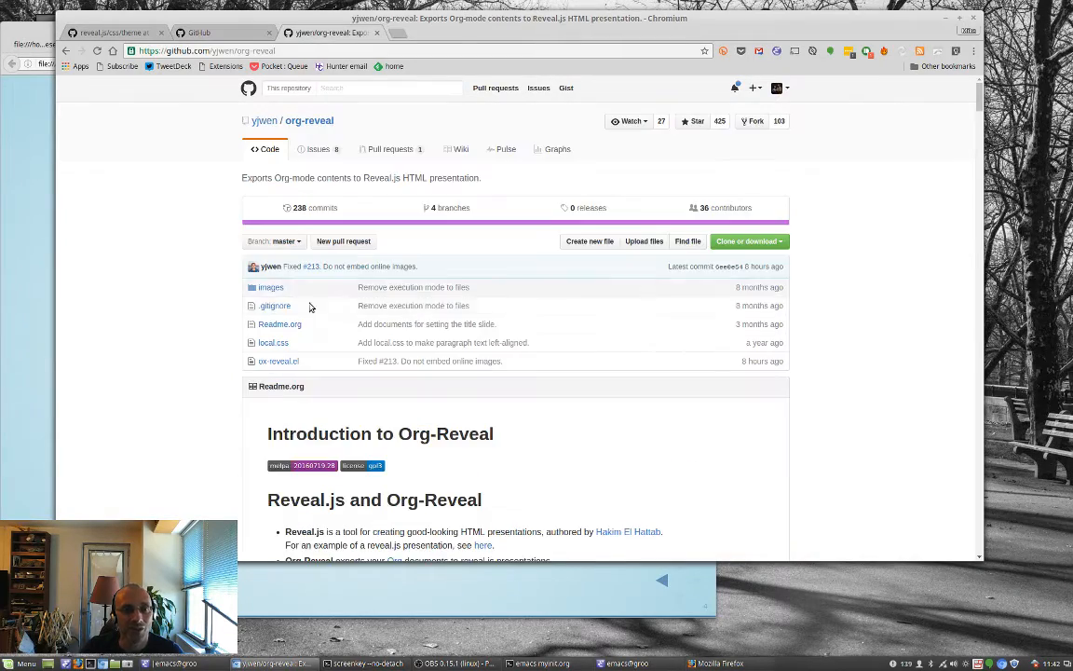
pyautogui.scroll(-3)
pyautogui.write('cd sa')
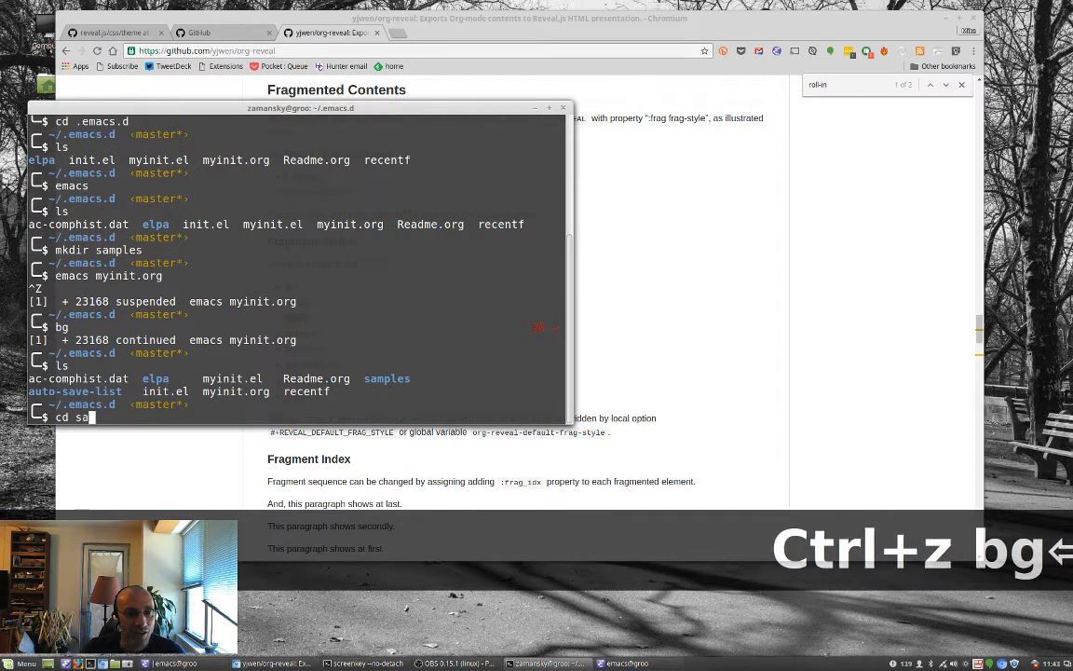
# Step: Change into .emacs.d/samples and list its present.org and present.html files
pyautogui.press('Return')
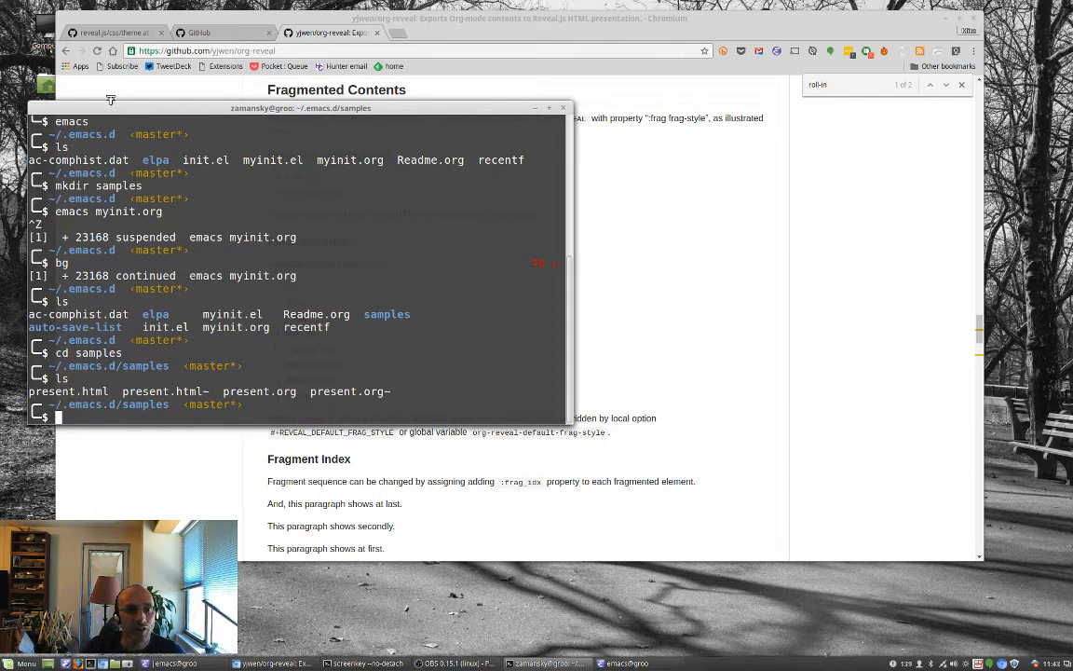
pyautogui.click(344, 33)
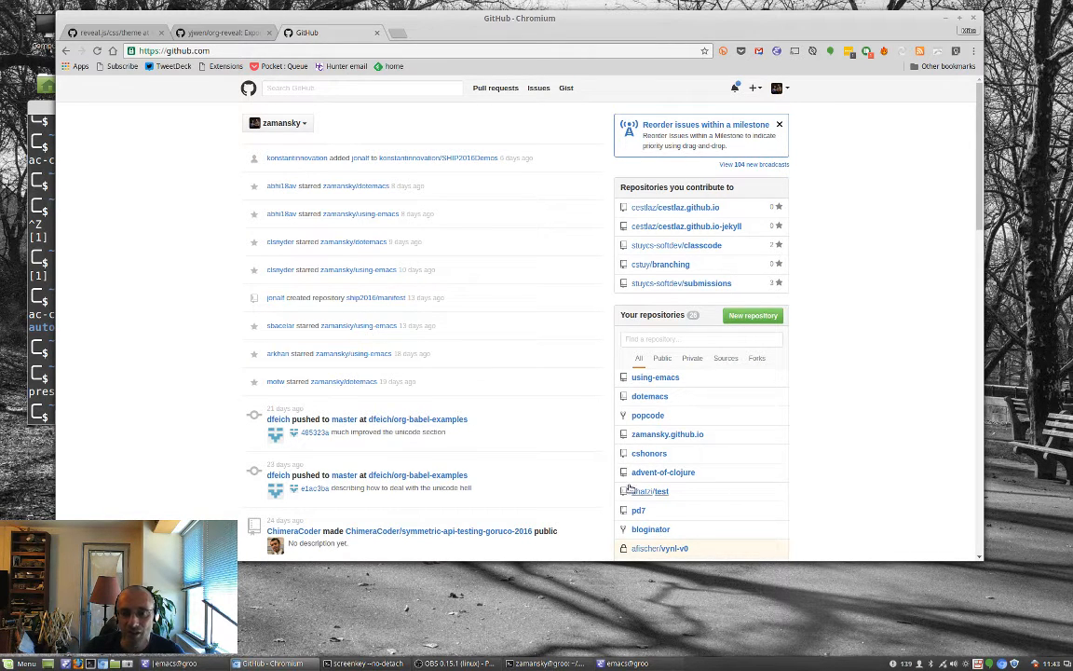
# Step: Open the mazelesson repository from the dashboard's repository list, then its lesson.org file
pyautogui.scroll(-3)
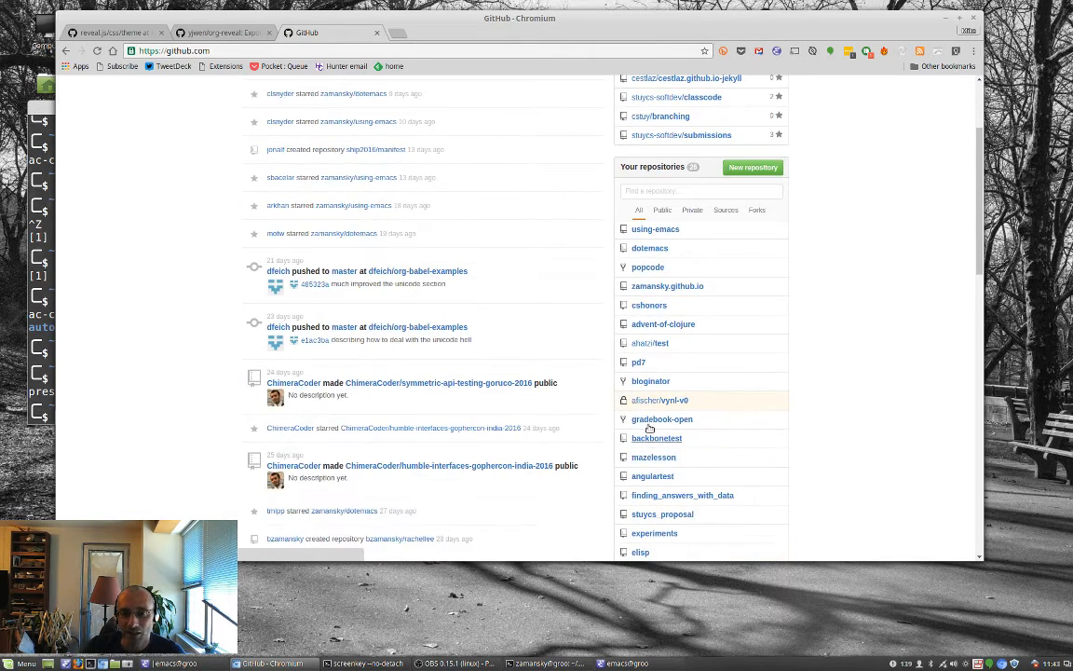
pyautogui.scroll(-3)
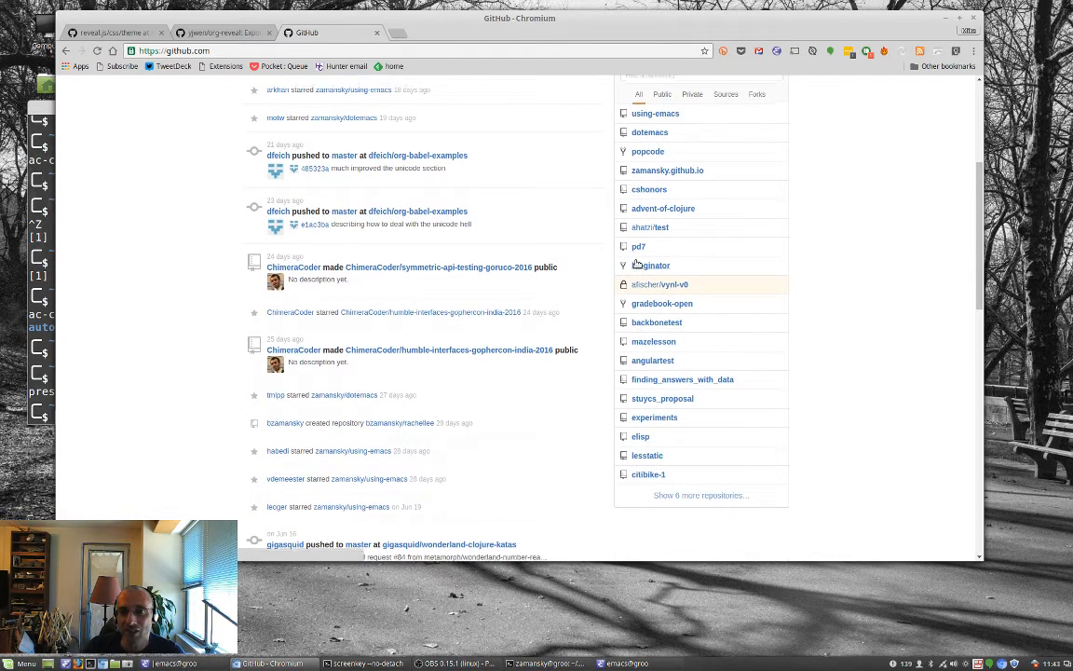
pyautogui.scroll(3)
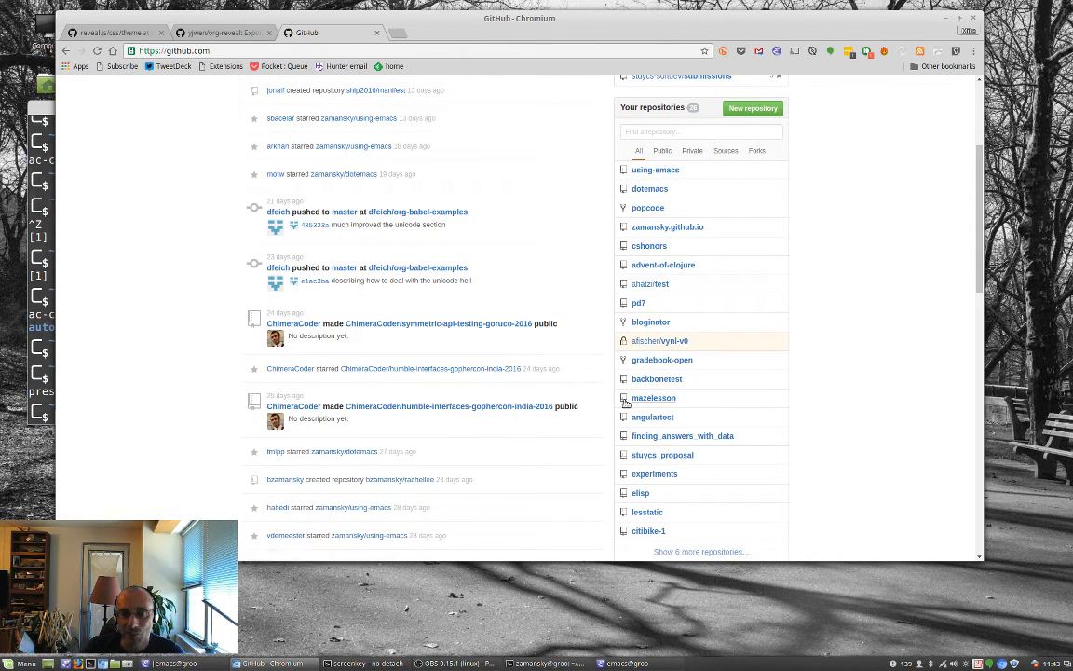
pyautogui.click(654, 398)
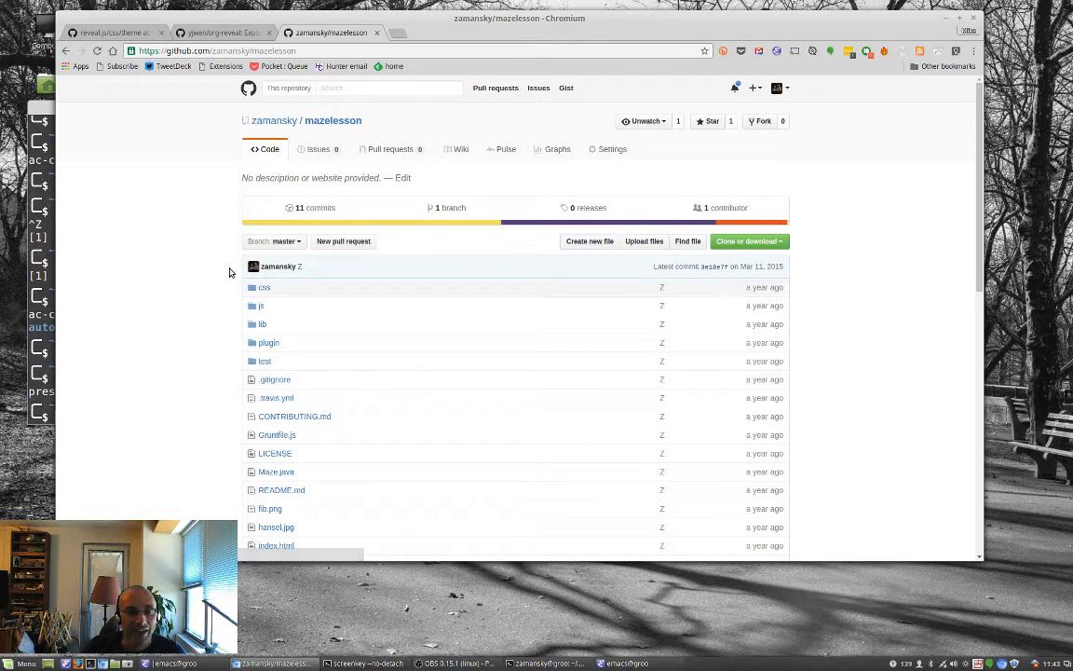
pyautogui.moveTo(280, 305)
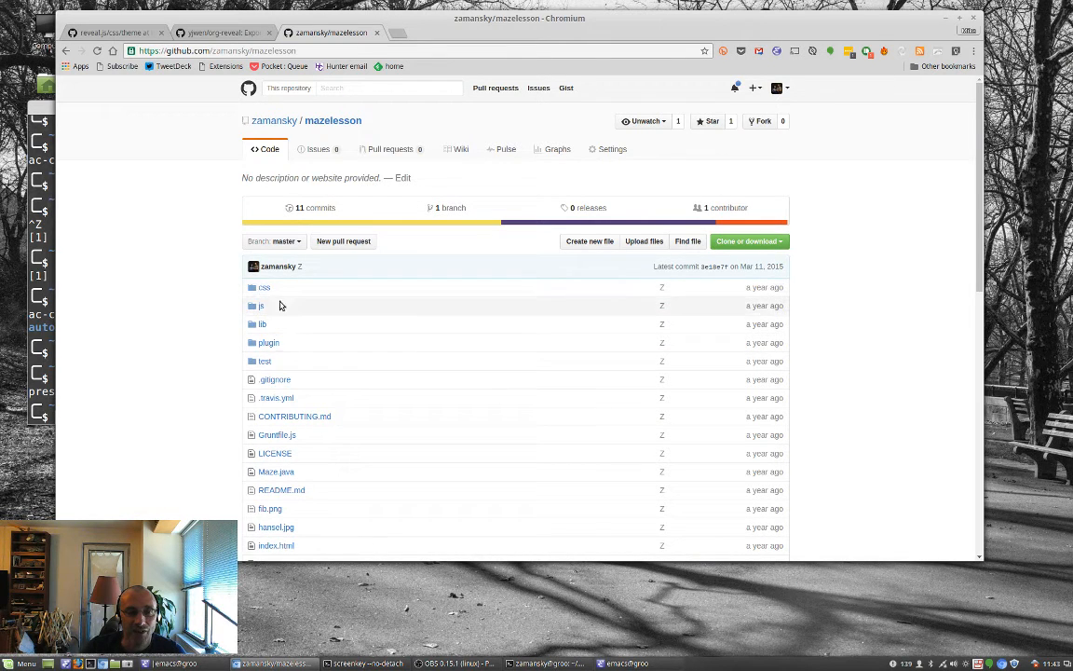
pyautogui.moveTo(277, 350)
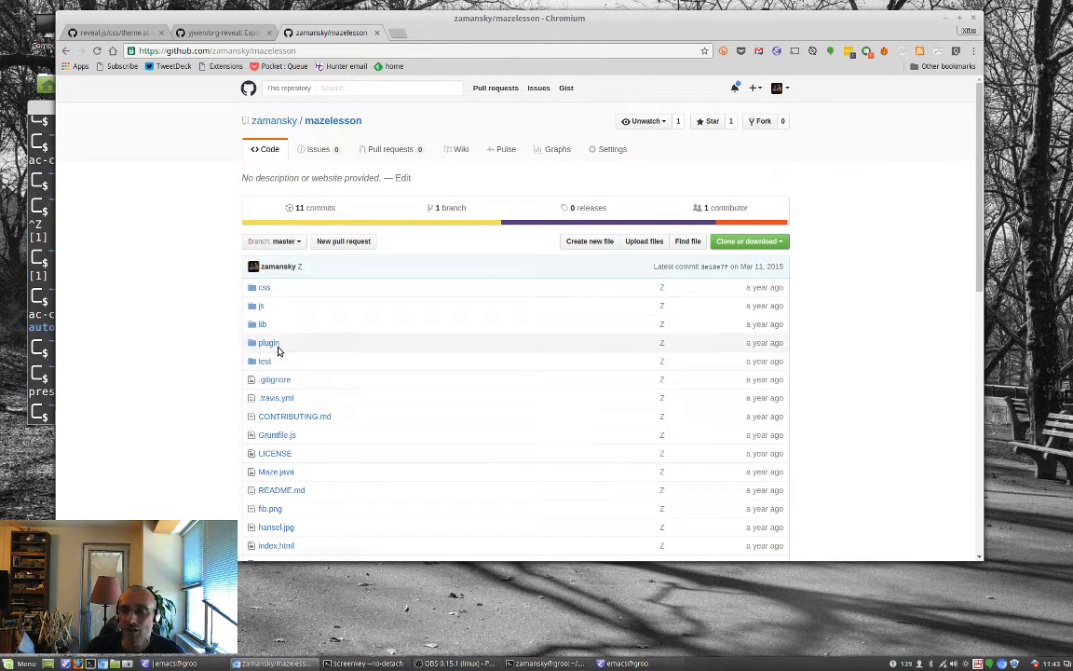
pyautogui.scroll(-3)
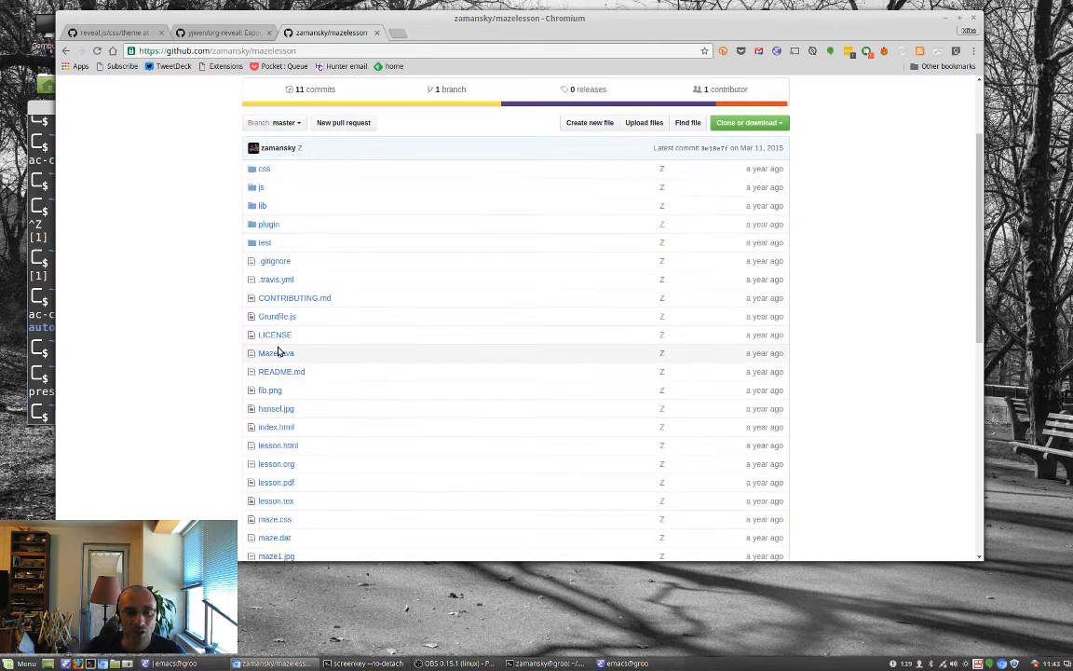
pyautogui.scroll(-3)
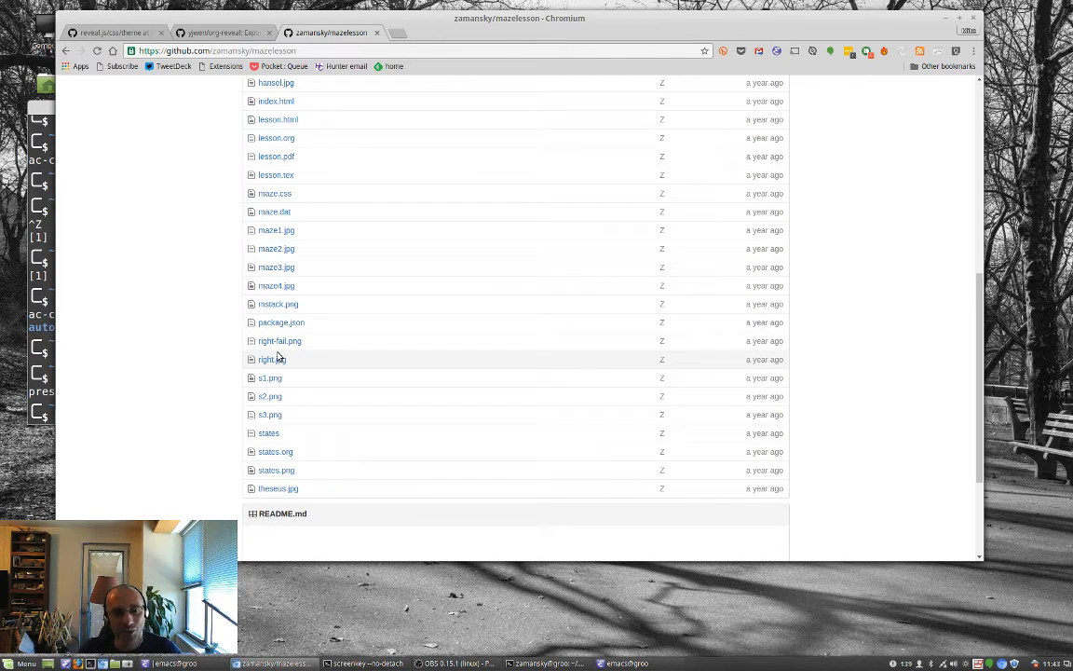
pyautogui.moveTo(294, 430)
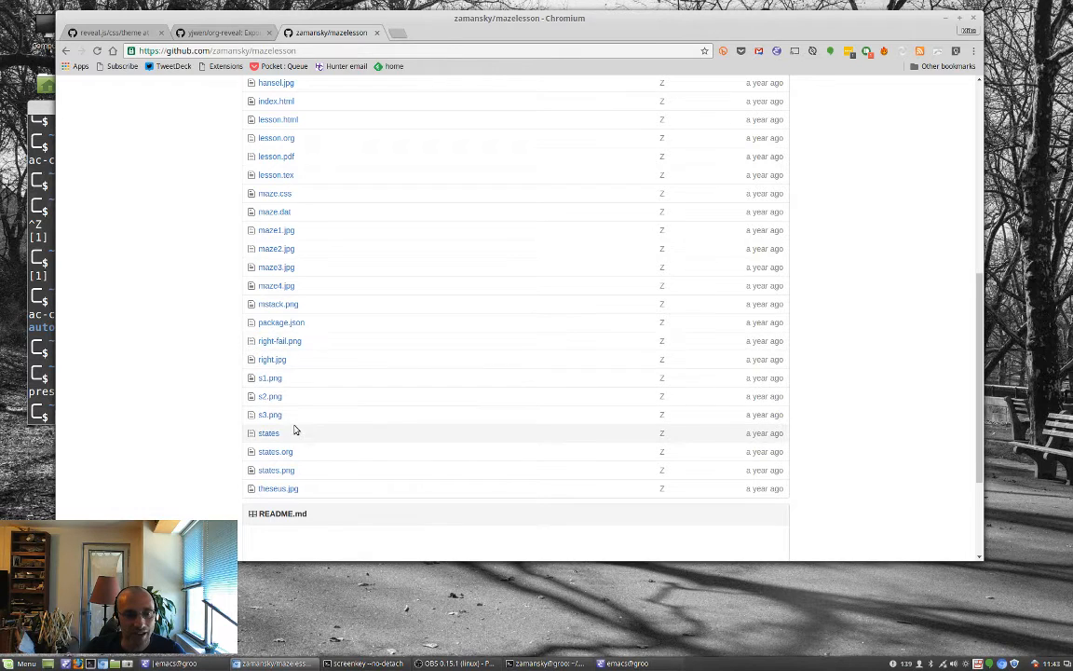
pyautogui.scroll(3)
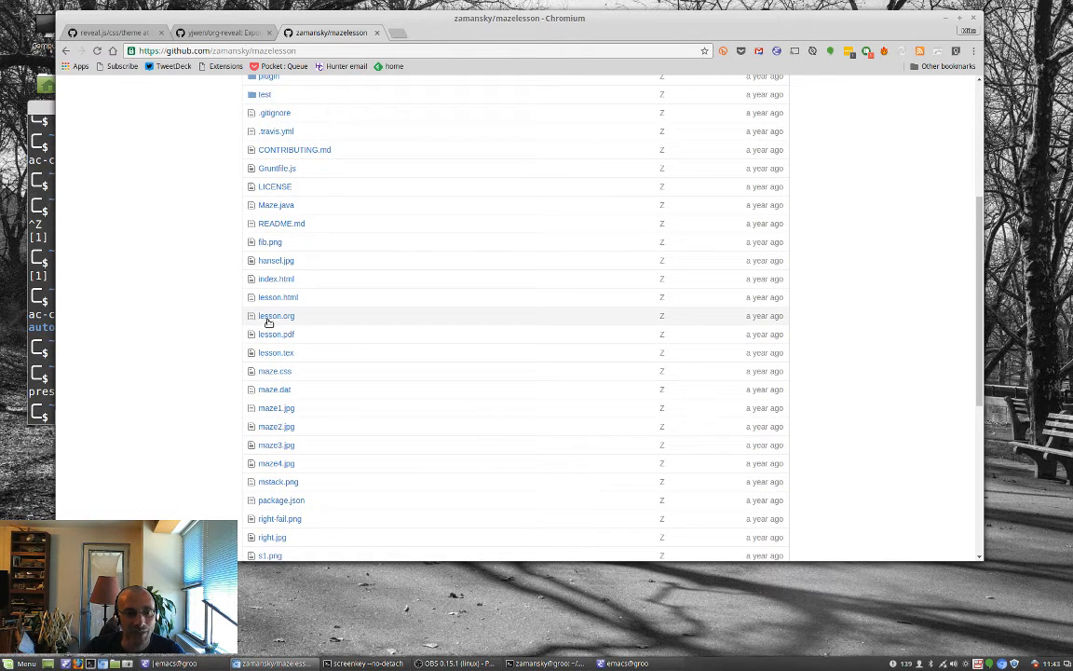
pyautogui.moveTo(276, 315)
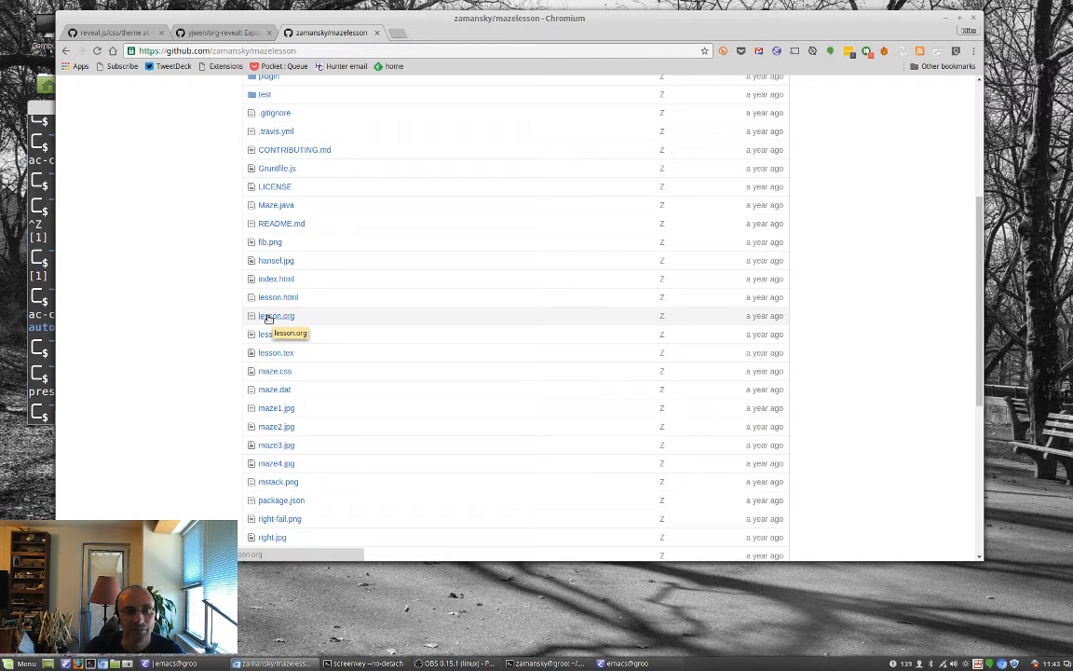
pyautogui.click(277, 314)
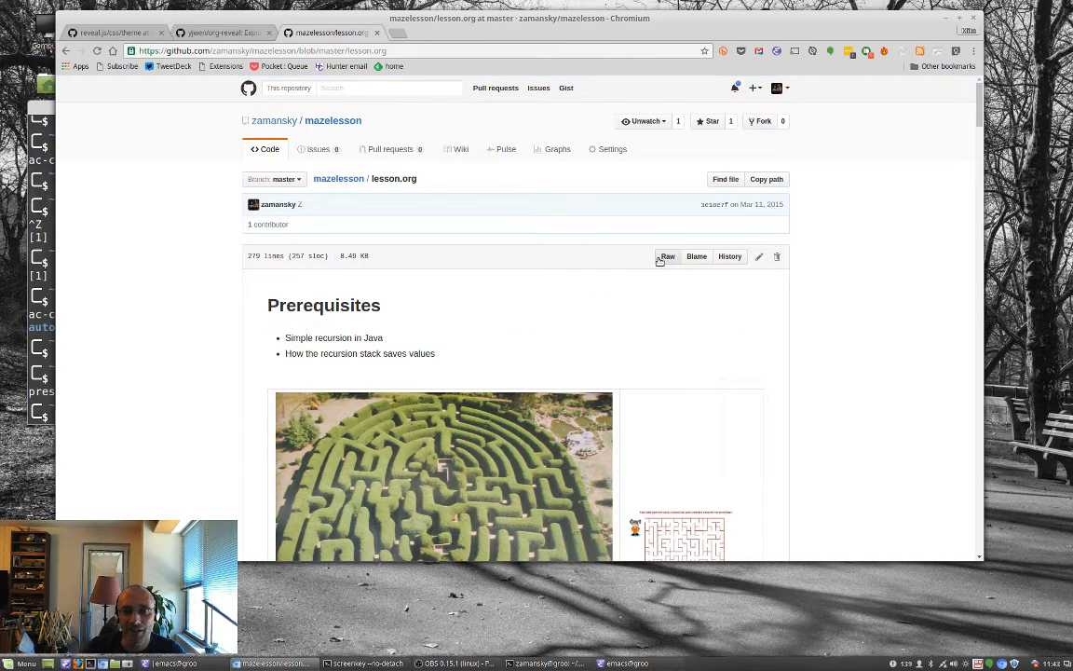
pyautogui.click(667, 256)
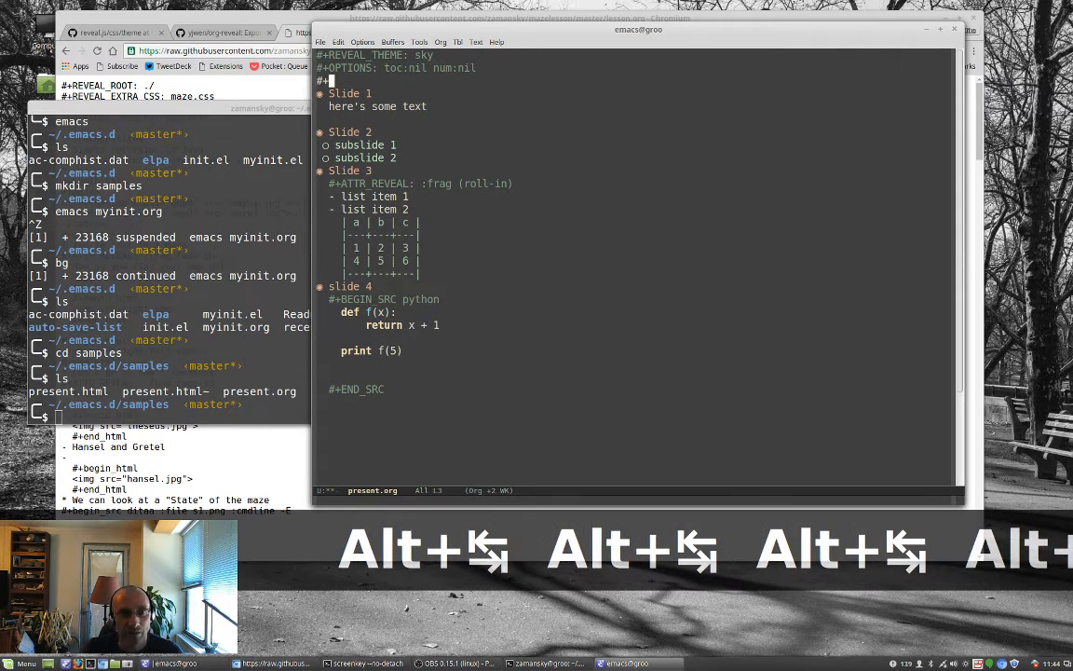
# Step: Add '#+TITLE: My Awesome Presentation' and an '#+AUTHOR:' line naming Mike Zamansky
pyautogui.write('TITLE: My')
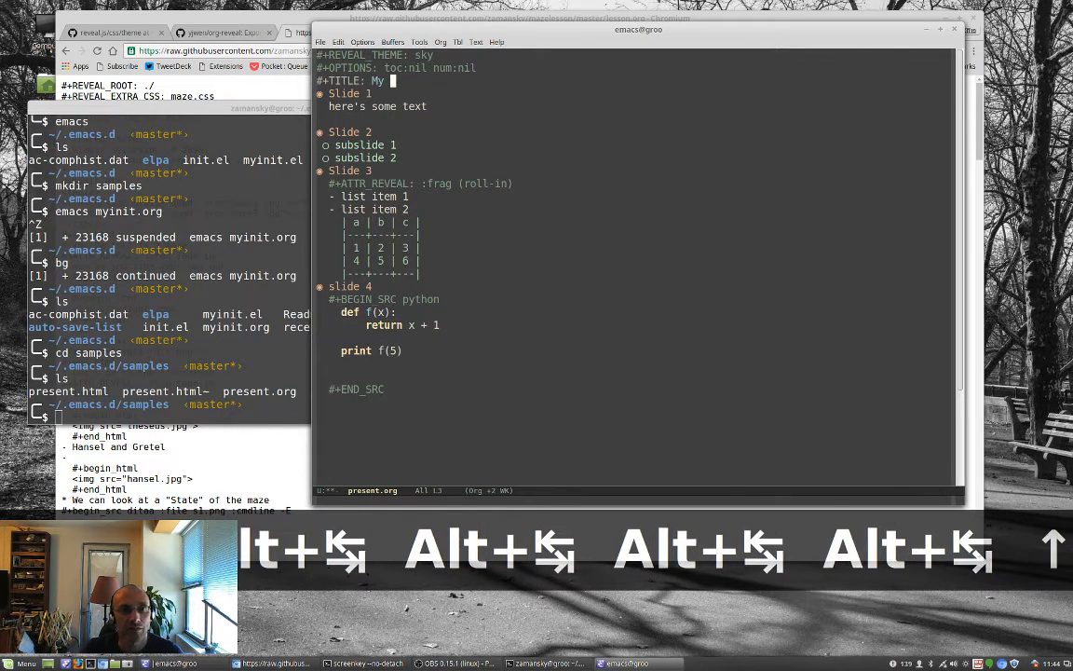
pyautogui.write('Awesome Presentation')
pyautogui.write('#+AUTHOR')
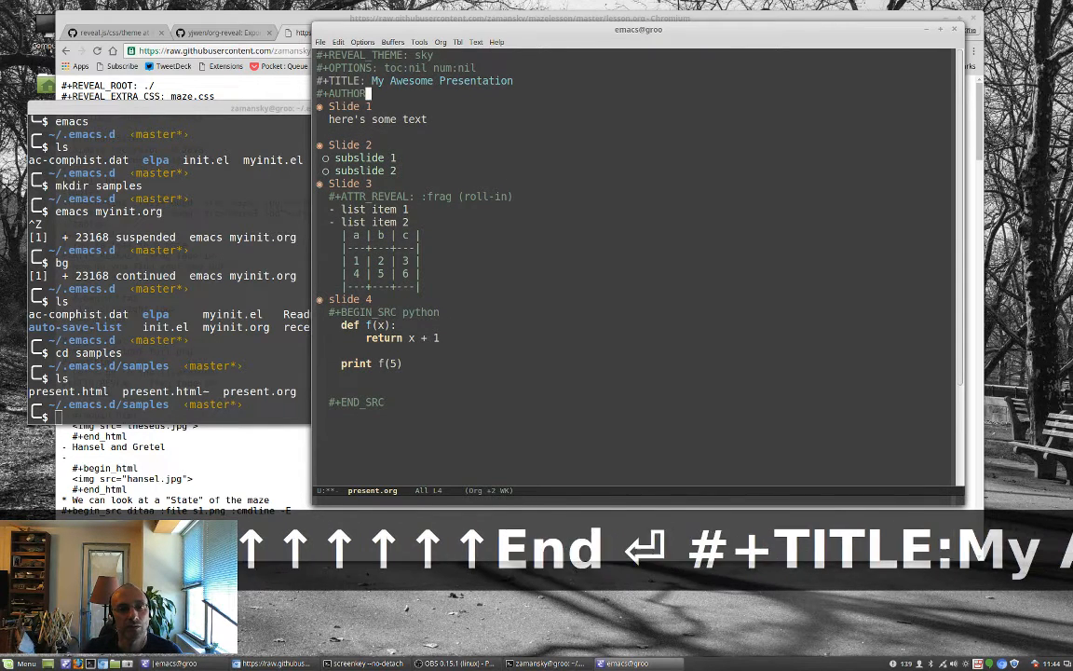
pyautogui.write('Mike Zamansk')
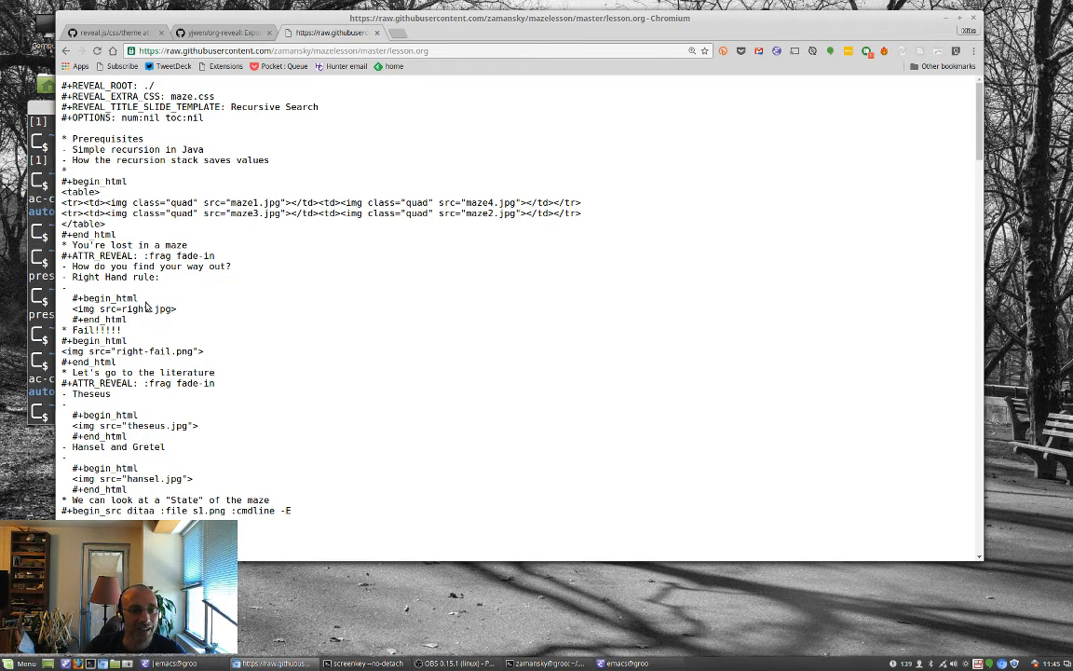
# Step: Go back to the rendered lesson.org, scroll its maze images, then open the mazelesson file list
pyautogui.scroll(-3)
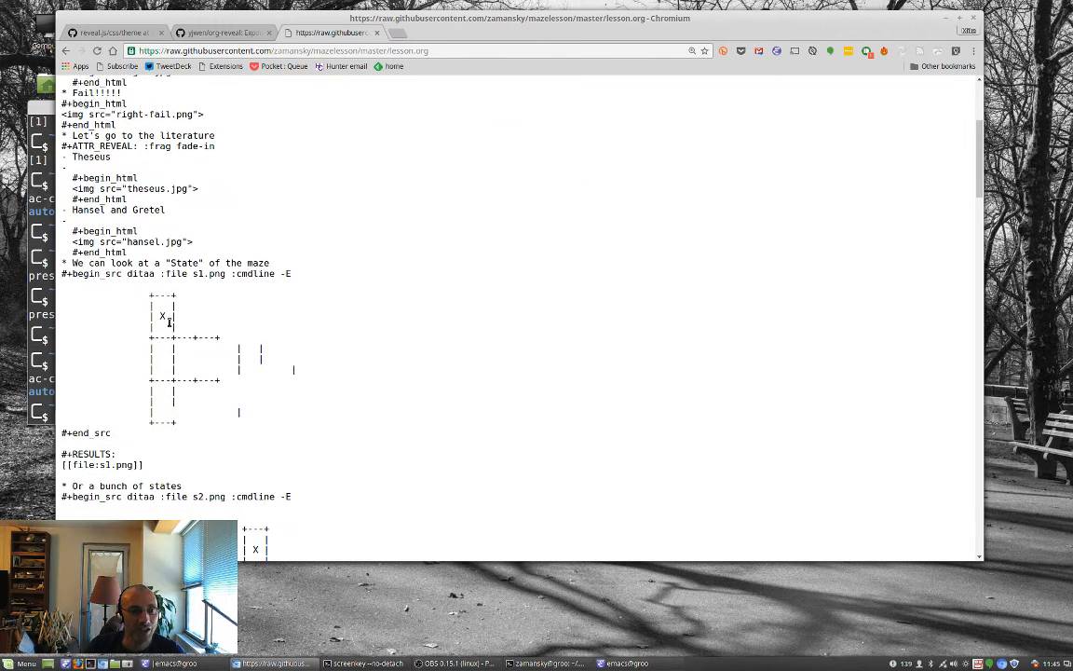
pyautogui.scroll(-3)
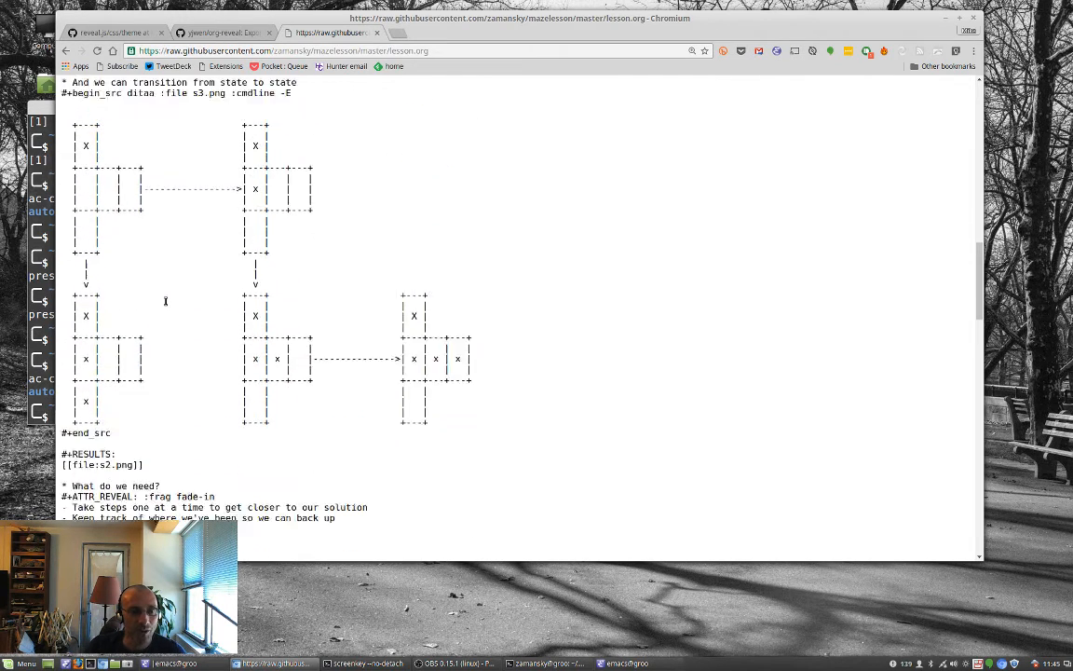
pyautogui.scroll(-3)
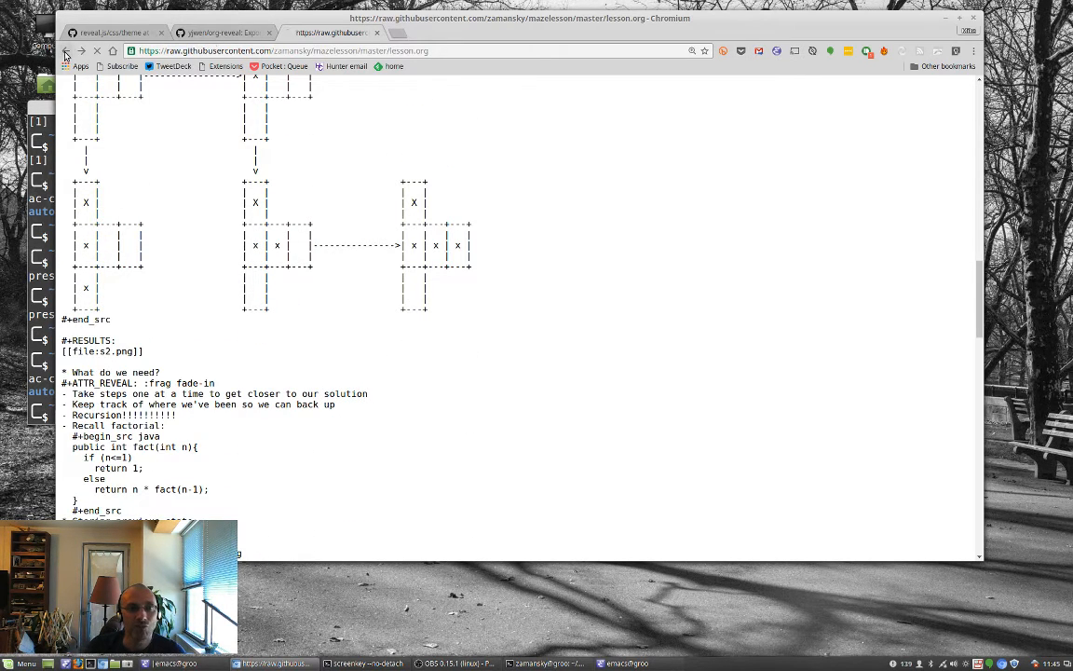
pyautogui.click(66, 51)
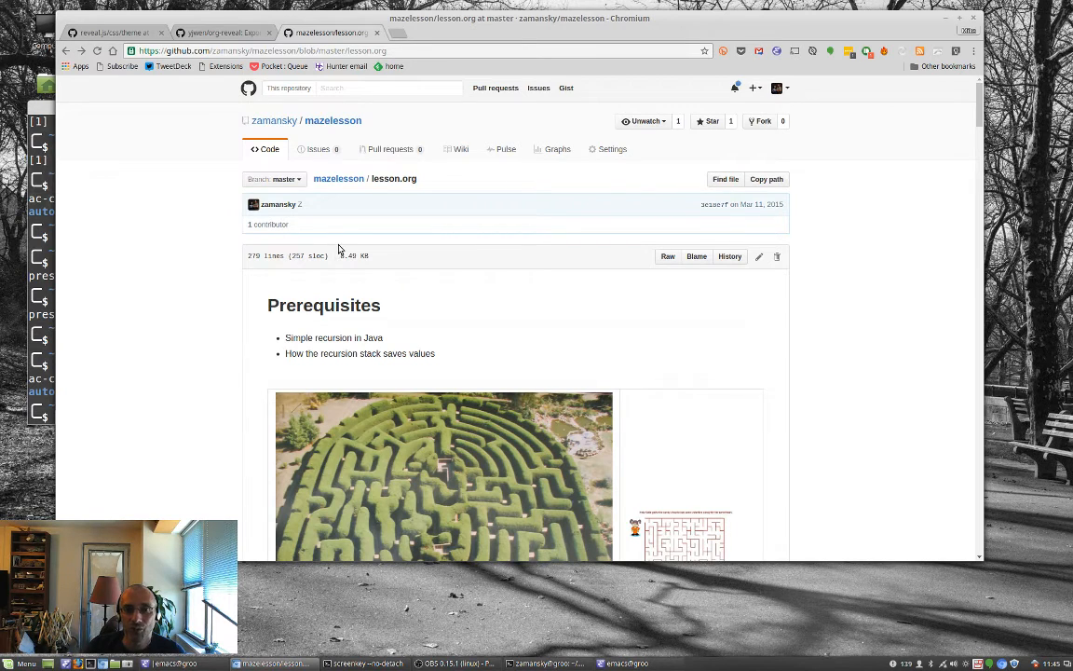
pyautogui.scroll(-3)
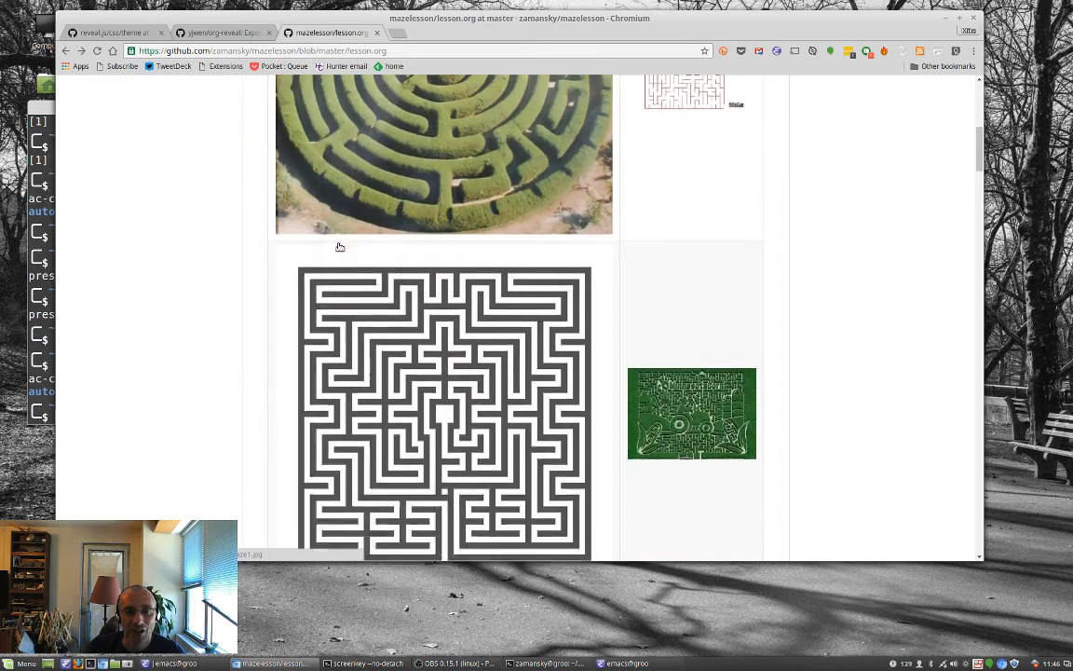
pyautogui.scroll(-3)
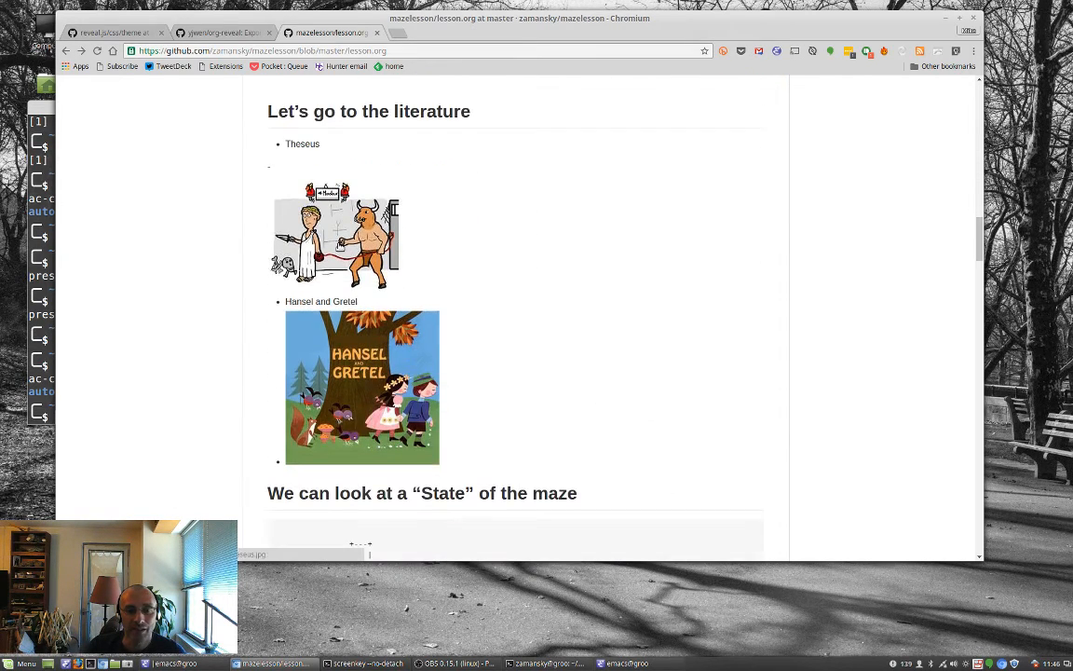
pyautogui.click(112, 32)
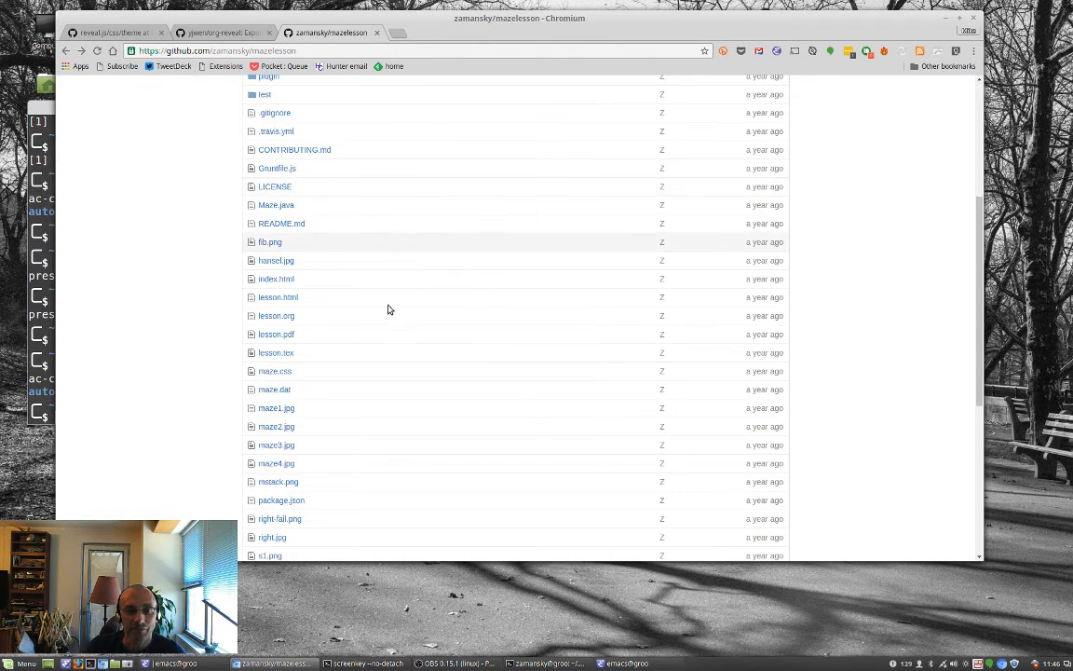
# Step: Open the README's RawGit lesson link in a new tab and step through the slides
pyautogui.scroll(-3)
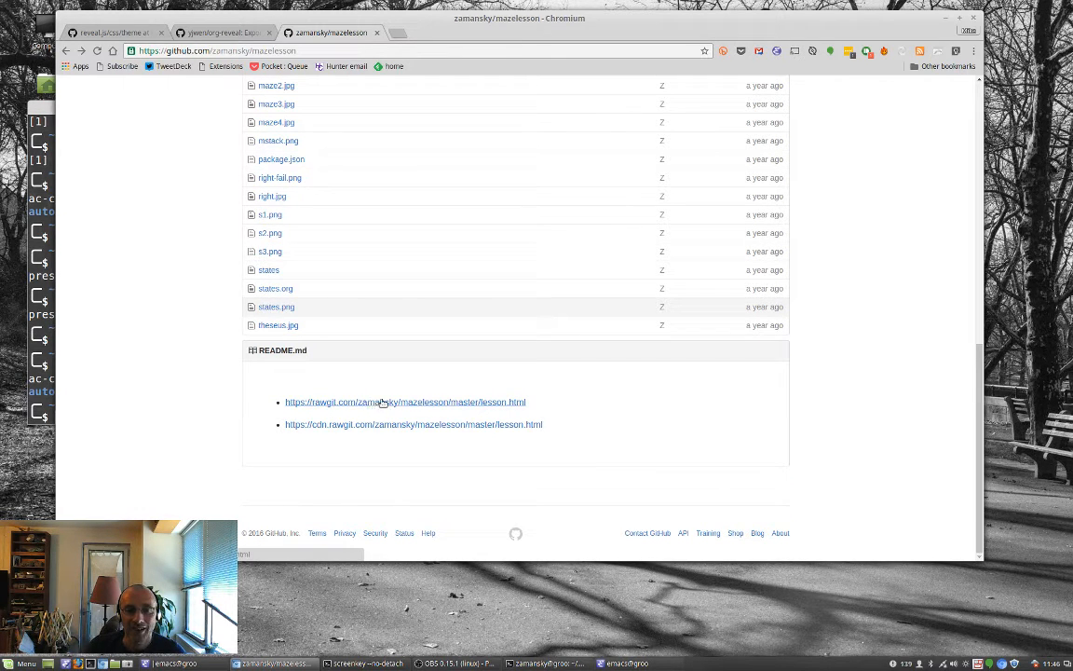
pyautogui.rightClick(404, 402)
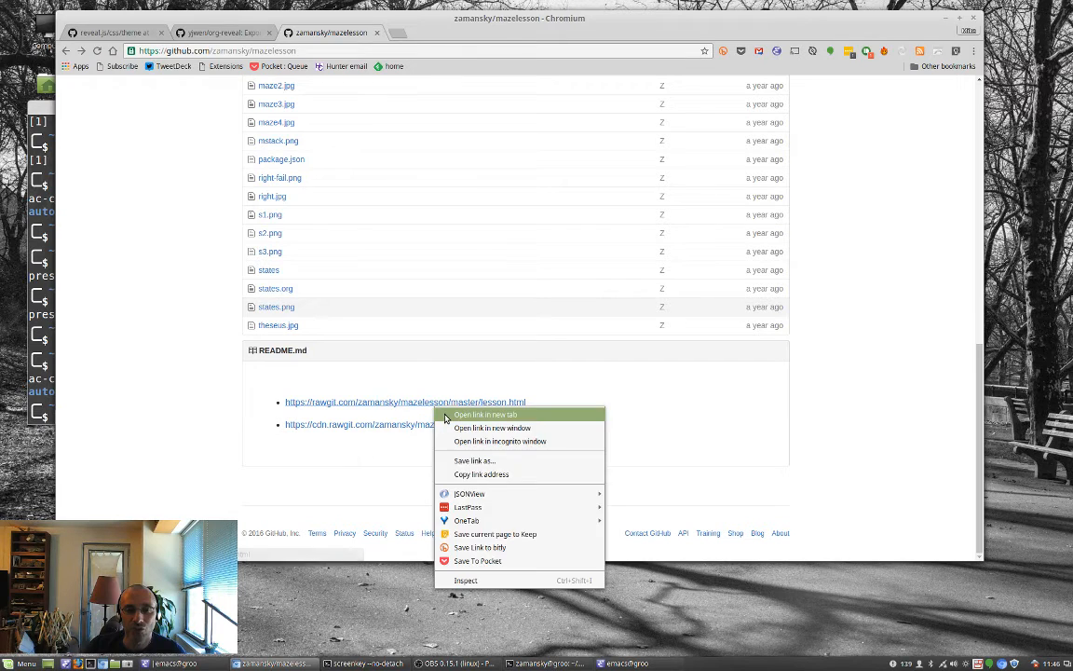
pyautogui.click(485, 413)
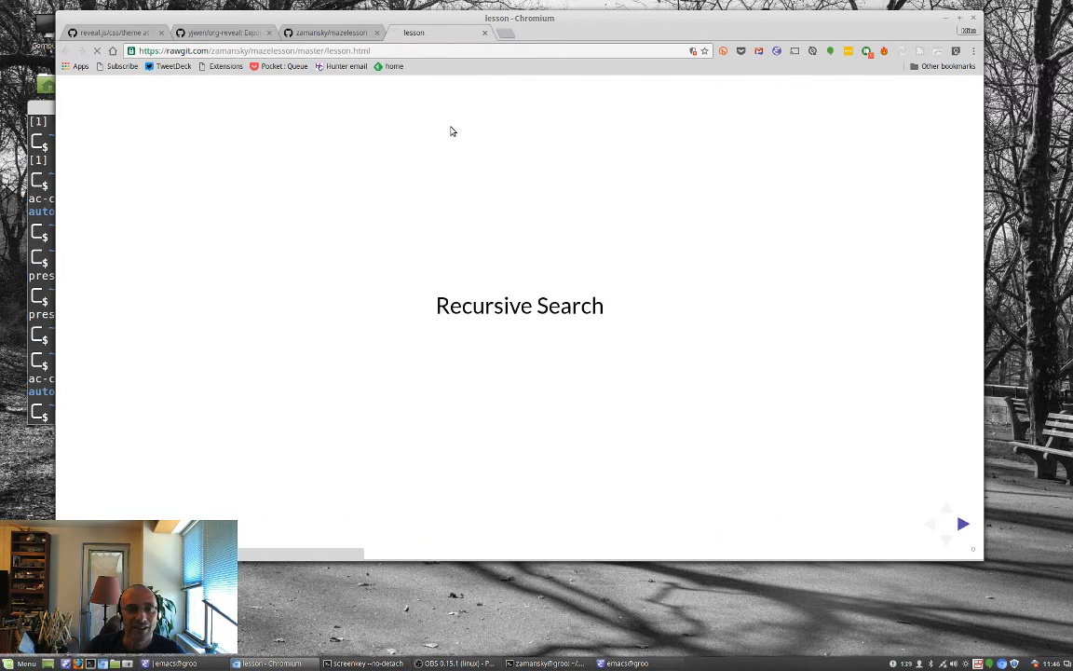
pyautogui.click(963, 523)
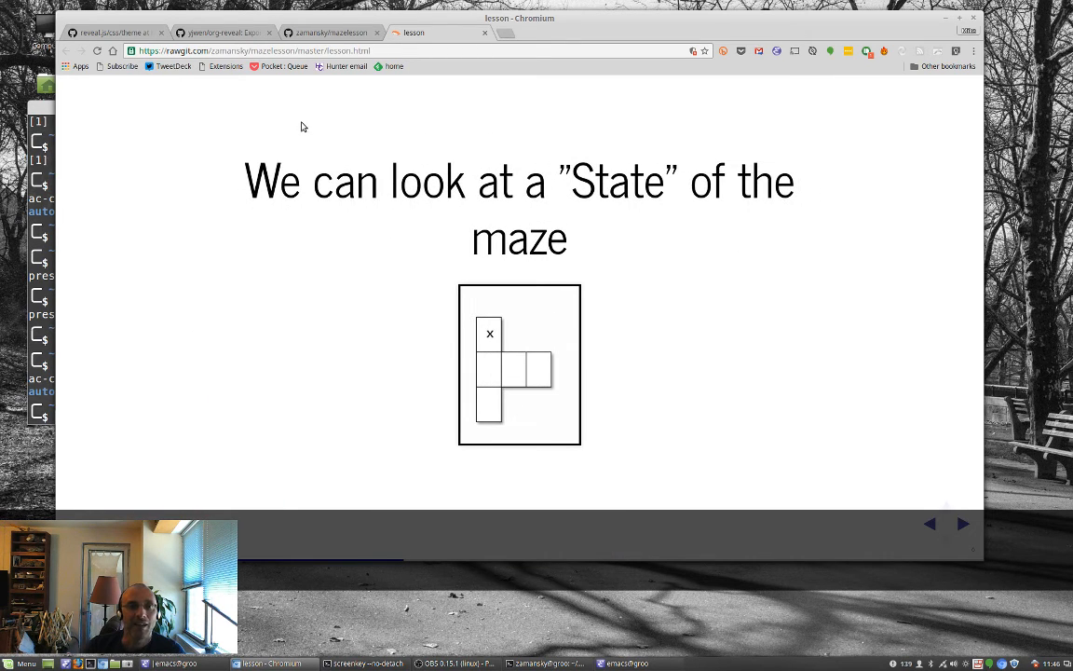
# Step: Go to the rawgit.com home page by typing 'rawgit' in the address bar
pyautogui.write('rawgit.')
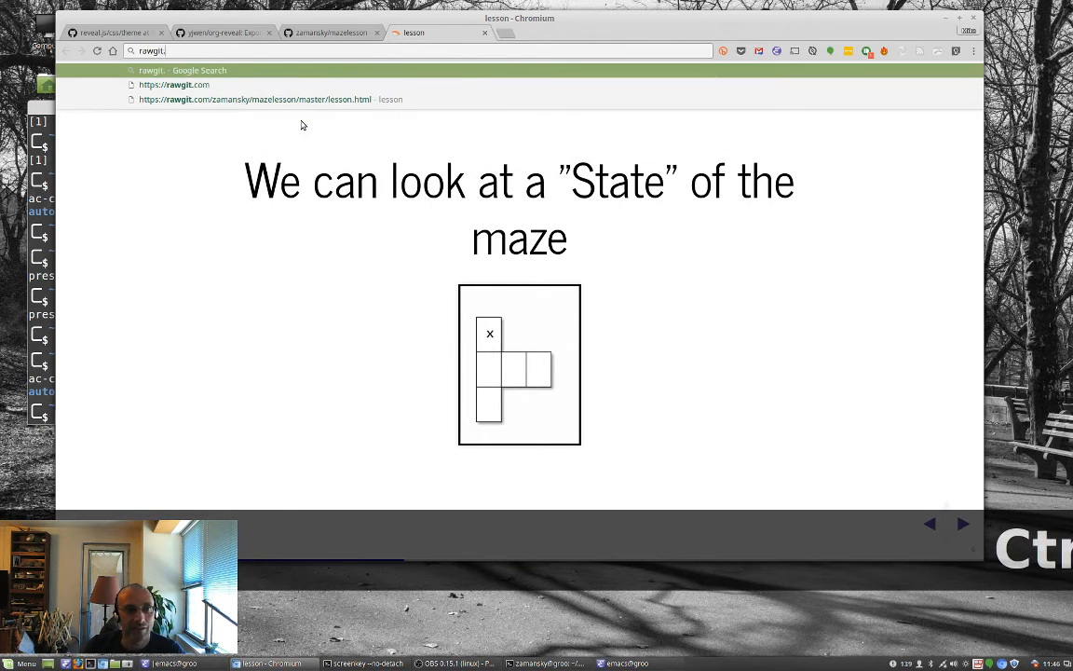
pyautogui.click(174, 85)
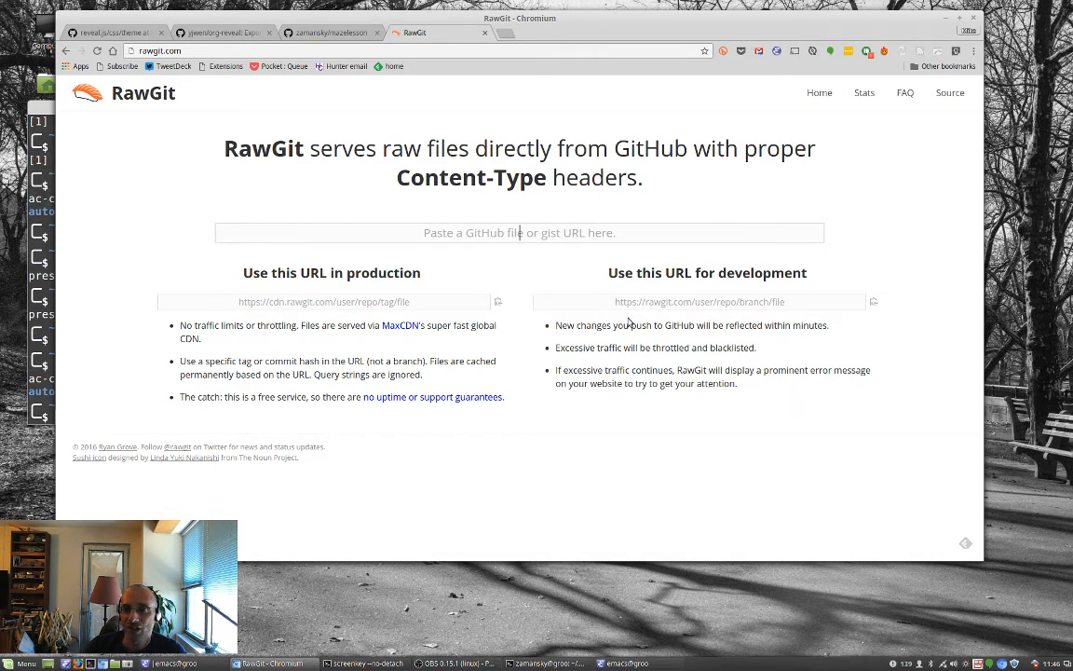
pyautogui.moveTo(496, 276)
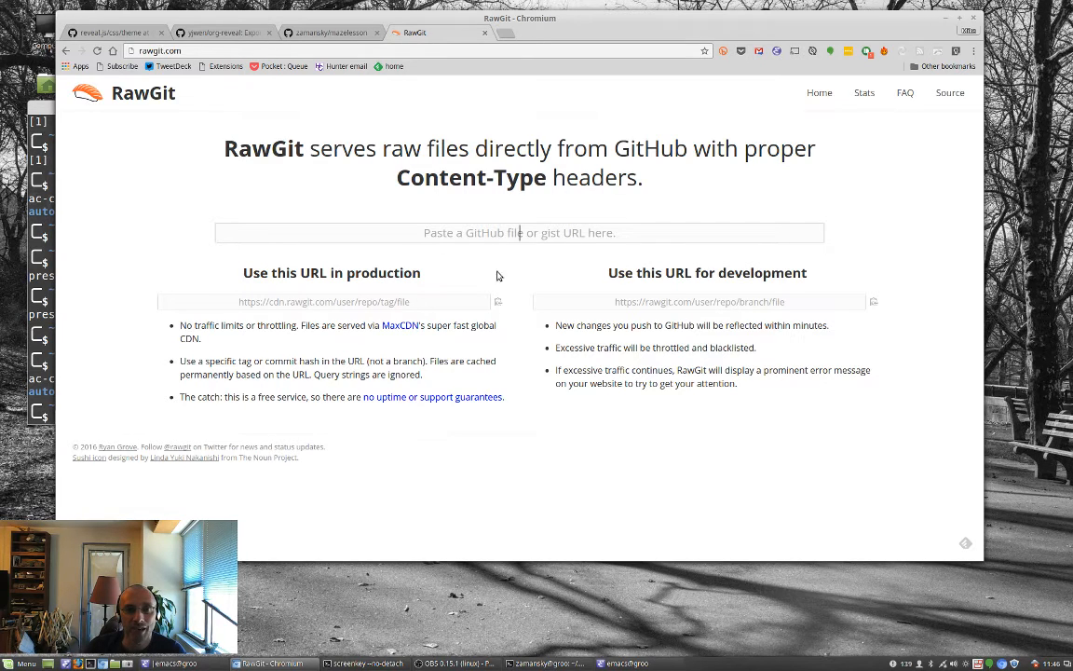
pyautogui.moveTo(478, 276)
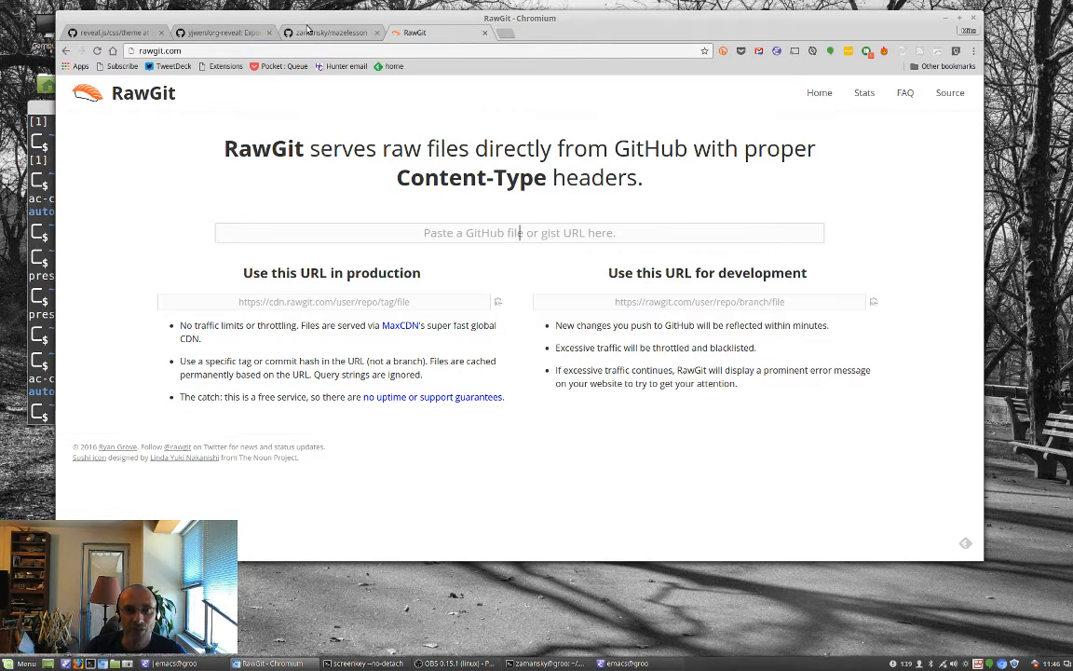
# Step: View pages.github.com and the cestlaz.github.io blog, then return to the mazelesson repository tab
pyautogui.click(331, 33)
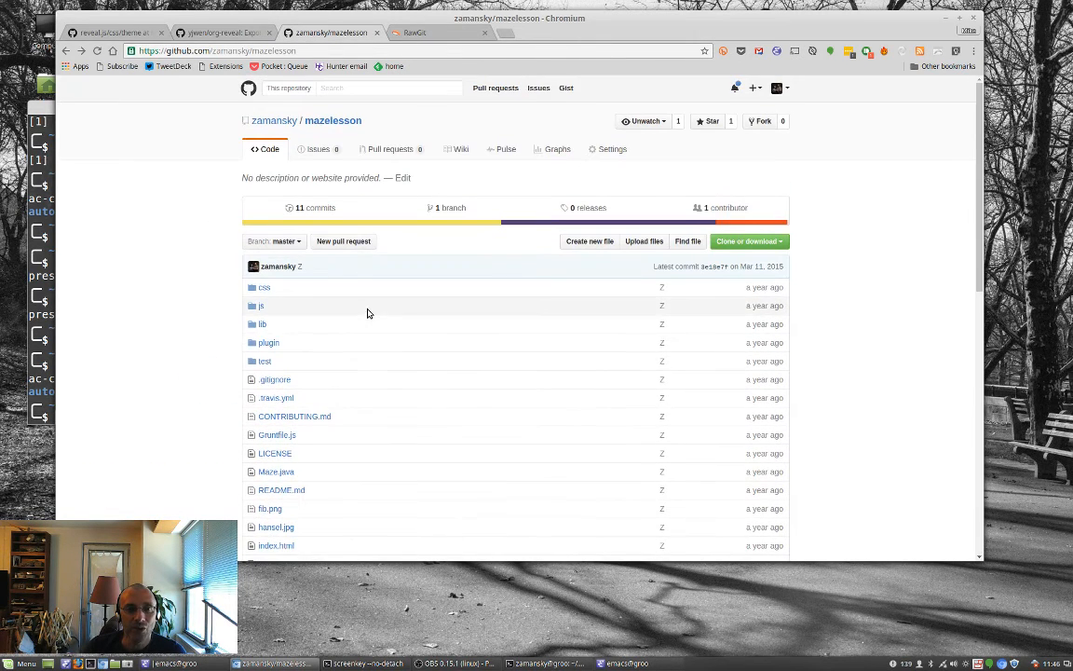
pyautogui.moveTo(214, 279)
pyautogui.write('github pages')
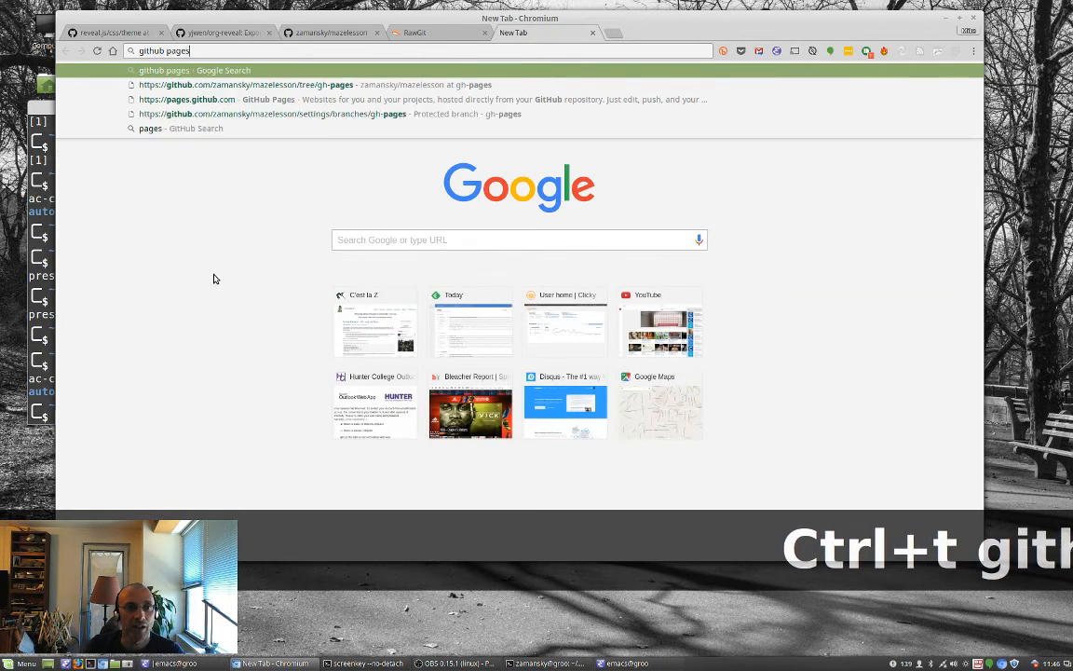
pyautogui.click(186, 100)
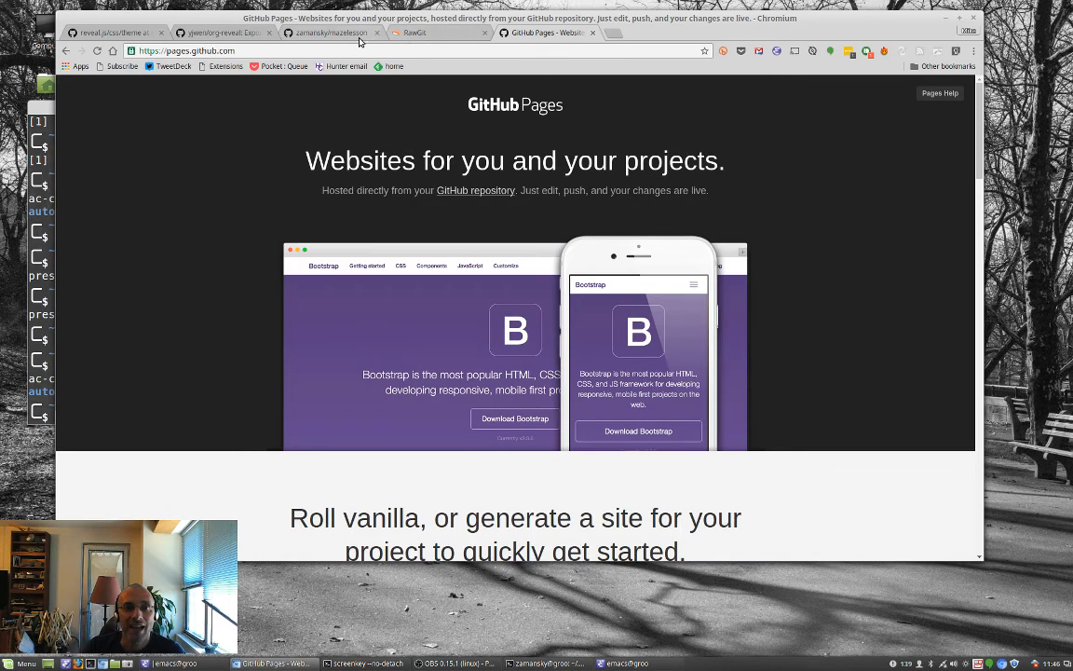
pyautogui.click(332, 32)
pyautogui.write('cestlaz.github.io')
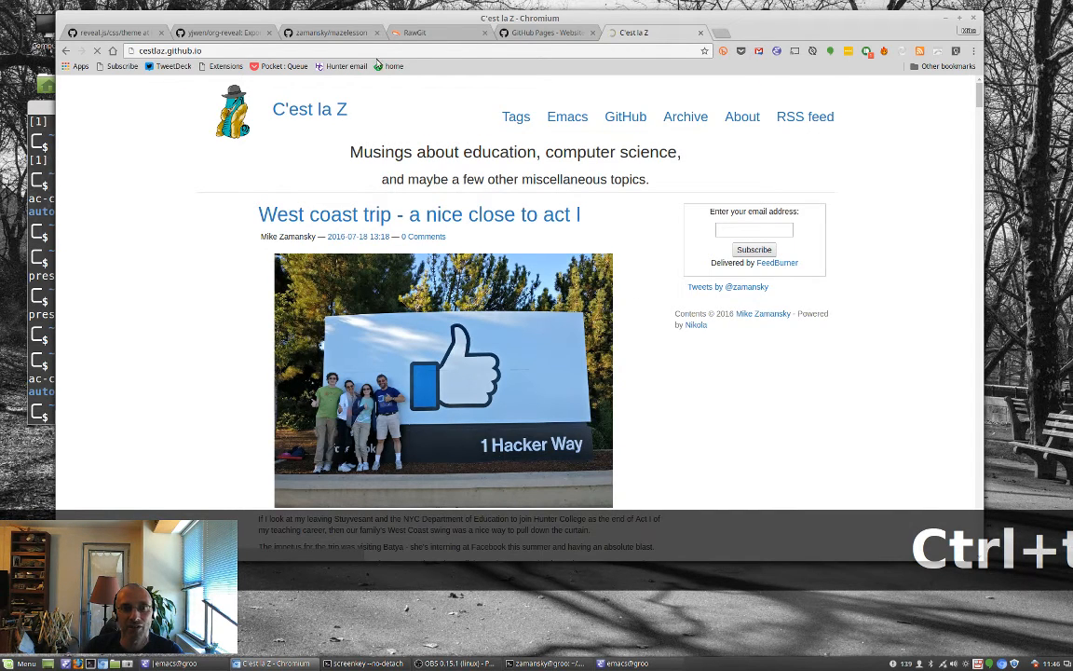
pyautogui.click(331, 33)
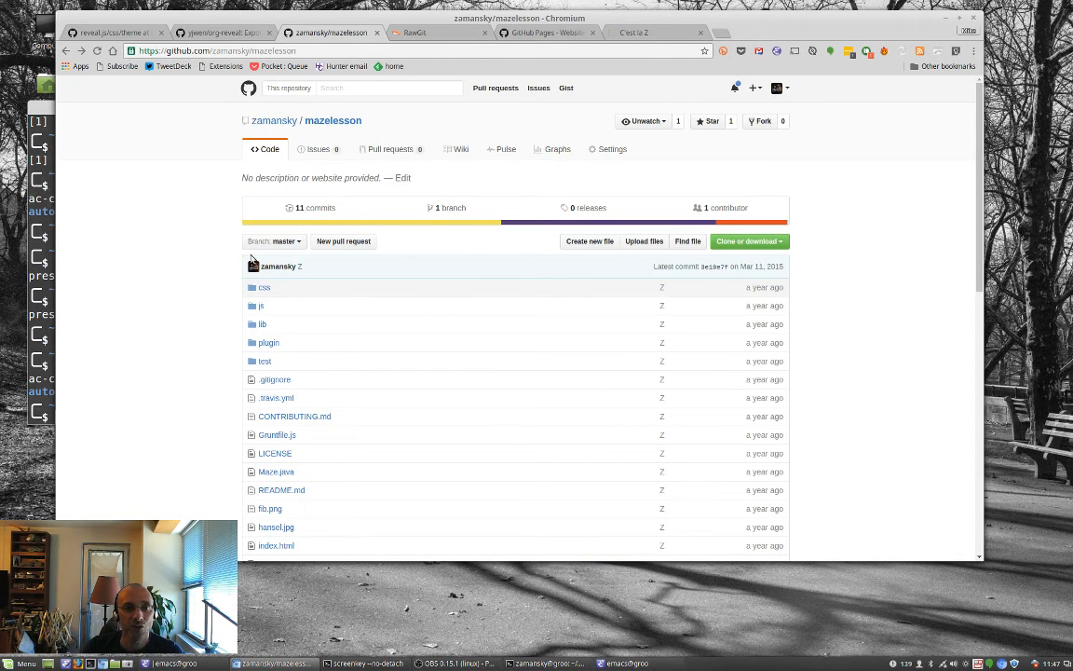
# Step: Create a 'gh-pages' branch from master via the branch dropdown
pyautogui.click(274, 241)
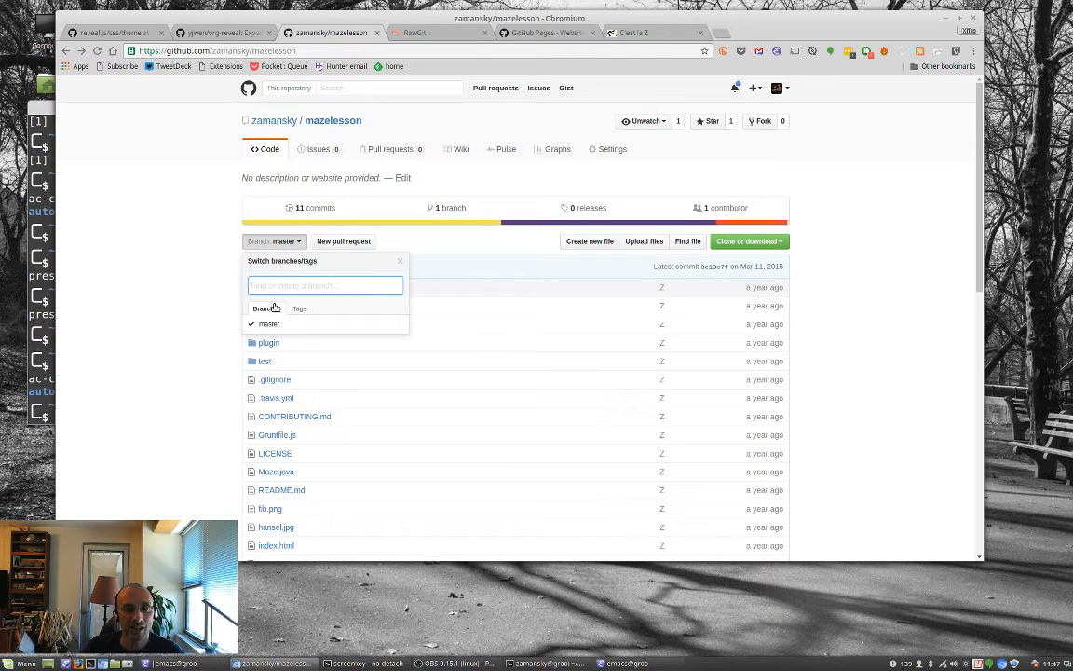
pyautogui.write('g')
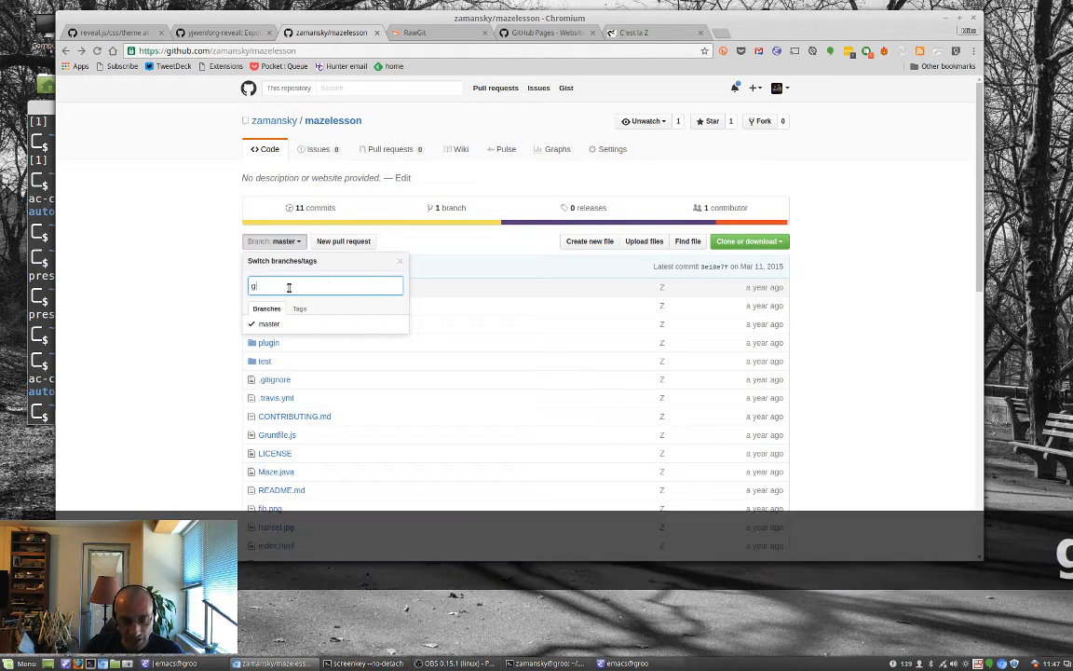
pyautogui.write('h-pages')
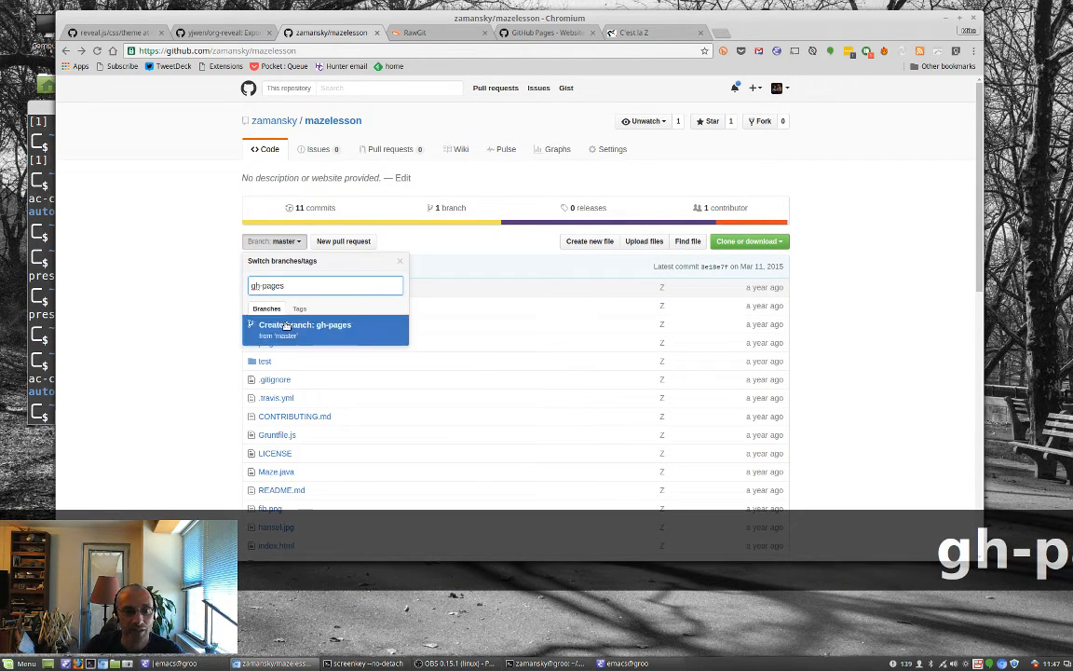
pyautogui.click(304, 324)
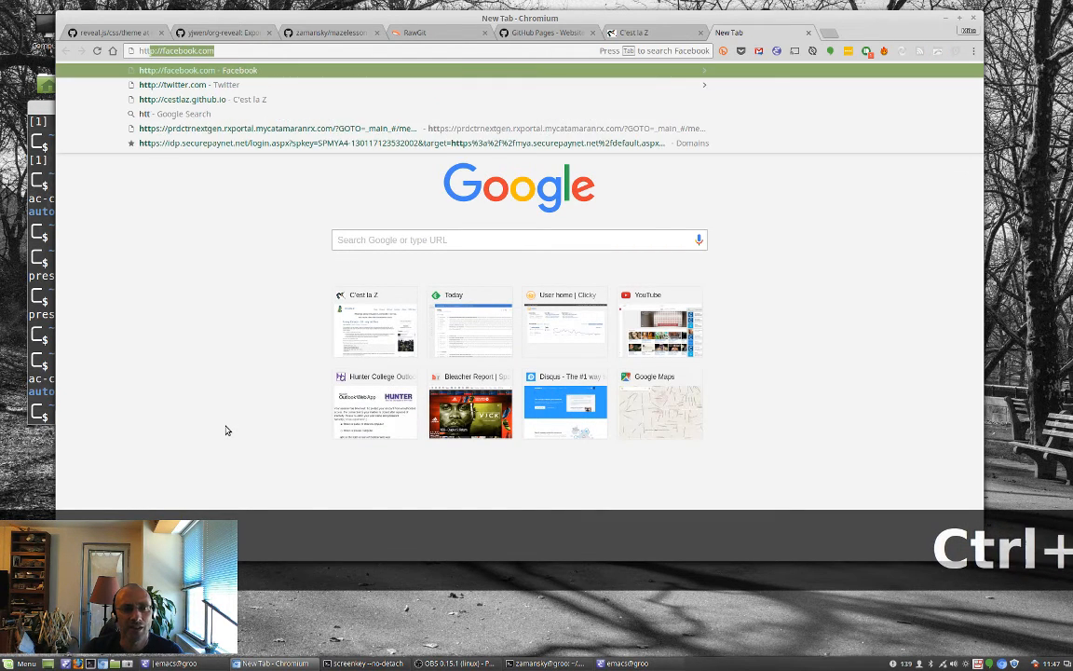
# Step: Load zamansky.github.io/mazelesson/lesson.html in a new tab
pyautogui.write('http://zamank')
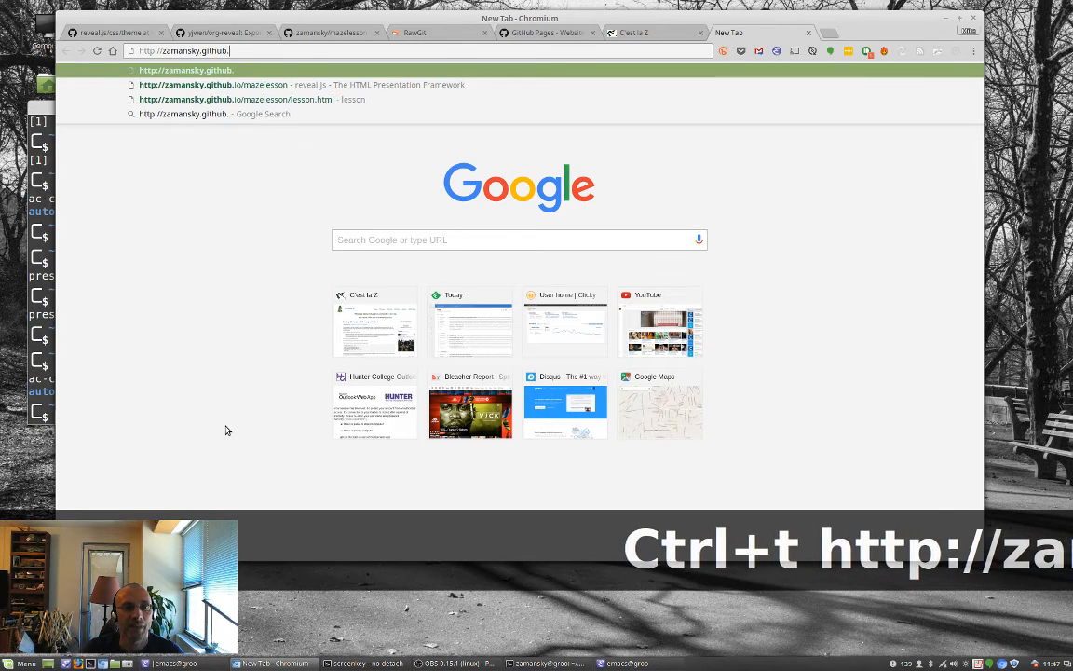
pyautogui.write('io/mazele')
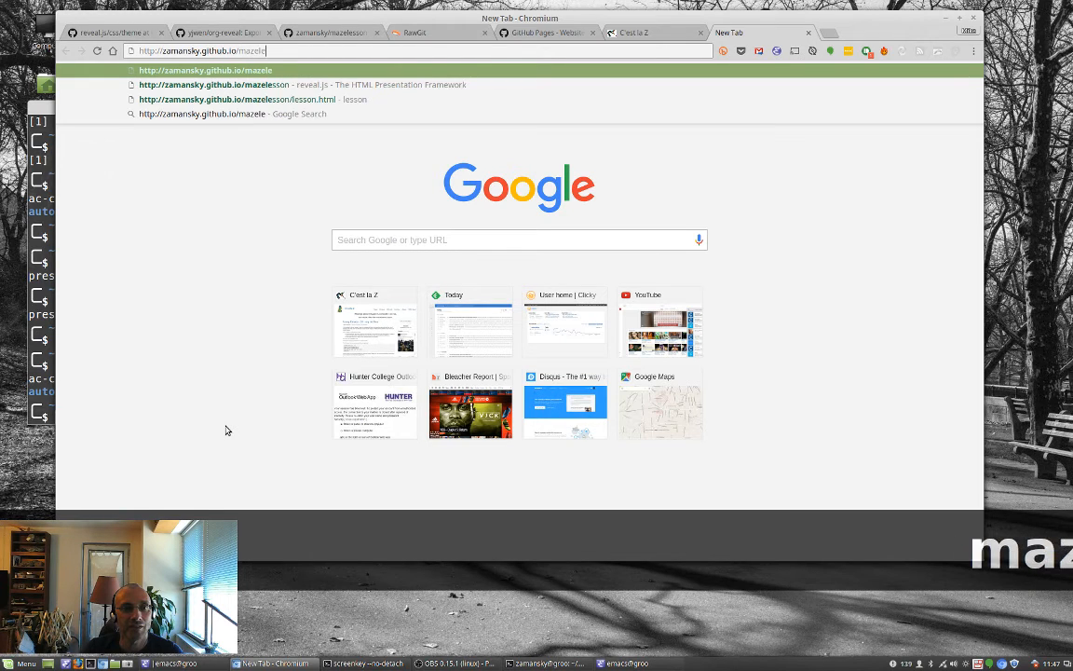
pyautogui.click(237, 99)
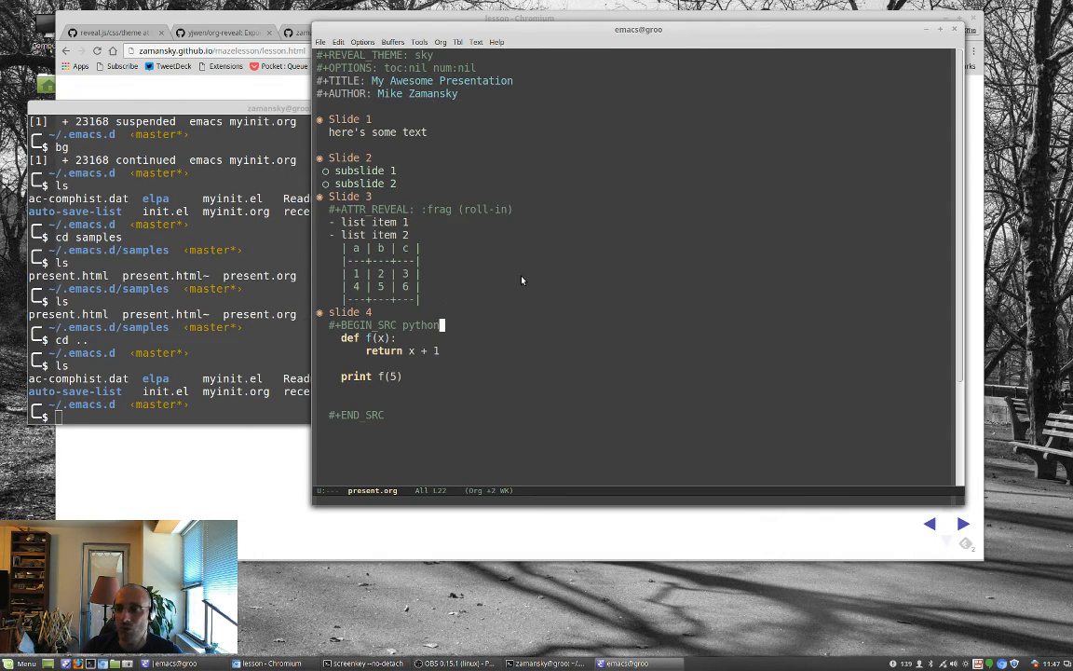
pyautogui.moveTo(758, 367)
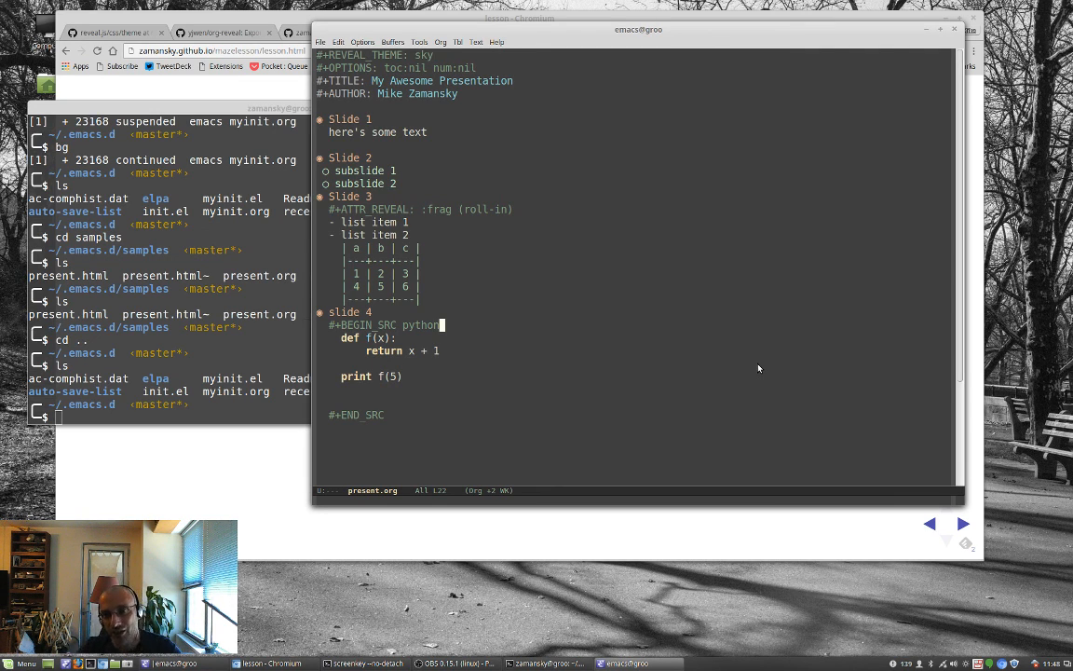
pyautogui.moveTo(726, 355)
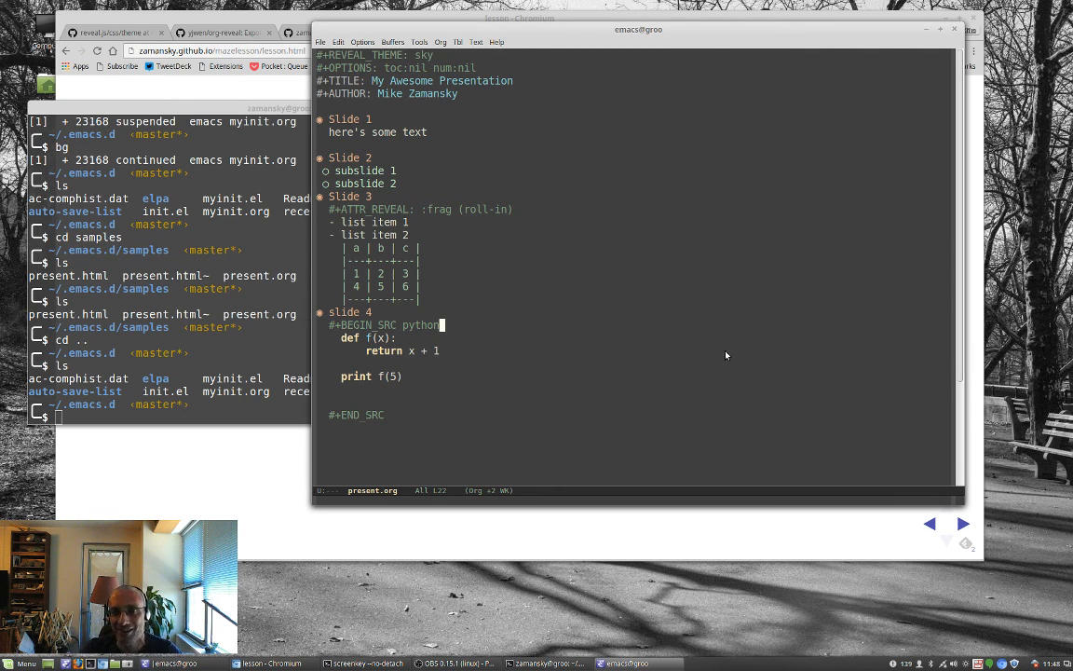
pyautogui.moveTo(652, 334)
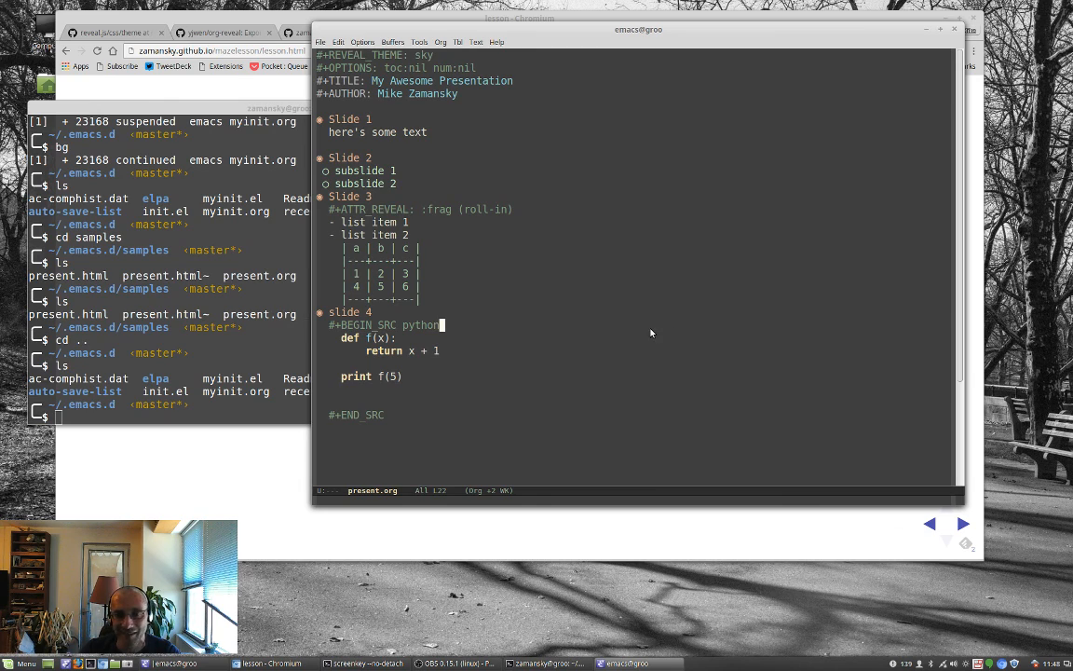